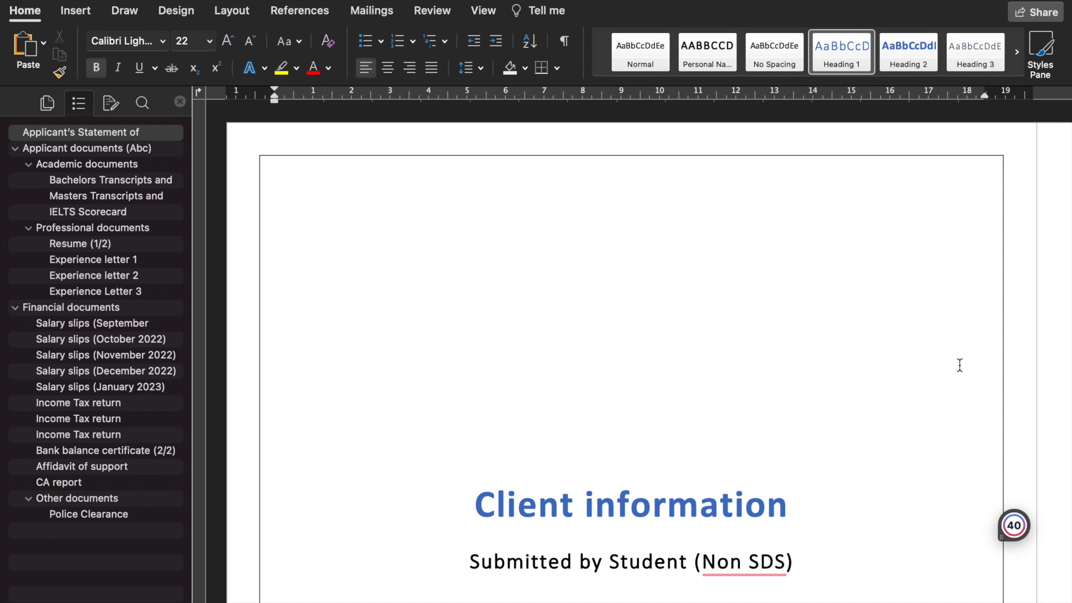
Scroll down through the table of contents, reviewing every listed section and page number
scroll("down", 3)
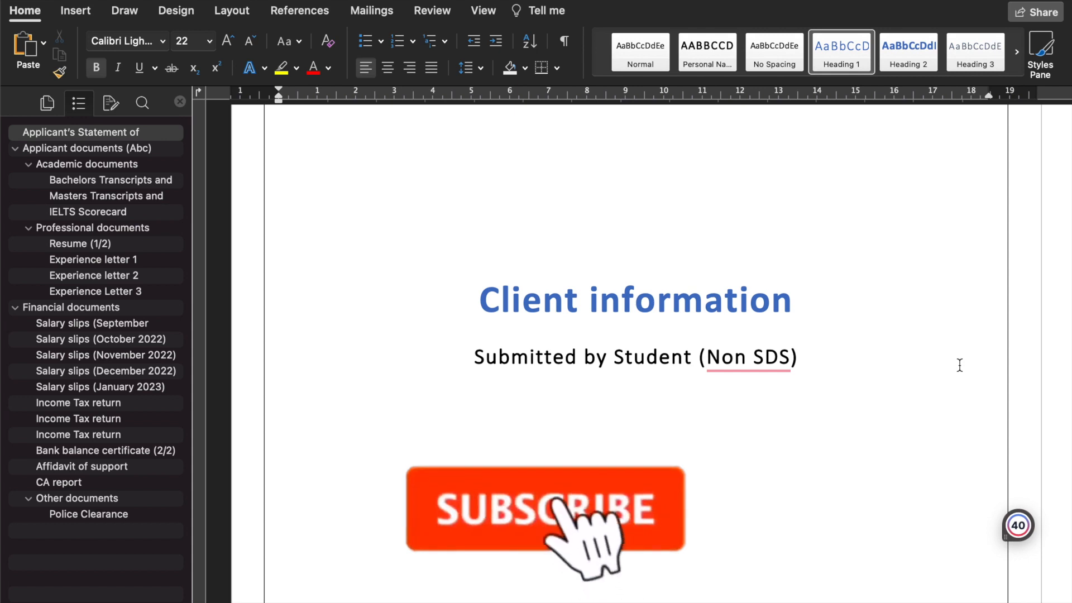
left_click(556, 510)
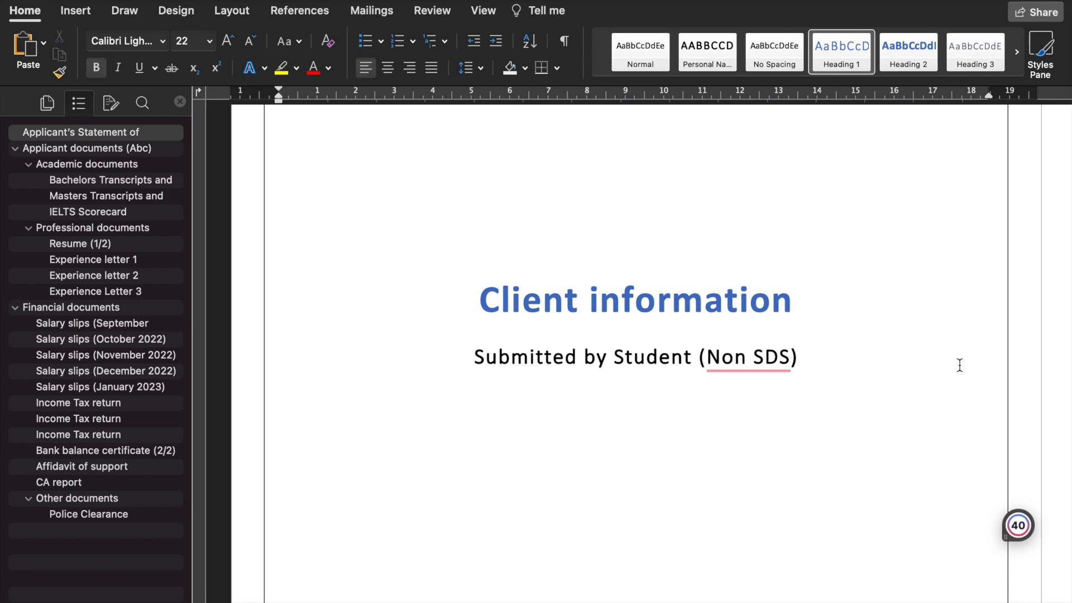
scroll("down", 3)
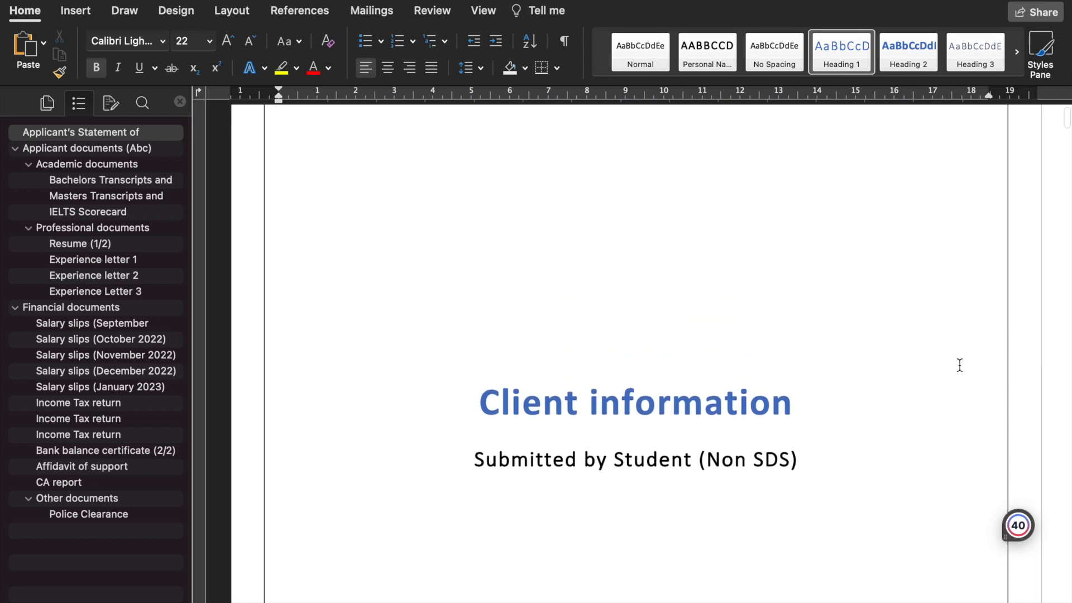
scroll("down", 3)
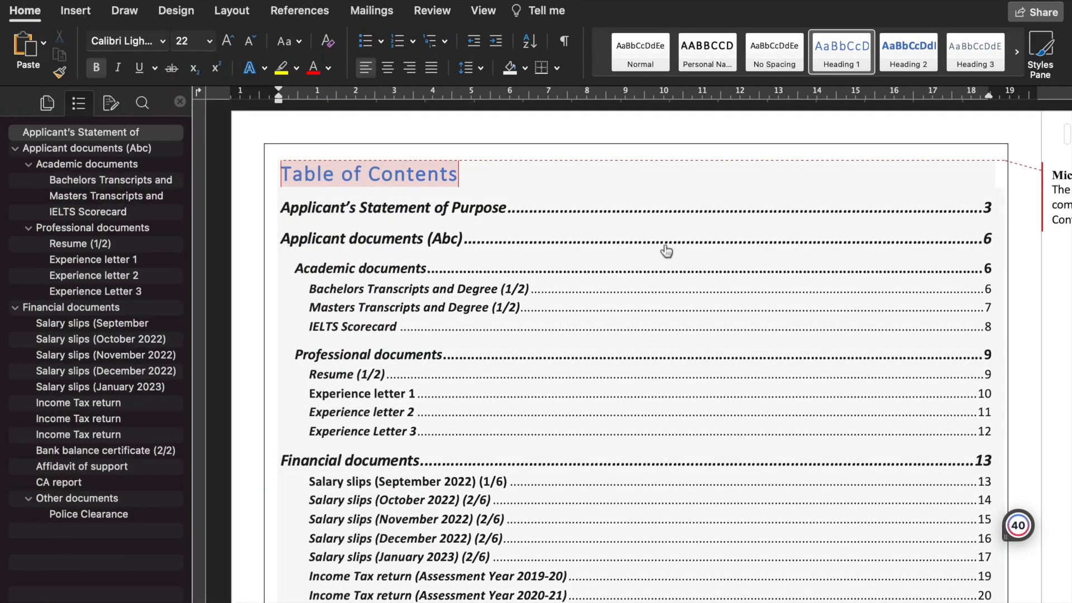
scroll("down", 3)
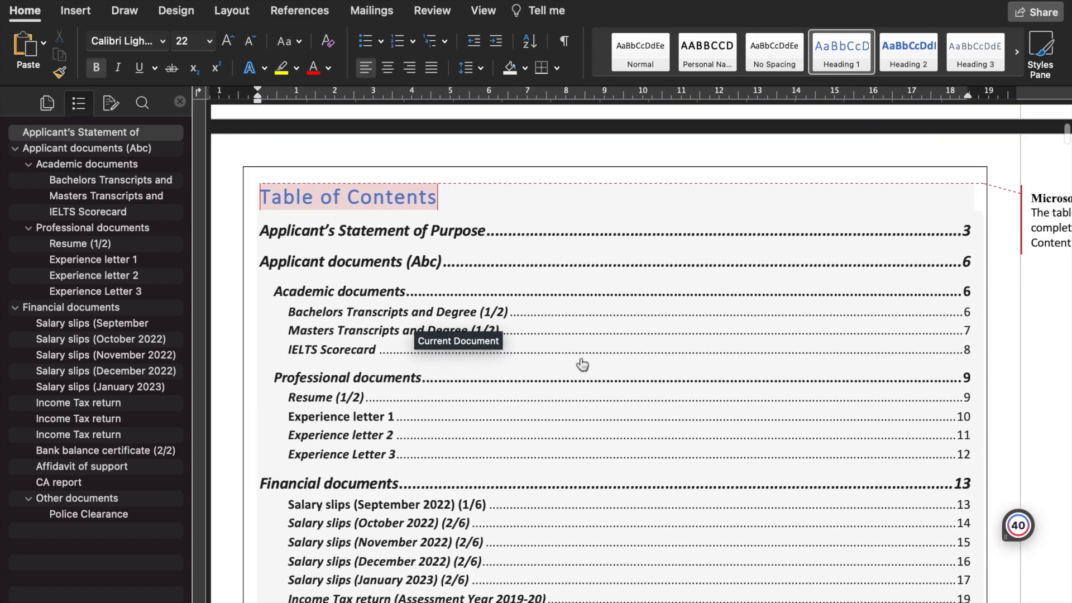
mouse_move(111, 527)
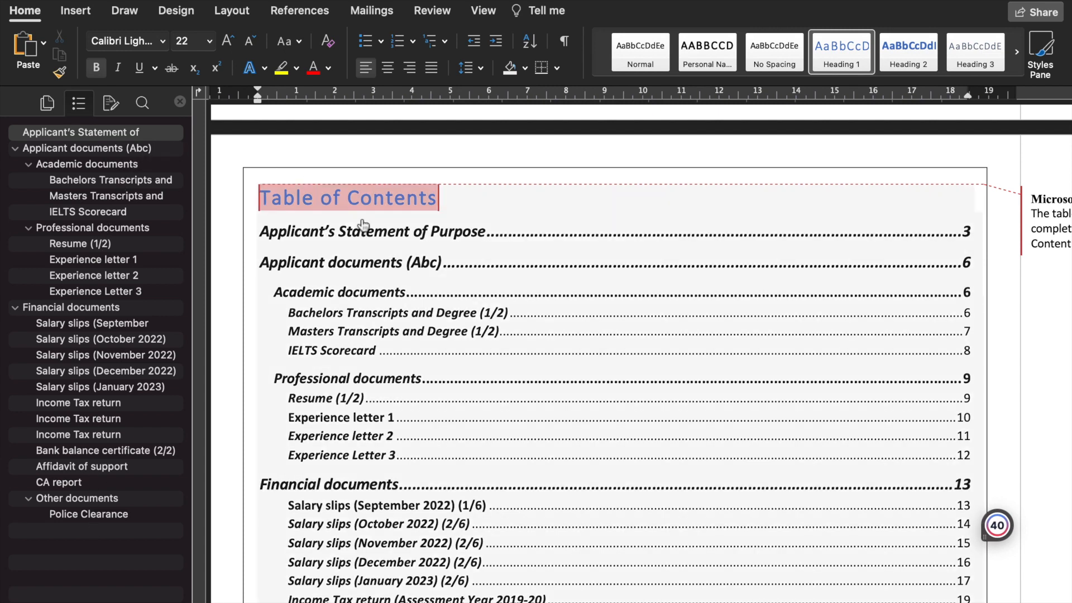
mouse_move(315, 251)
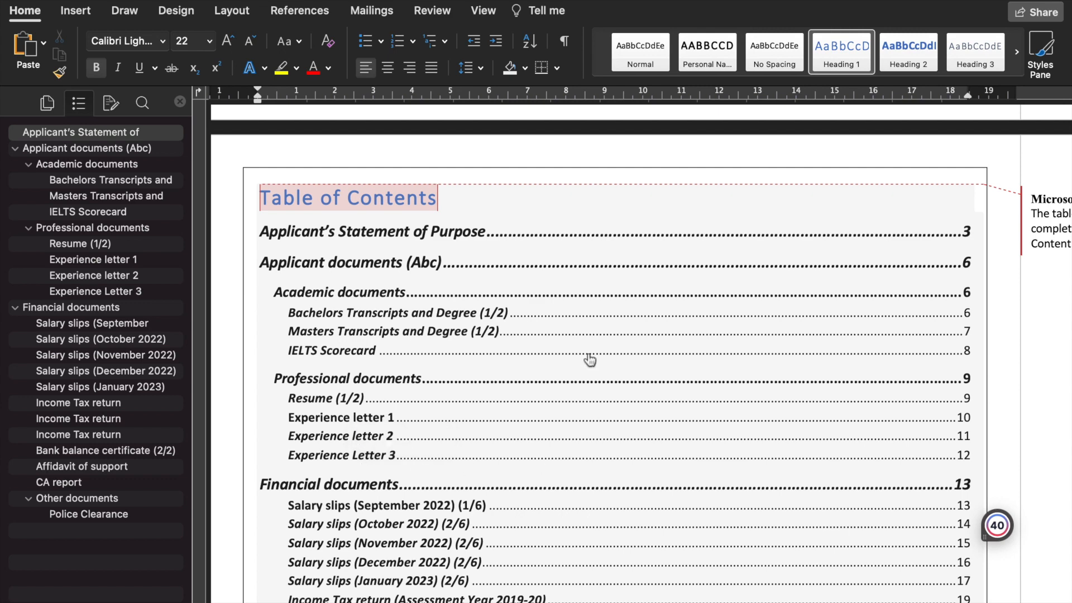
scroll("down", 3)
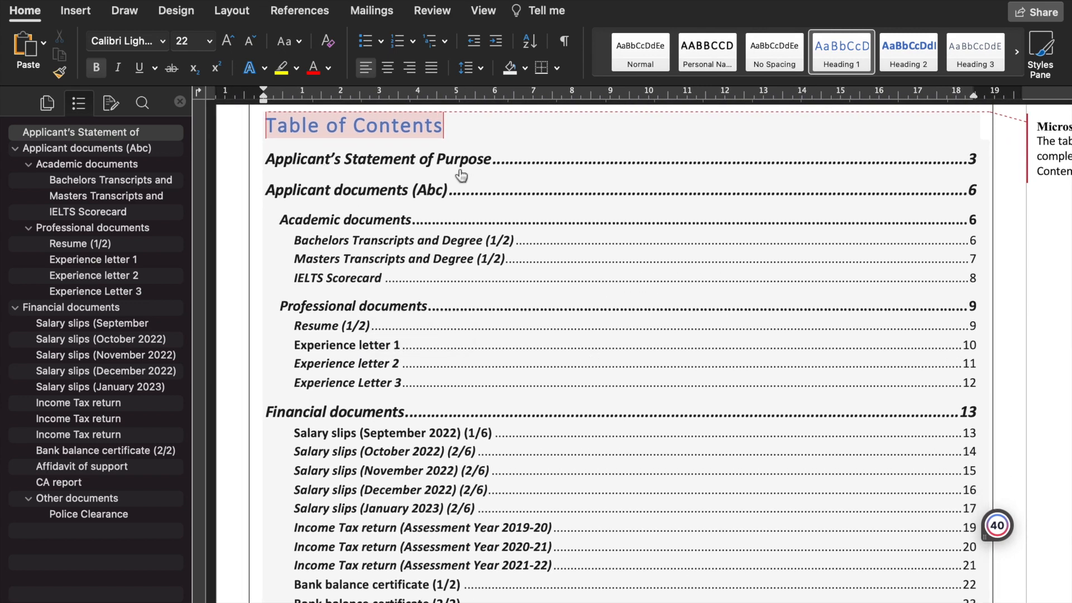
mouse_move(326, 197)
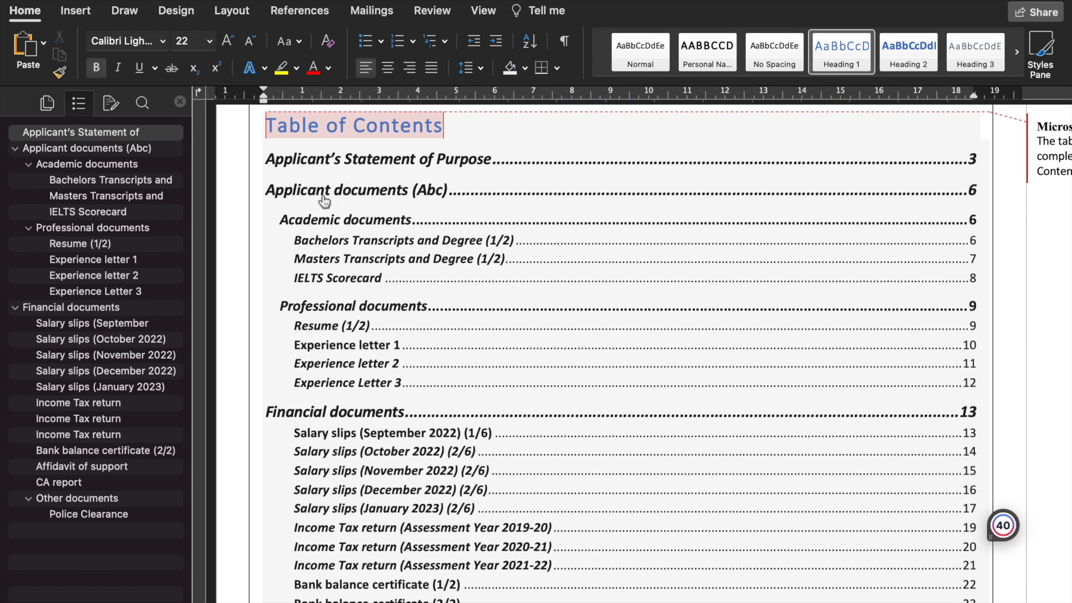
mouse_move(388, 263)
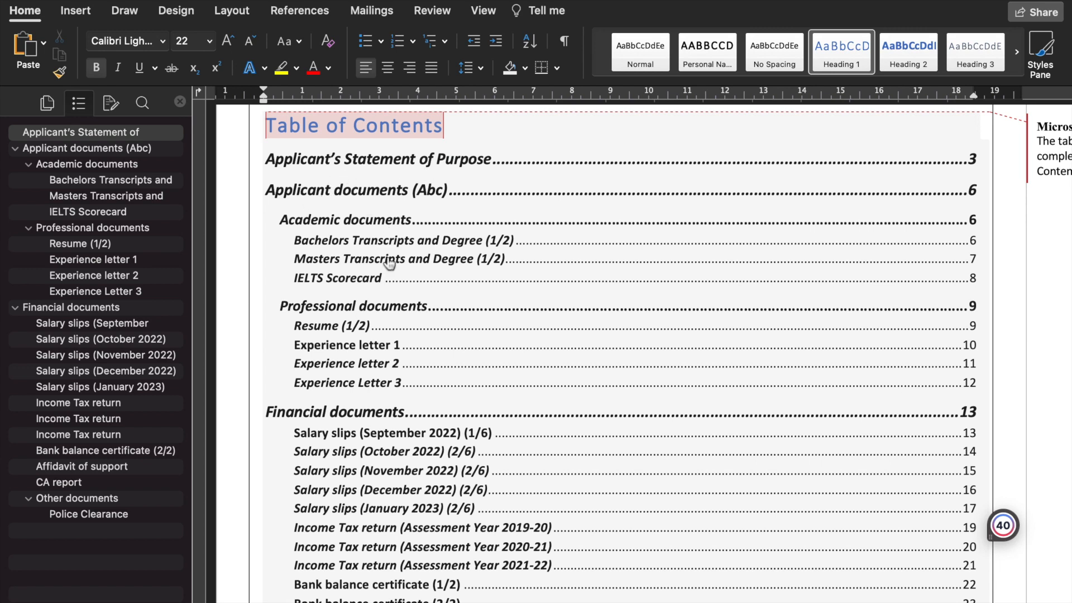
scroll("down", 3)
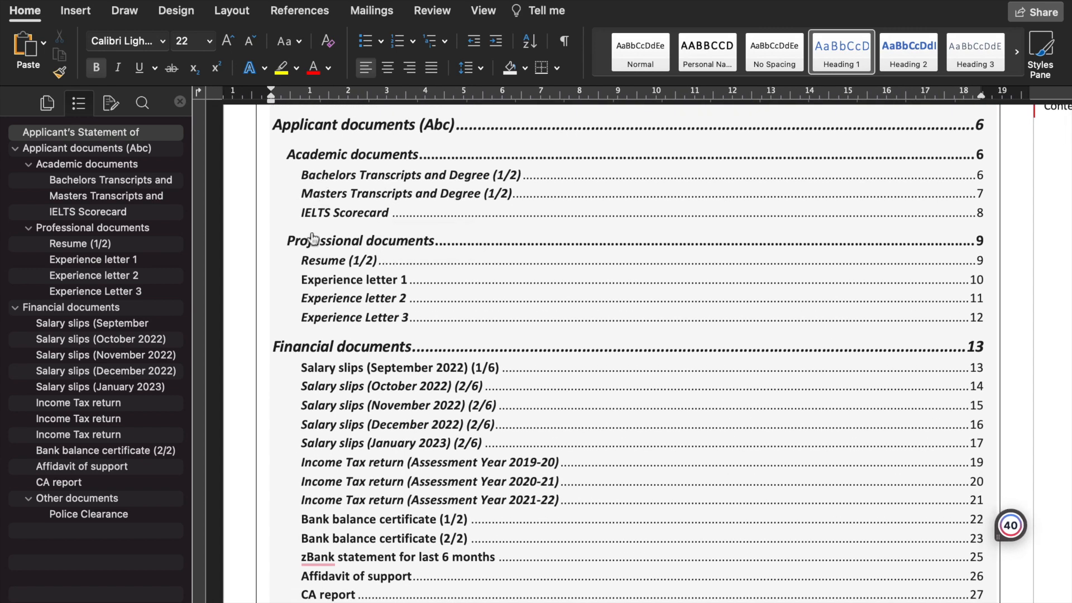
scroll("down", 3)
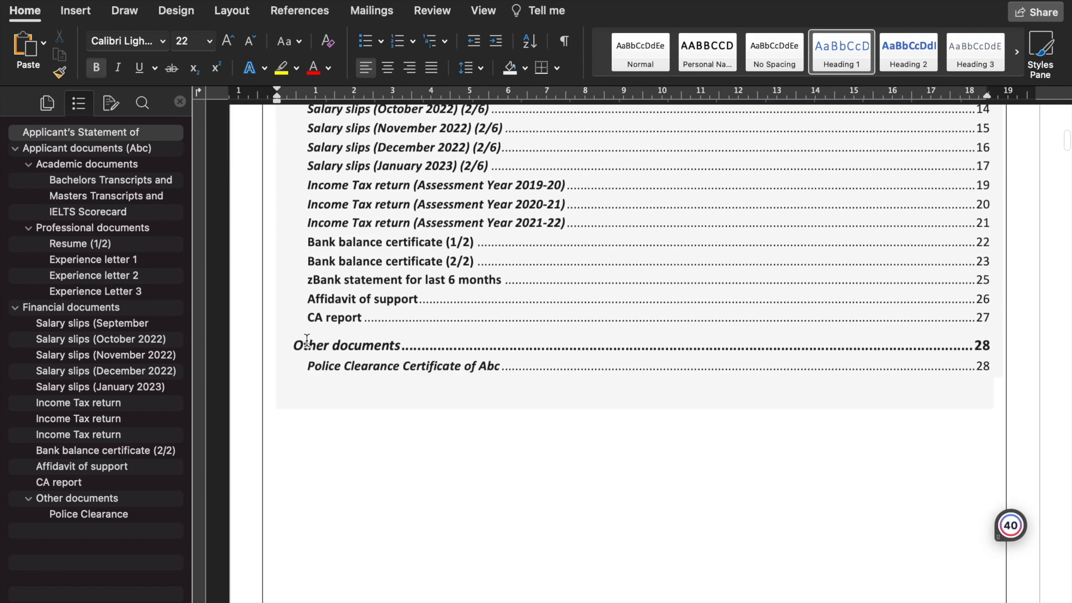
Jump to the Applicant's Statement of Purpose section from the Navigation pane
left_click(65, 133)
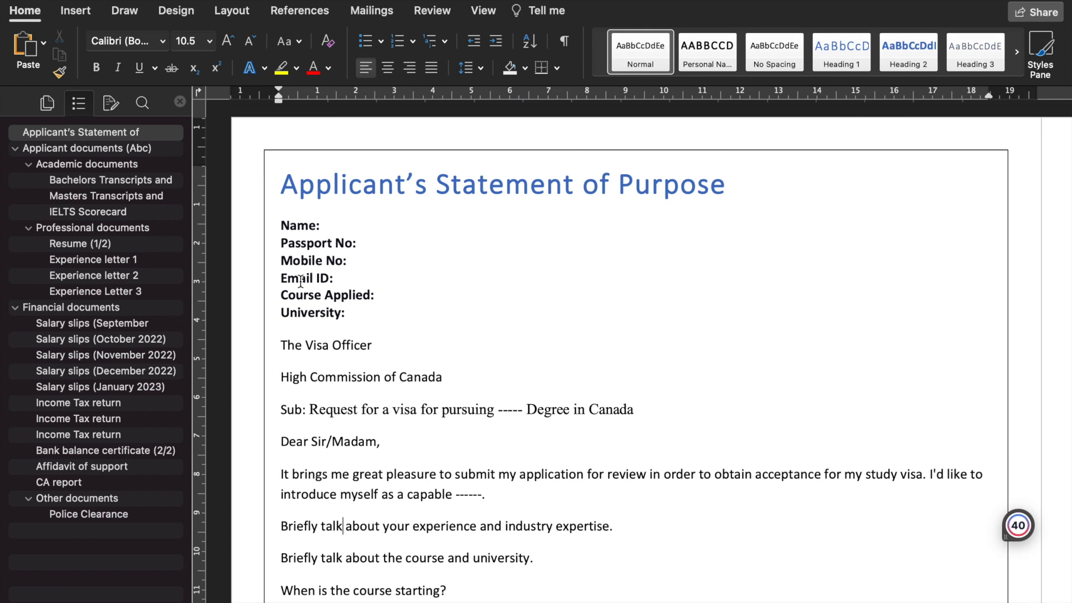
scroll("down", 3)
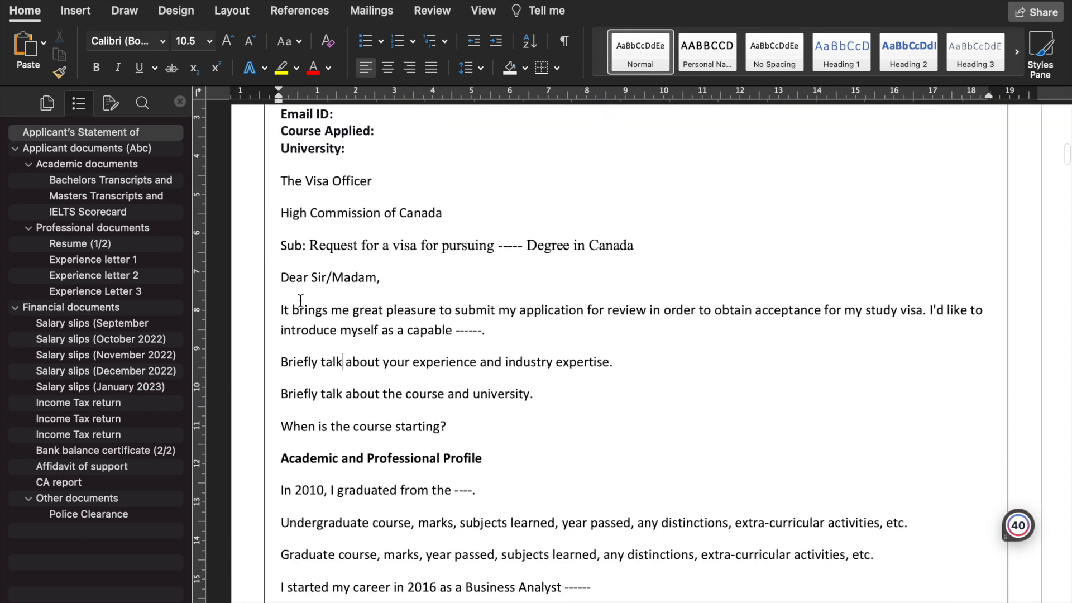
left_click_drag(281, 181, 348, 249)
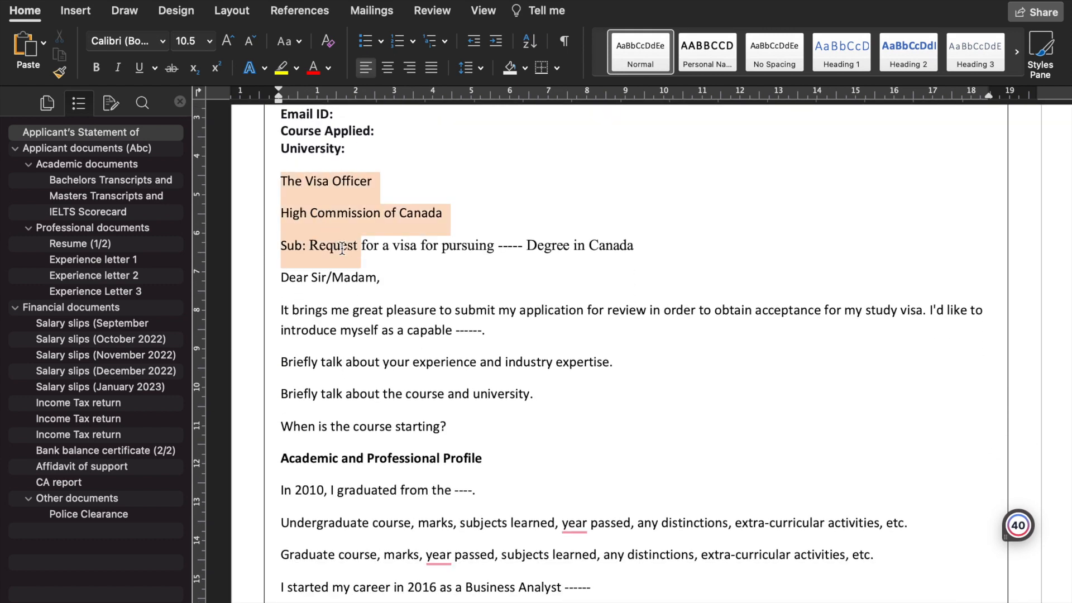
left_click_drag(341, 248, 380, 277)
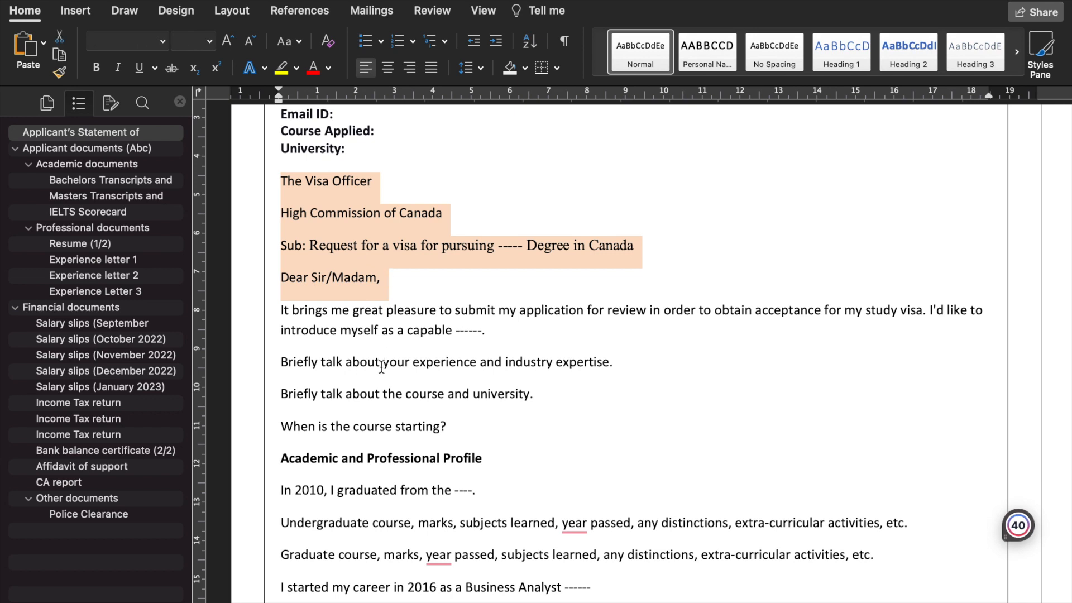
mouse_move(305, 286)
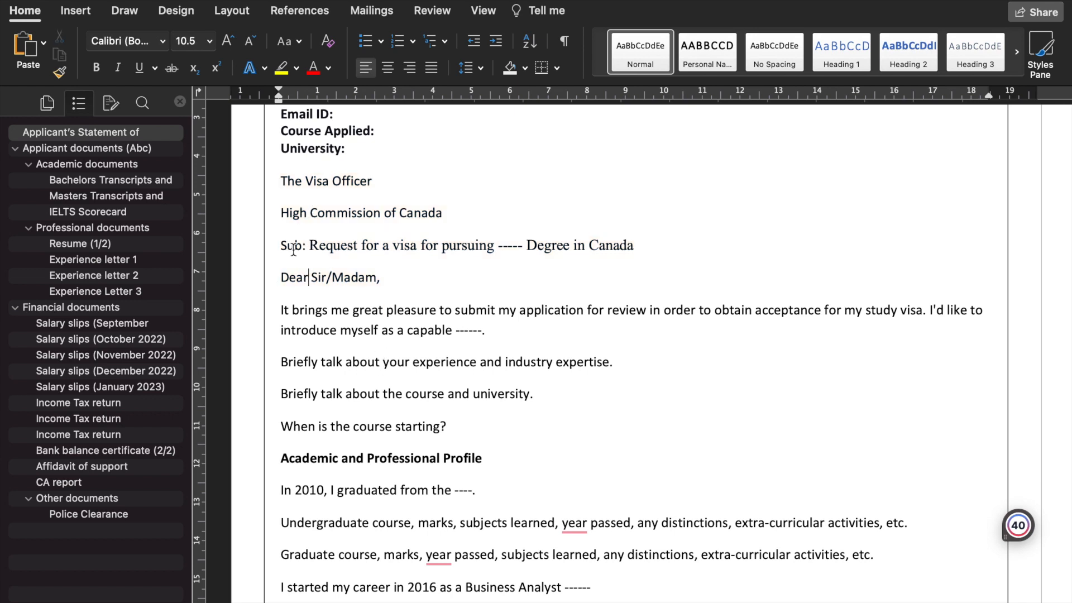
scroll("down", 3)
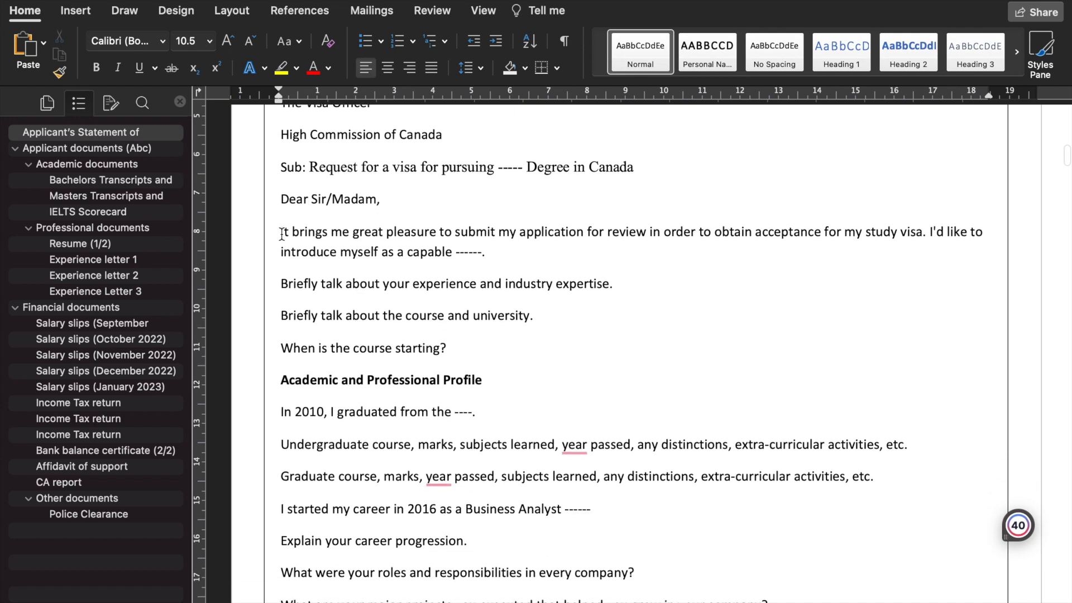
mouse_move(359, 289)
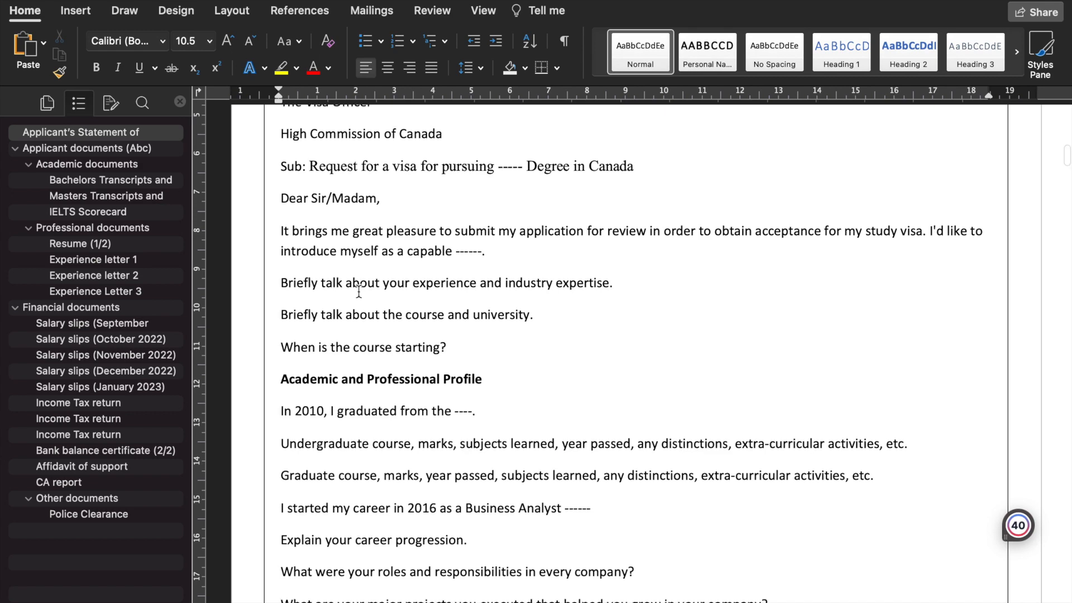
scroll("down", 3)
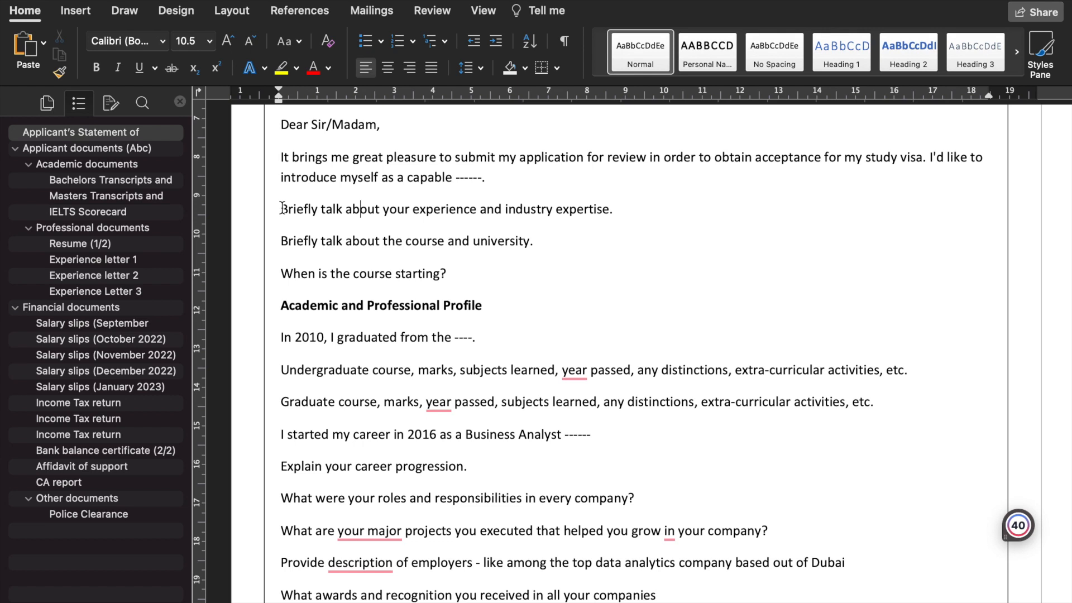
mouse_move(522, 252)
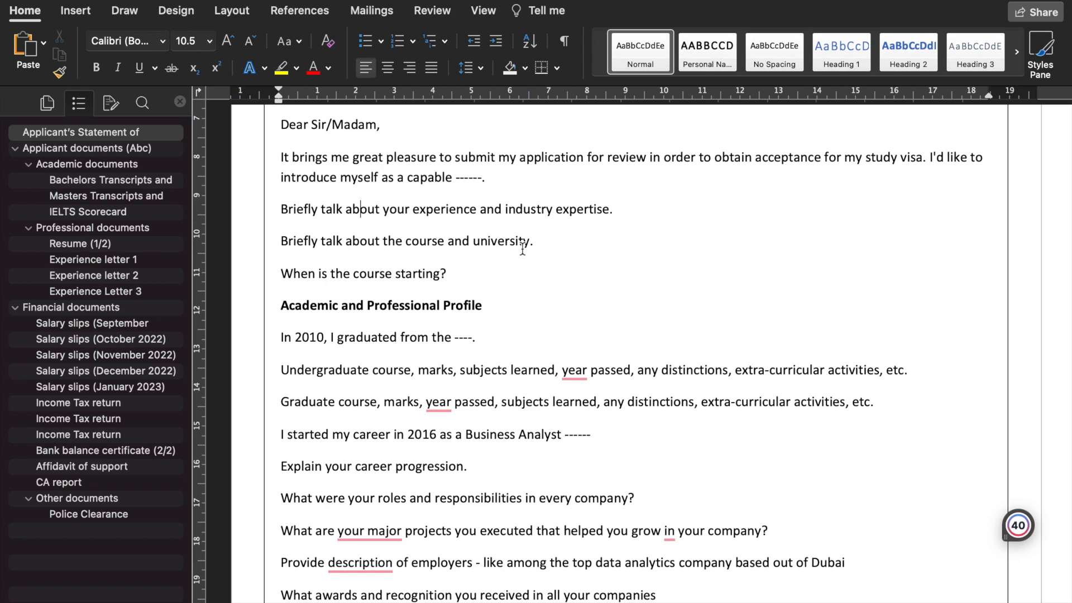
scroll("down", 3)
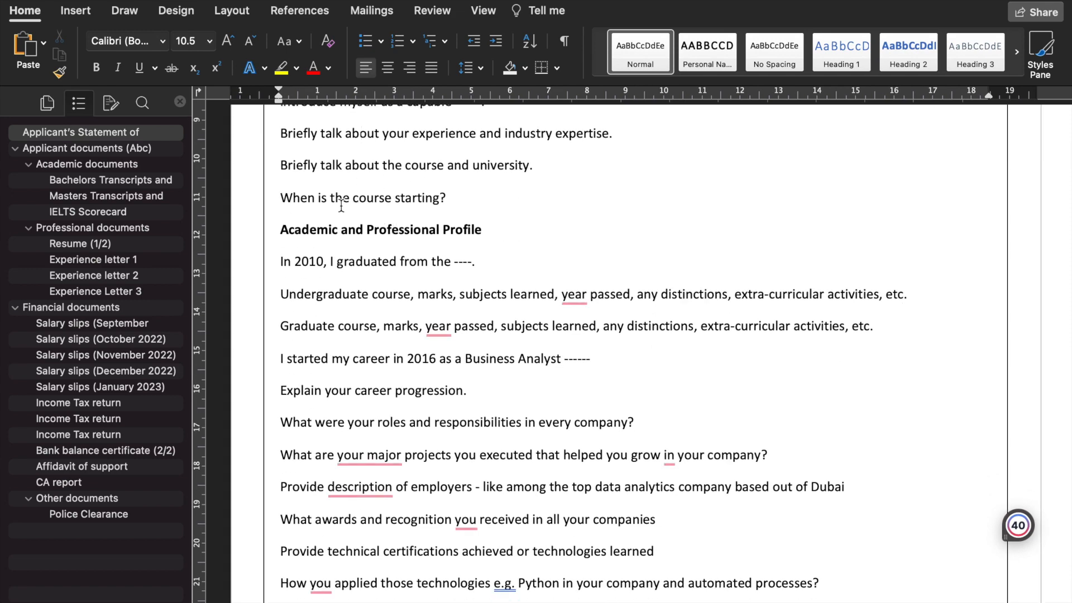
scroll("down", 3)
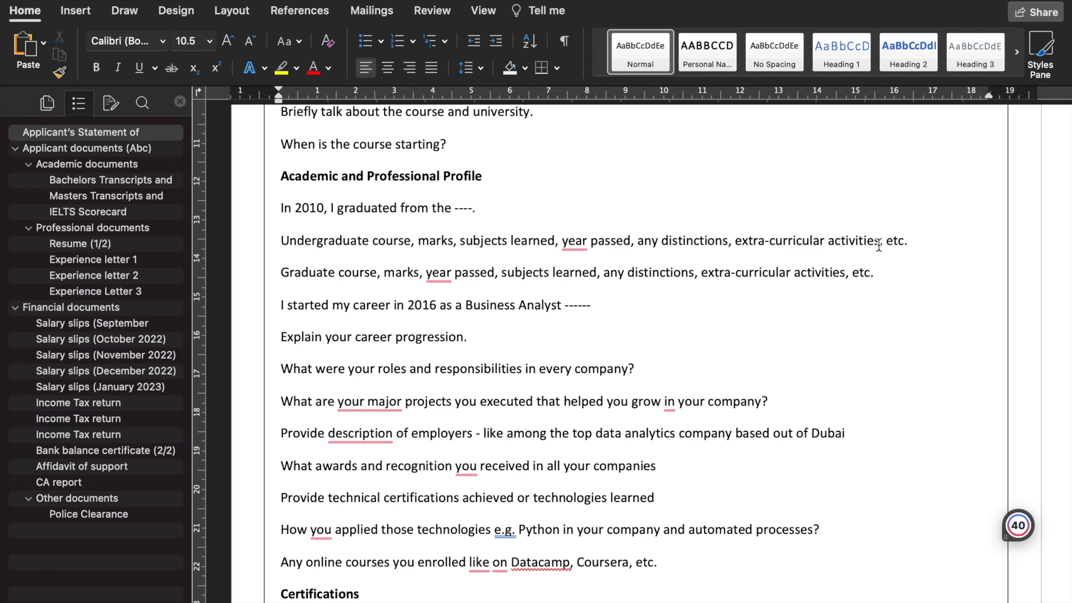
scroll("down", 3)
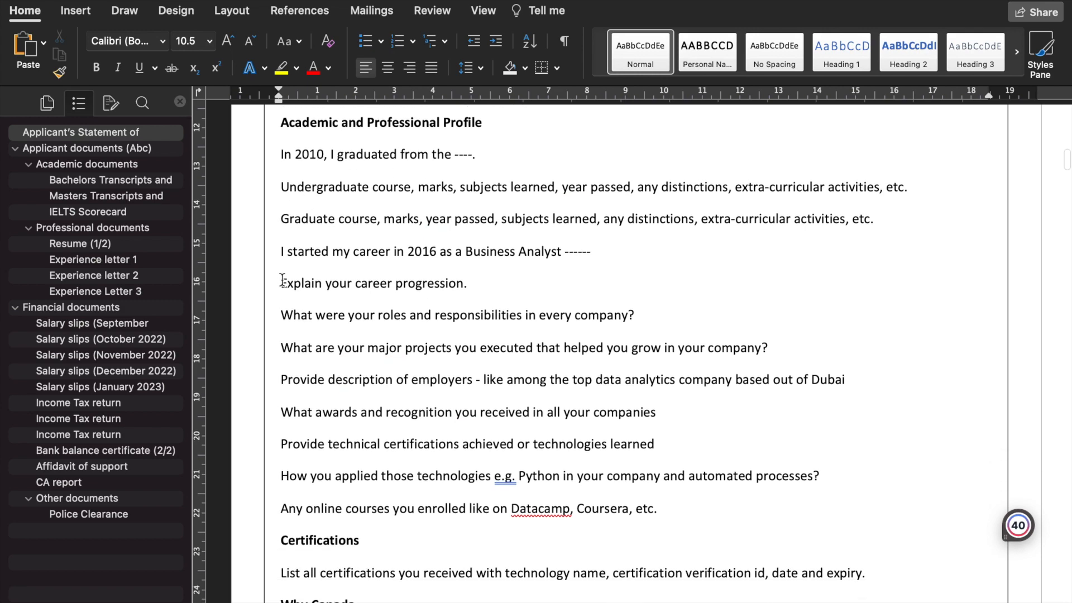
scroll("down", 3)
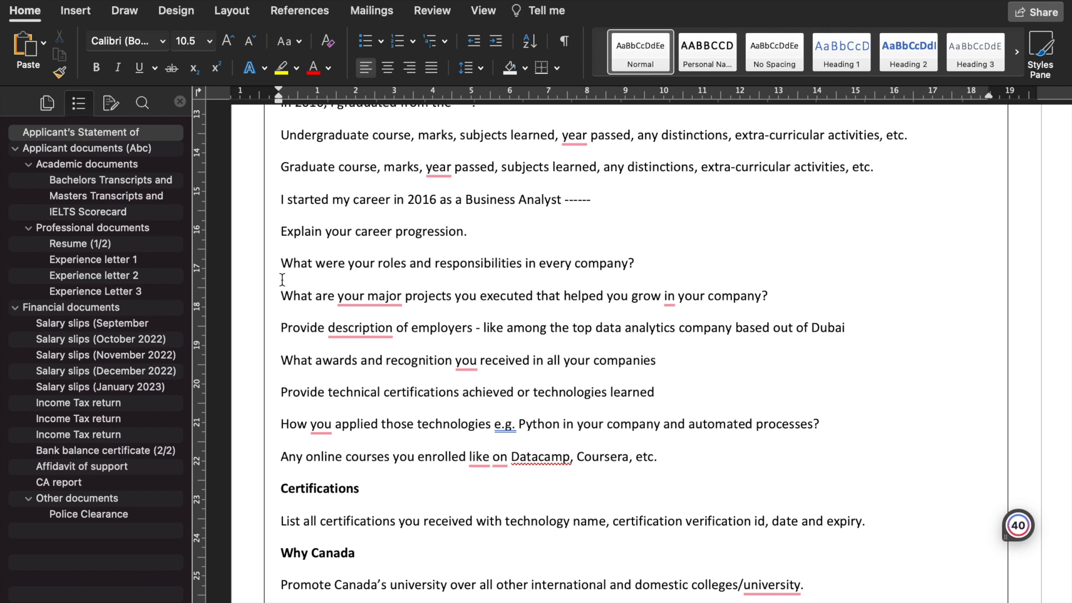
mouse_move(380, 178)
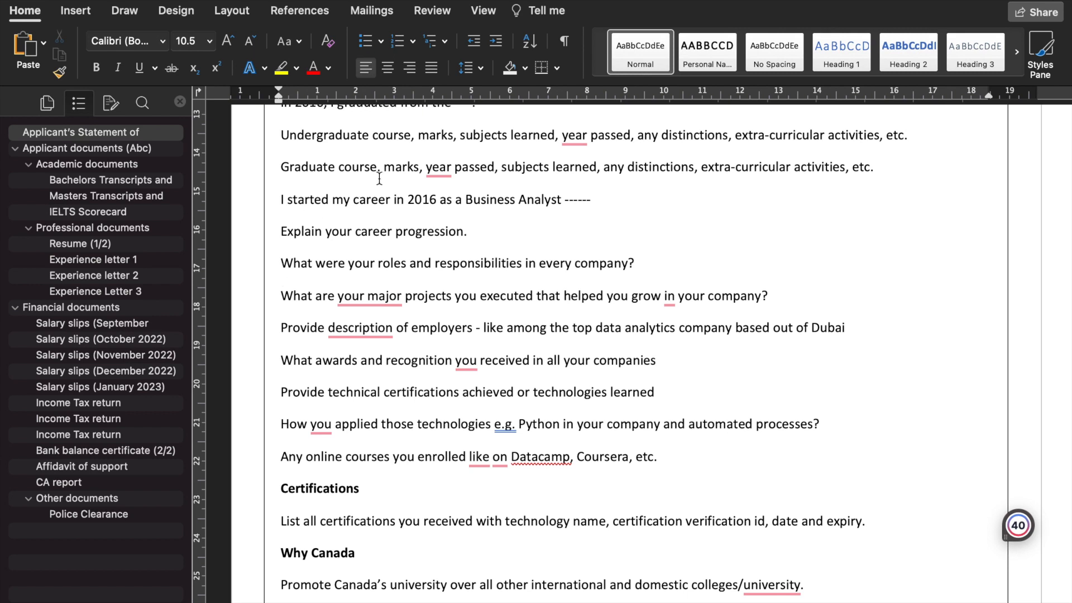
mouse_move(531, 170)
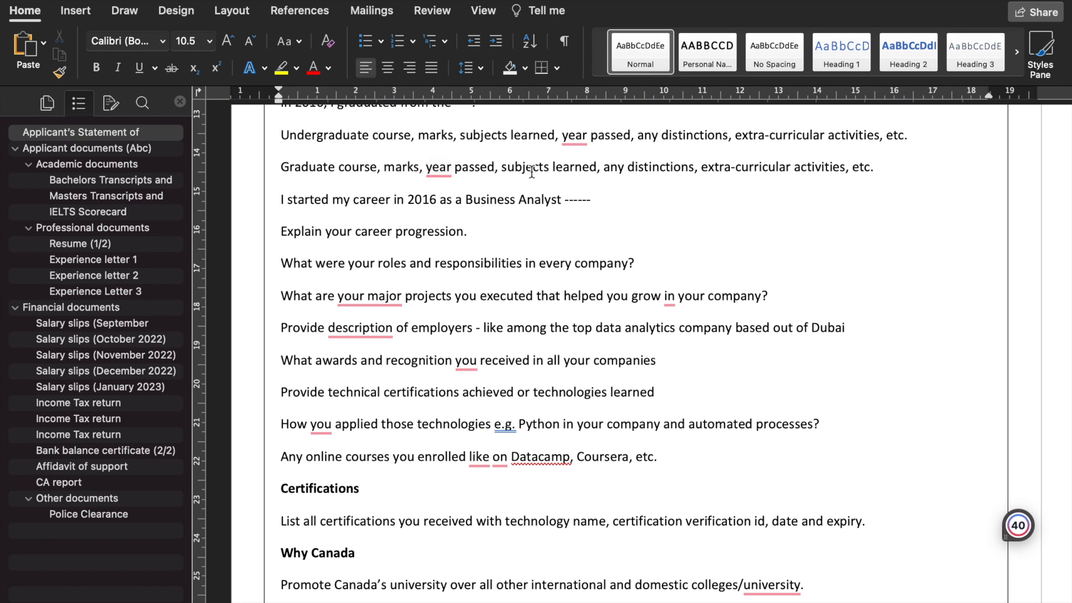
mouse_move(706, 186)
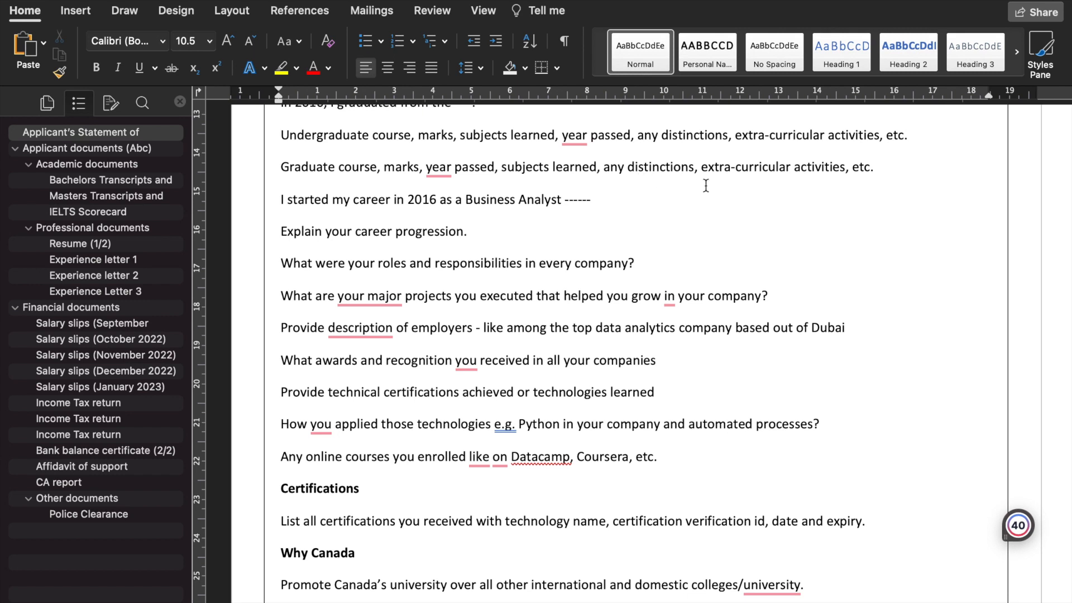
mouse_move(640, 245)
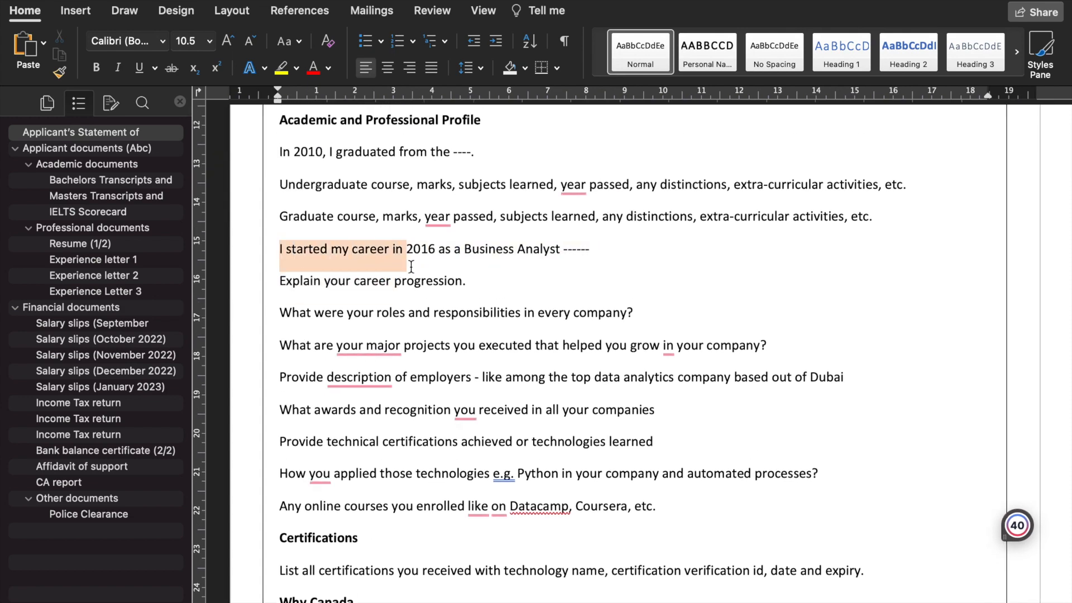
left_click(518, 249)
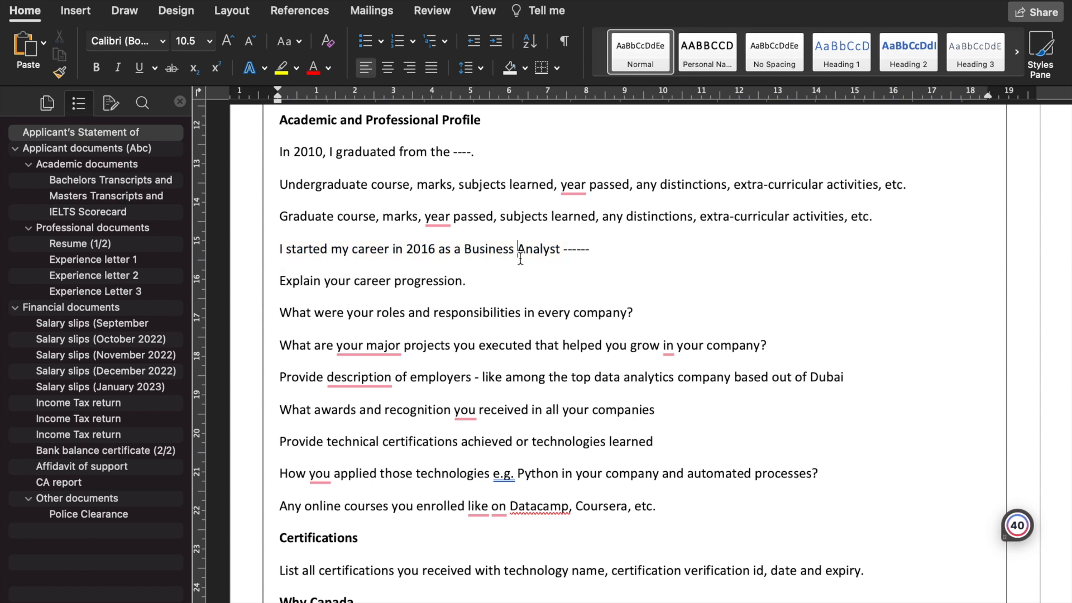
mouse_move(449, 194)
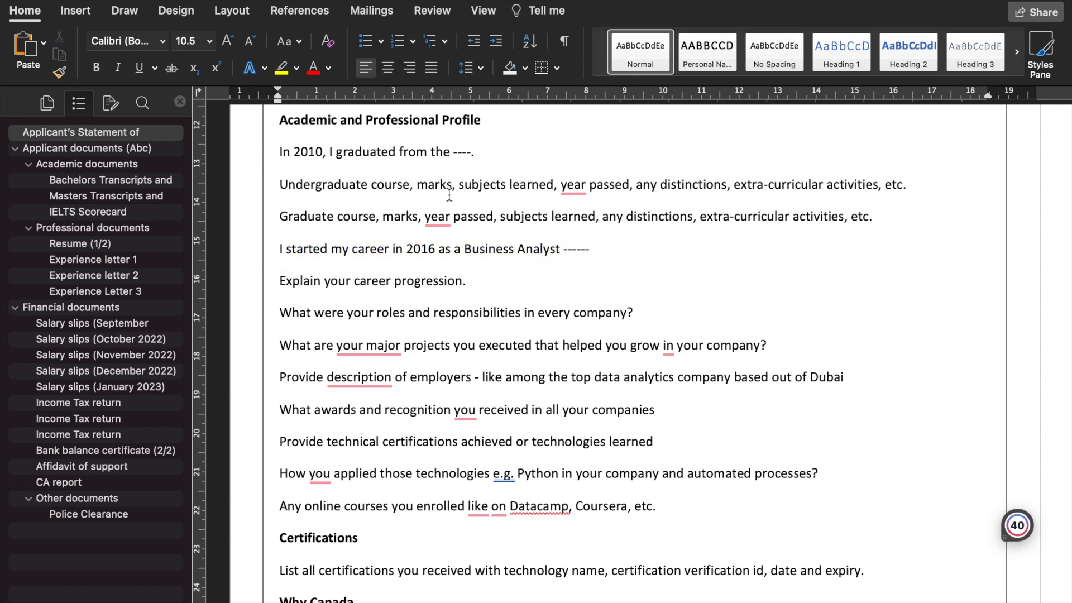
left_click(514, 249)
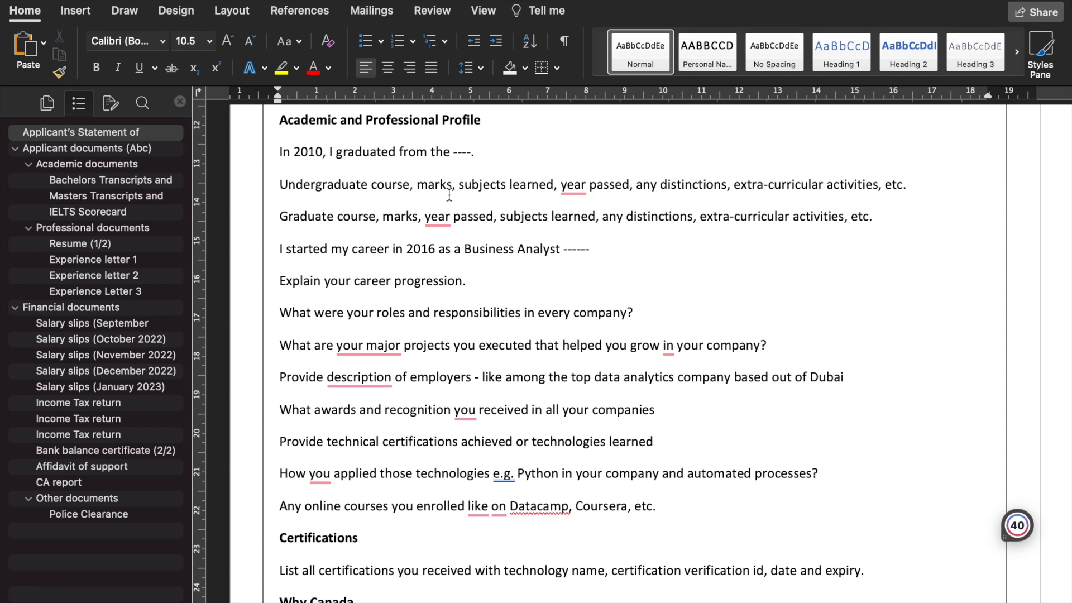
left_click(512, 248)
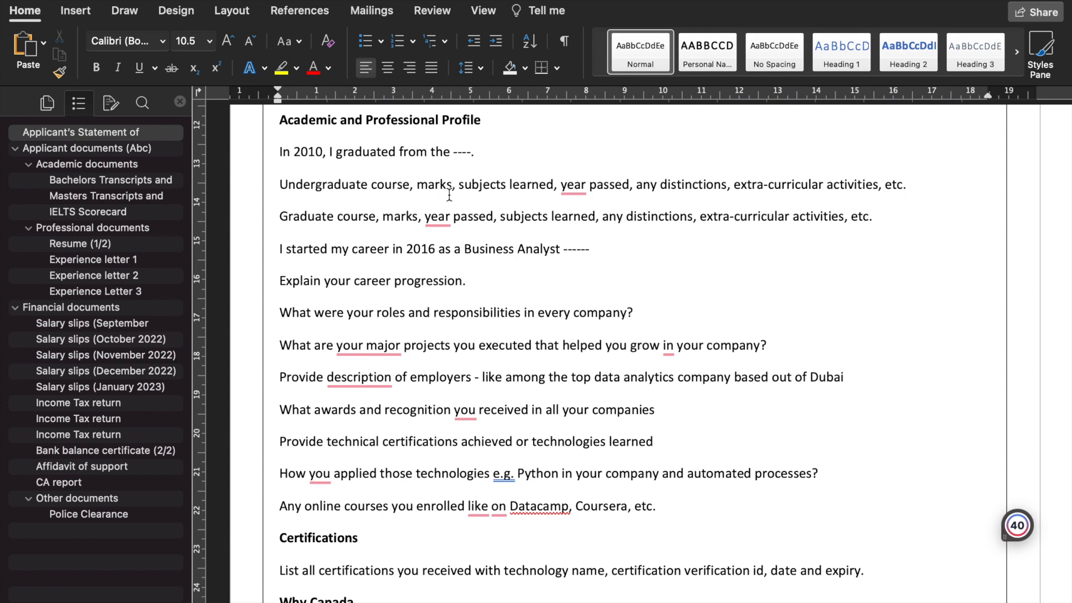
left_click(512, 248)
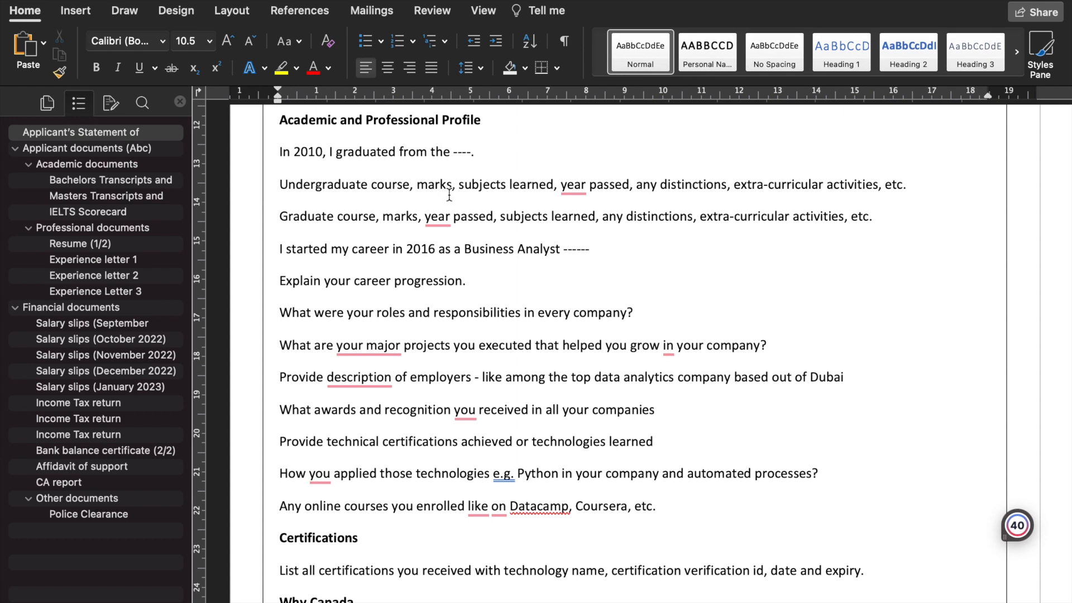
left_click(512, 248)
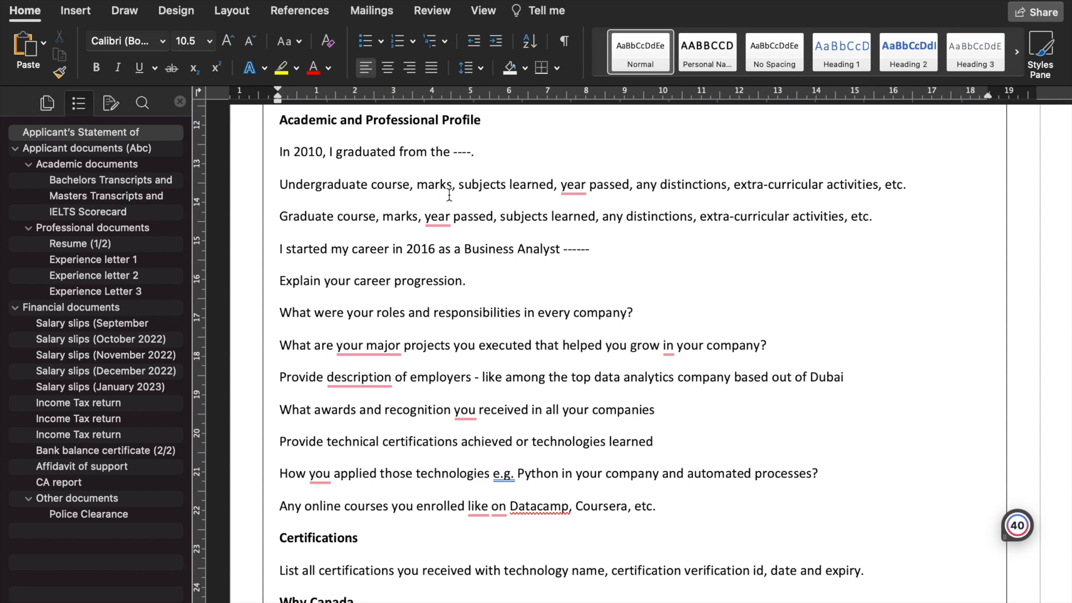
left_click(513, 248)
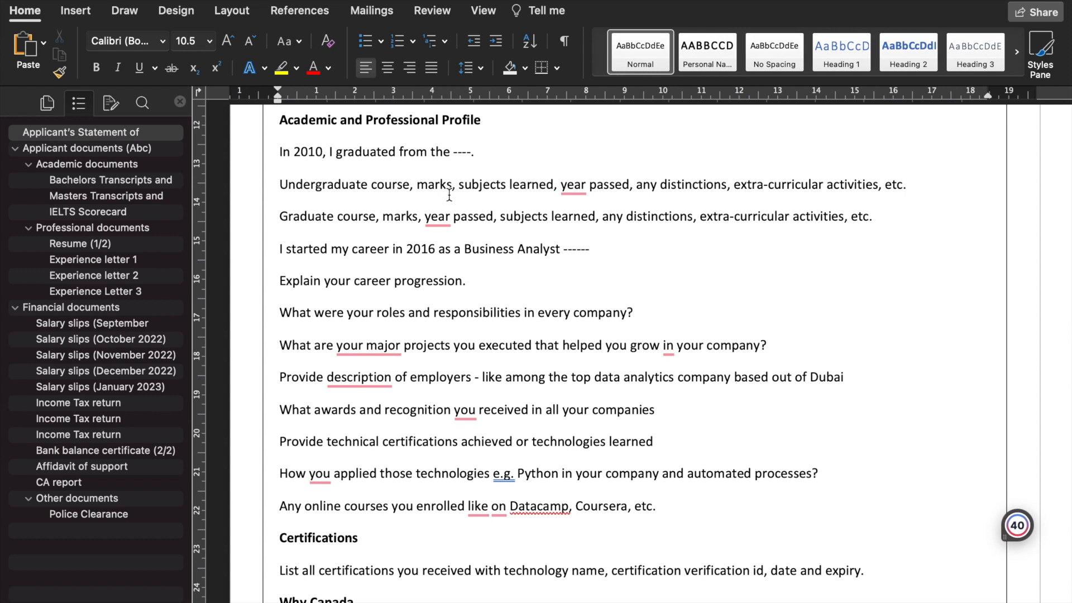
left_click(510, 248)
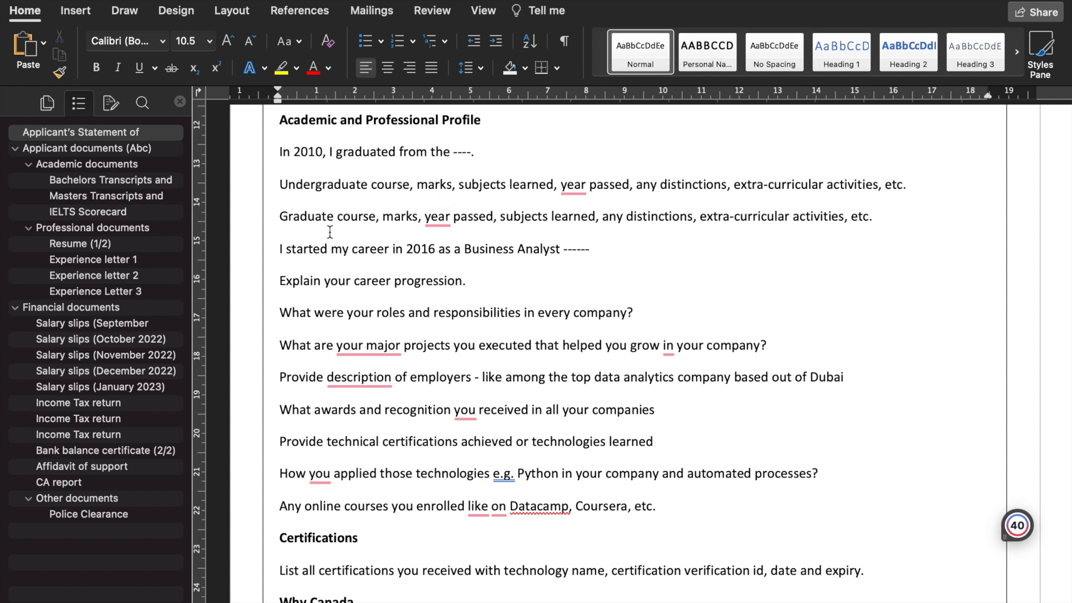
left_click(510, 248)
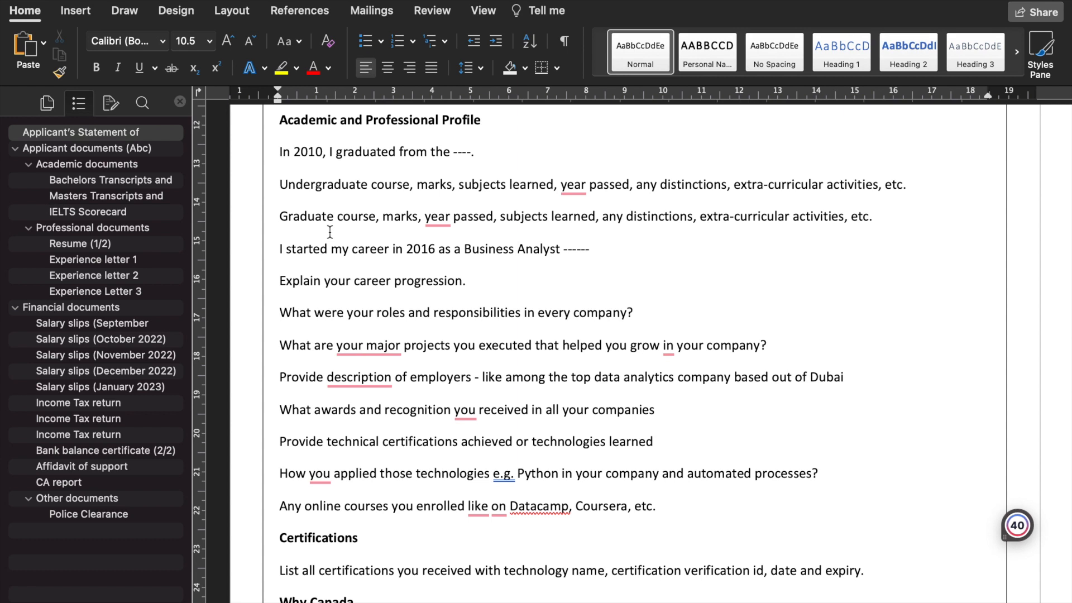
left_click(516, 249)
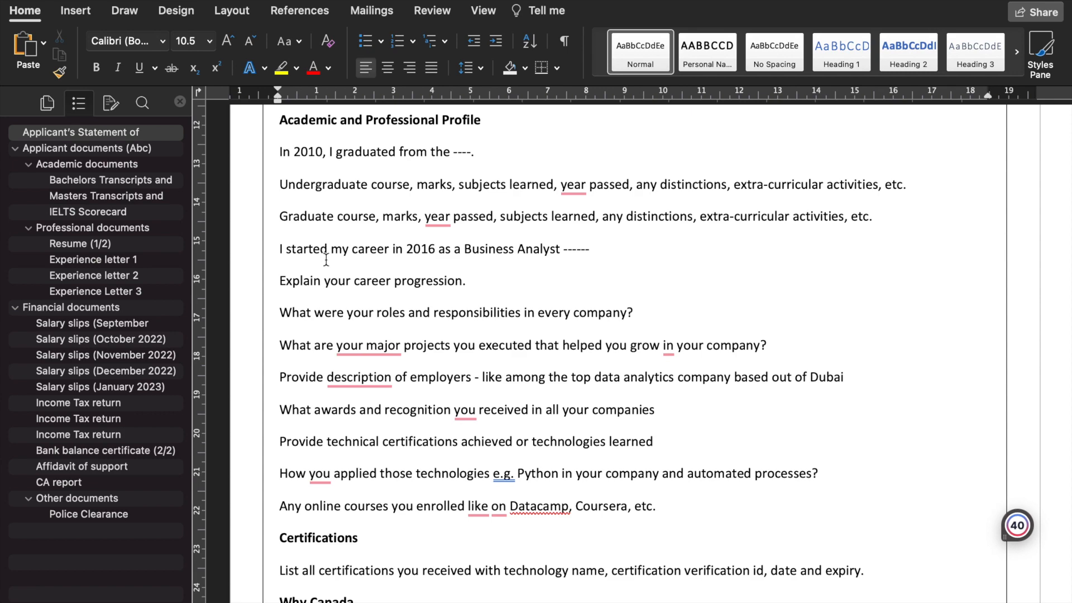
scroll("down", 3)
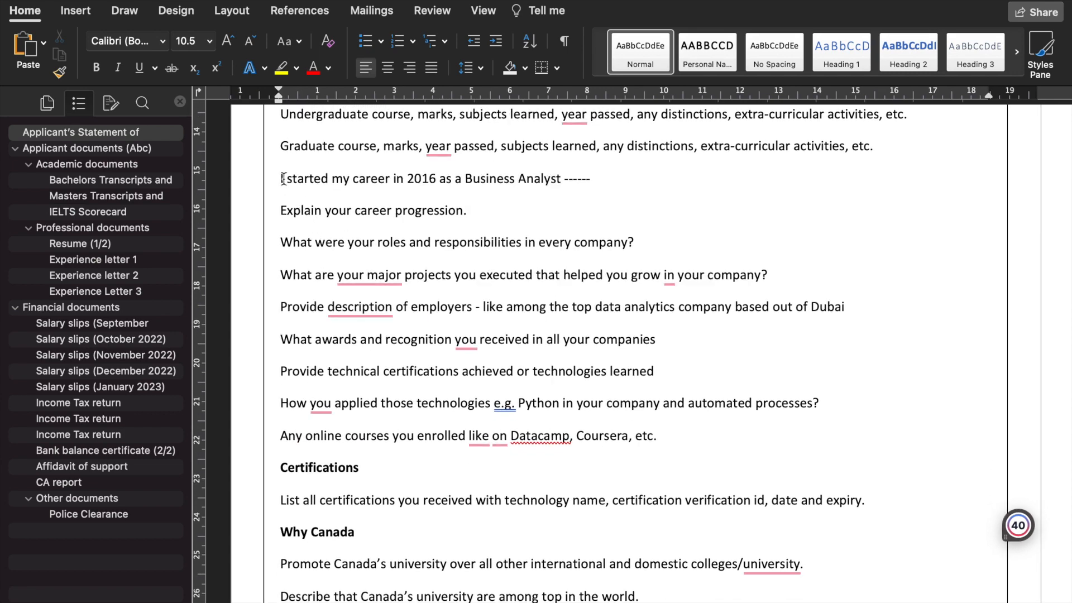
left_click_drag(280, 178, 347, 178)
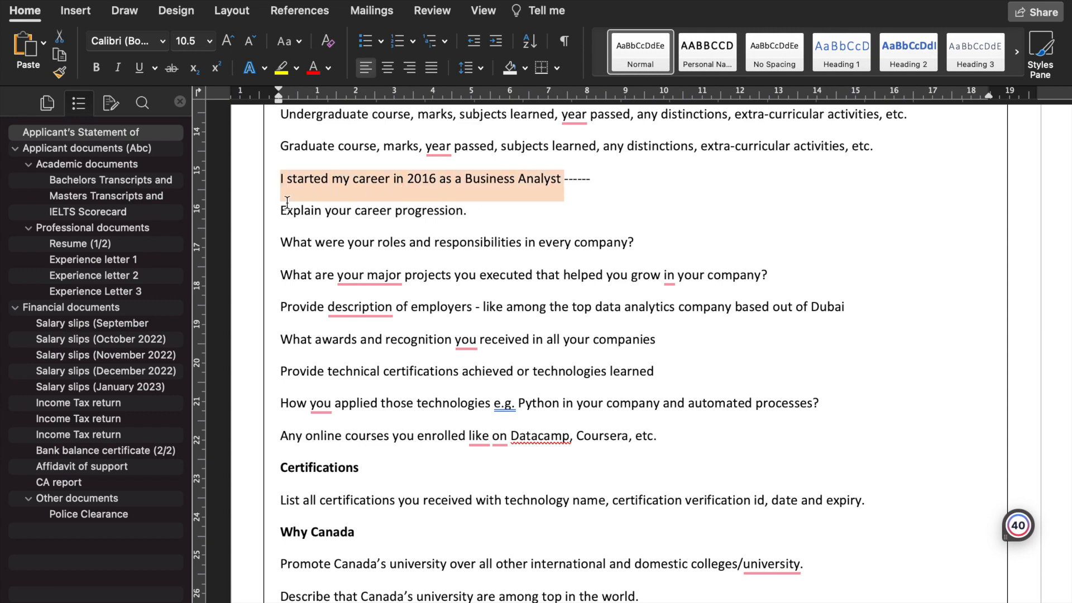
left_click(282, 210)
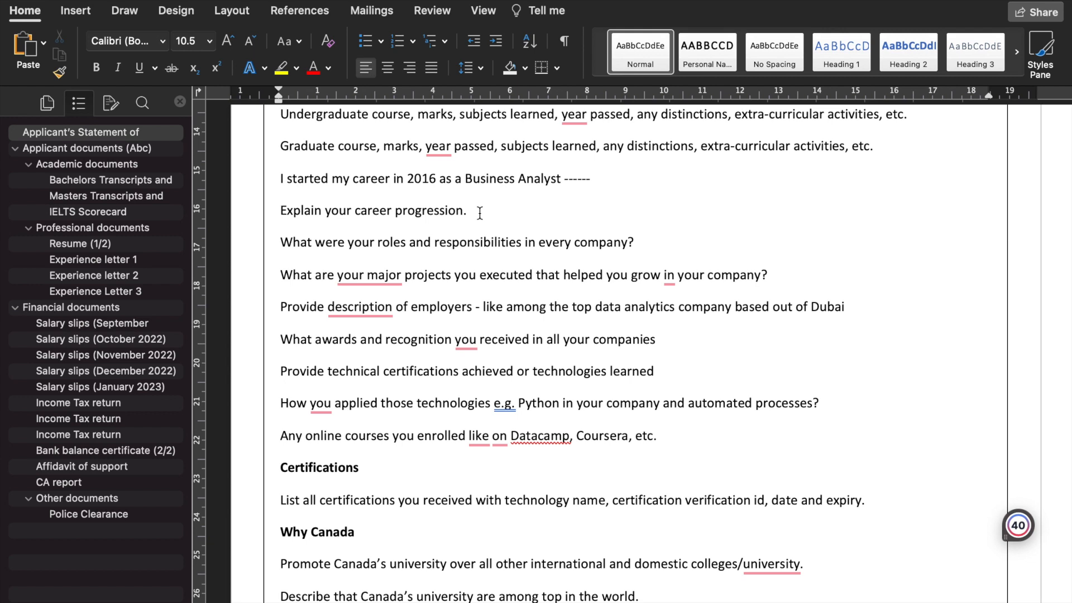
left_click(281, 210)
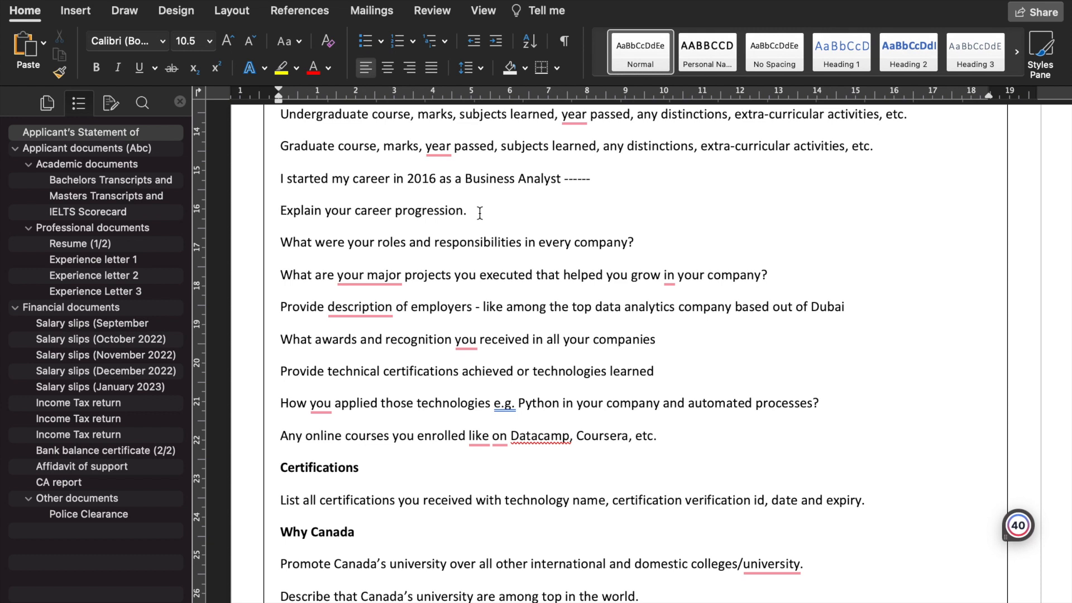
left_click(281, 210)
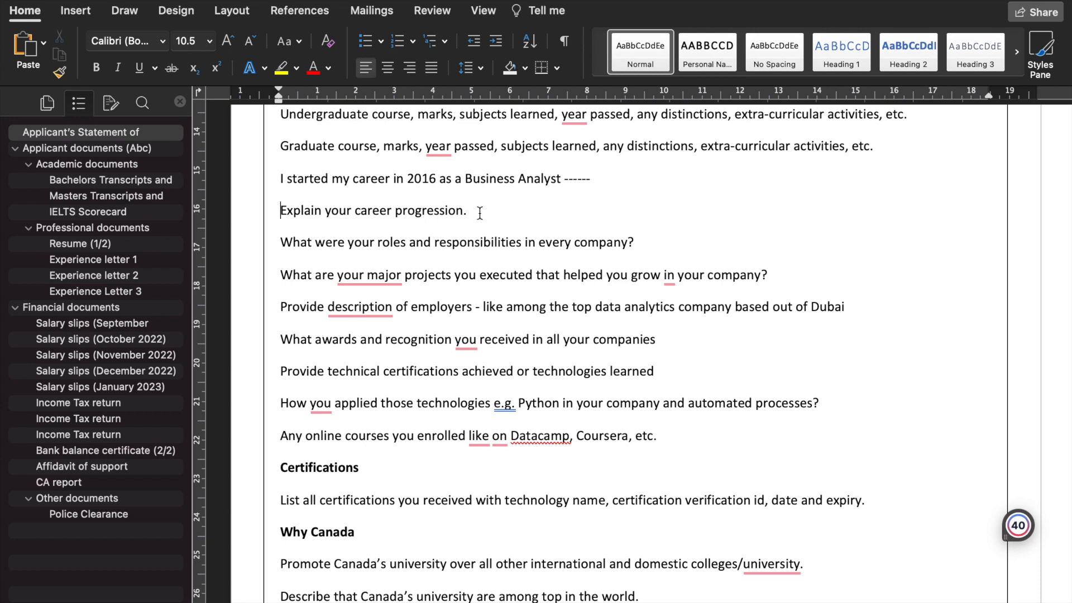
mouse_move(429, 243)
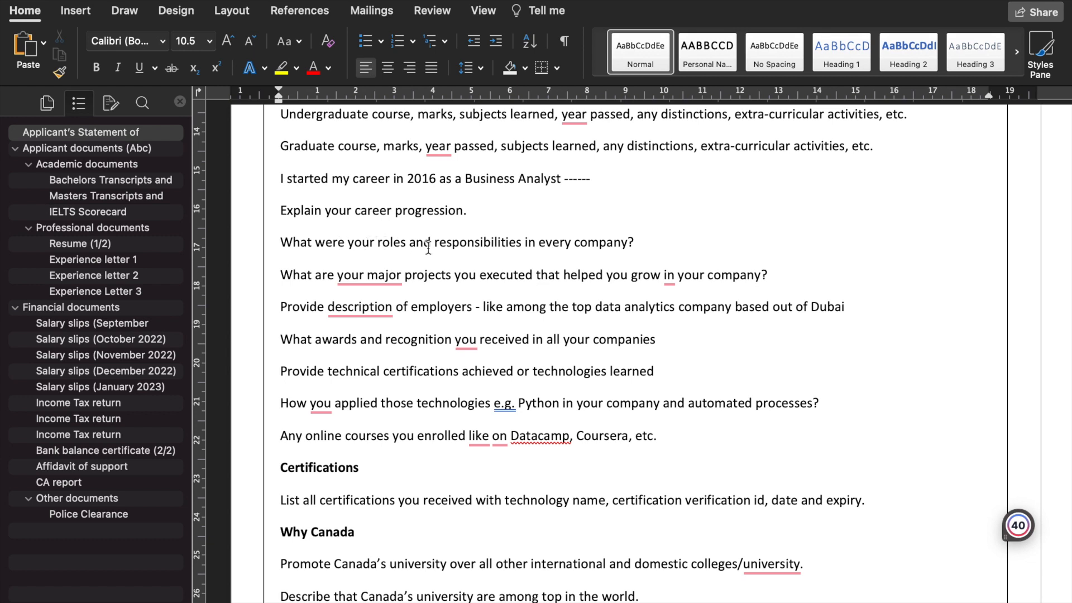
left_click(636, 242)
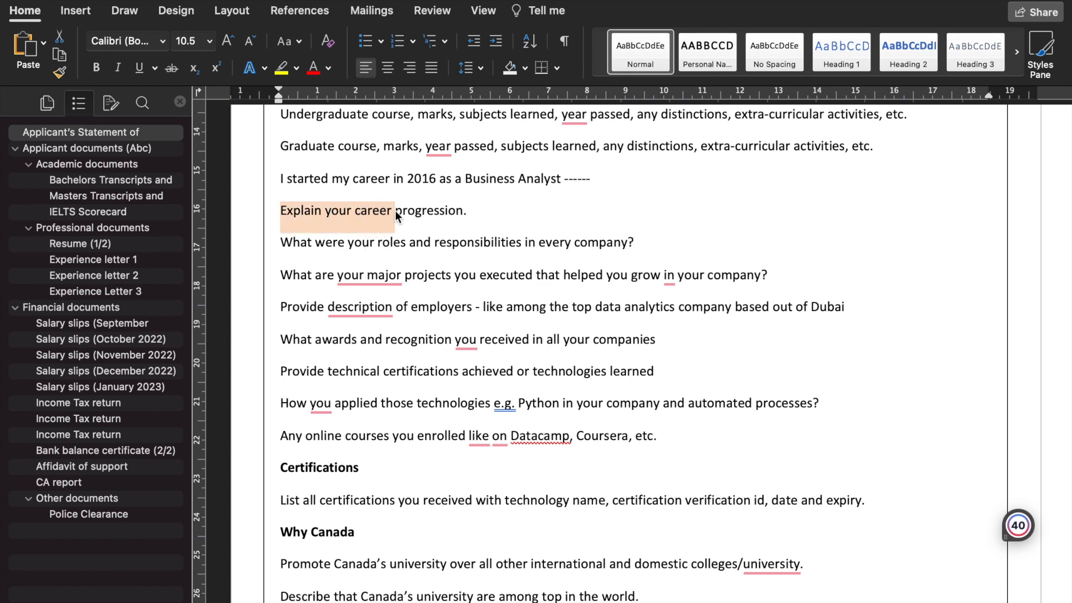
scroll("down", 3)
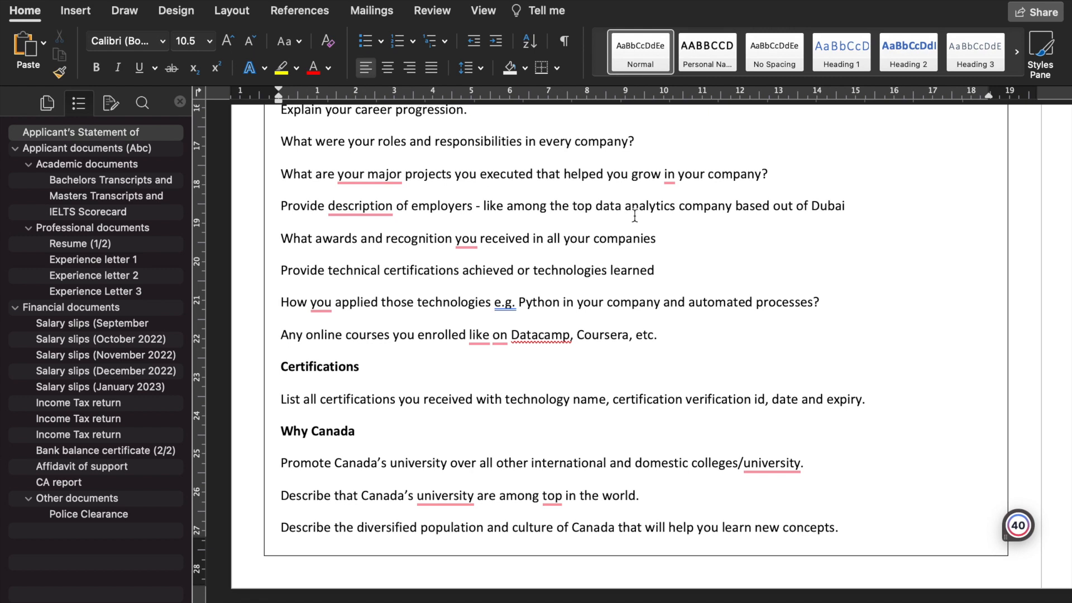
mouse_move(851, 211)
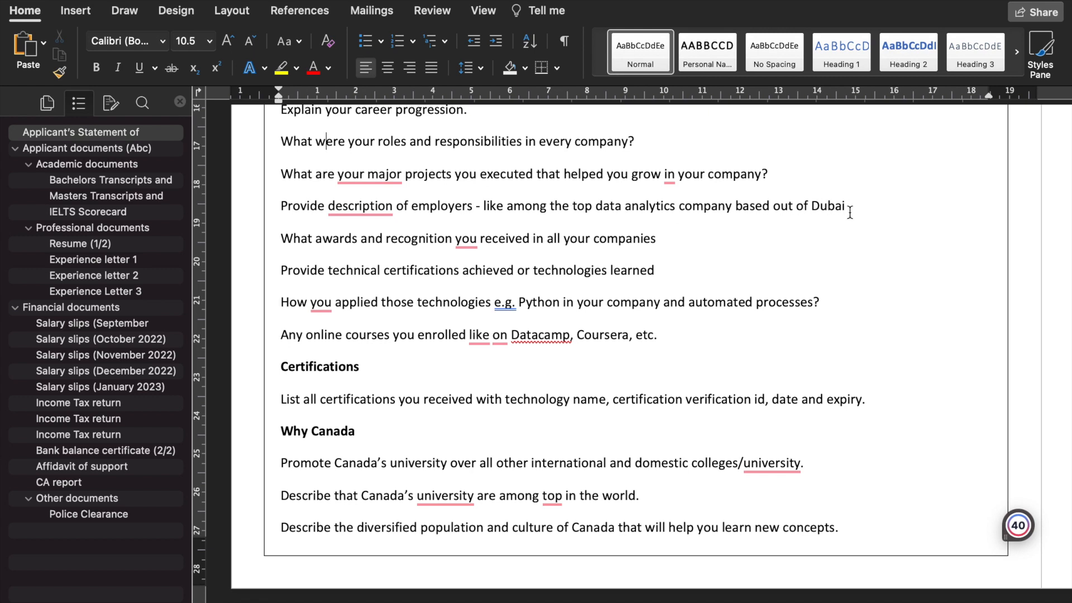
mouse_move(731, 265)
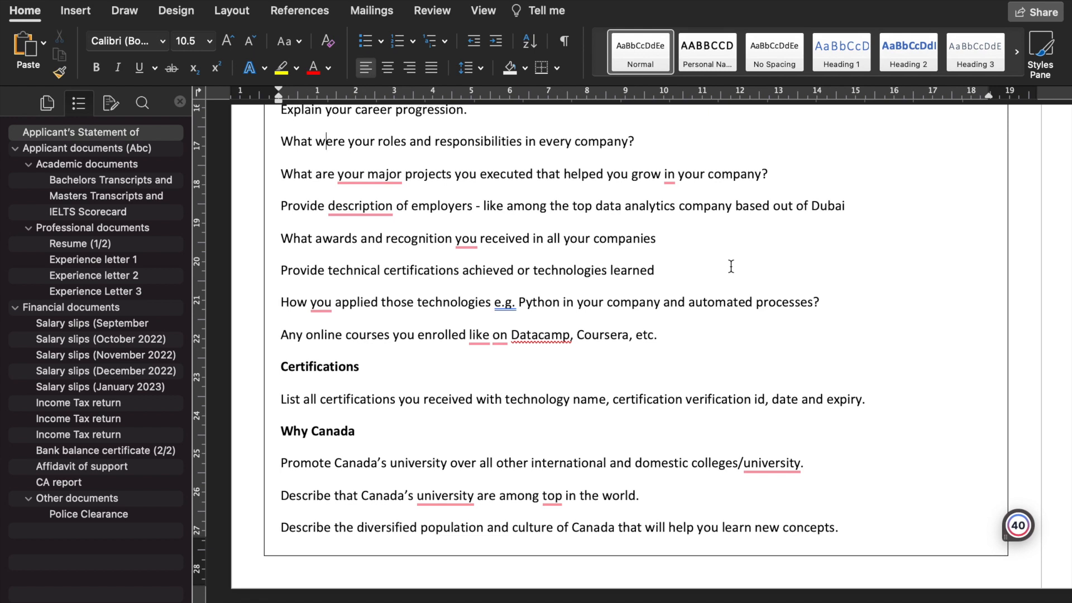
mouse_move(331, 238)
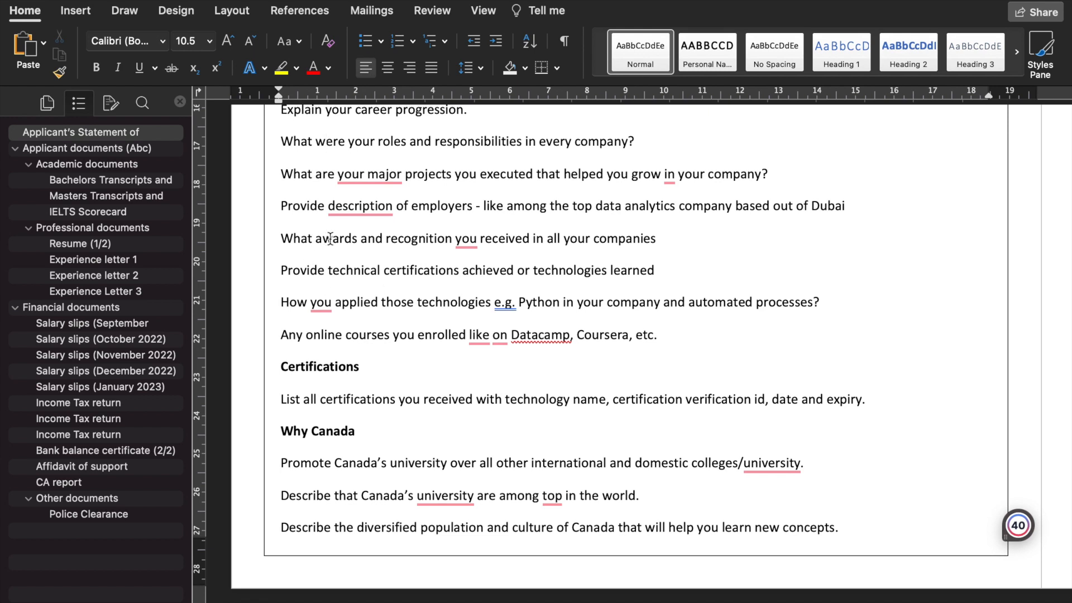
mouse_move(539, 293)
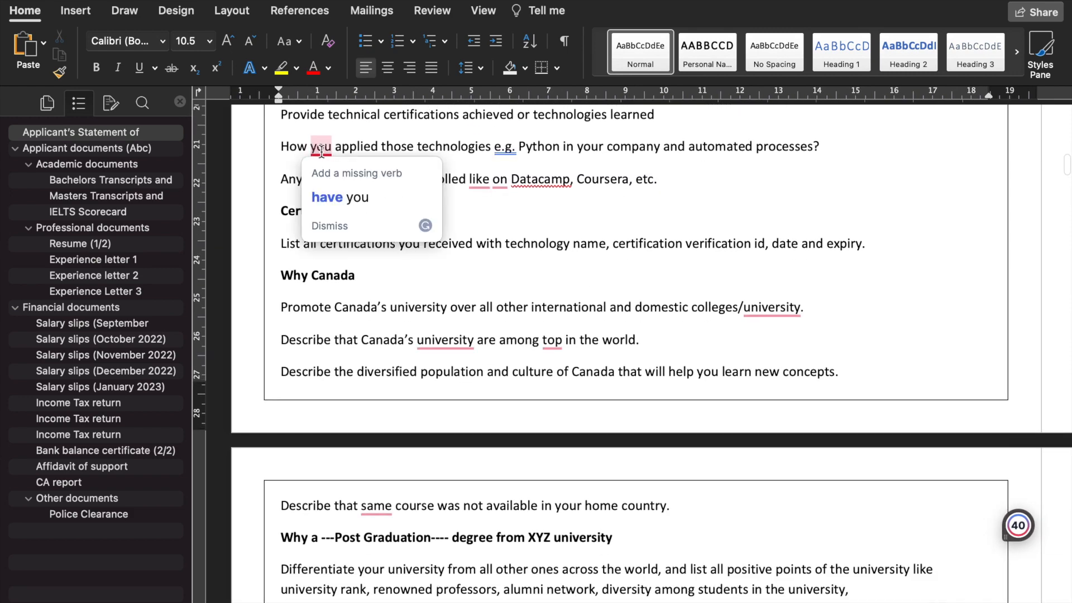
Dismiss the Grammarly suggestion card for the word 'you' by clicking in the document
left_click(691, 167)
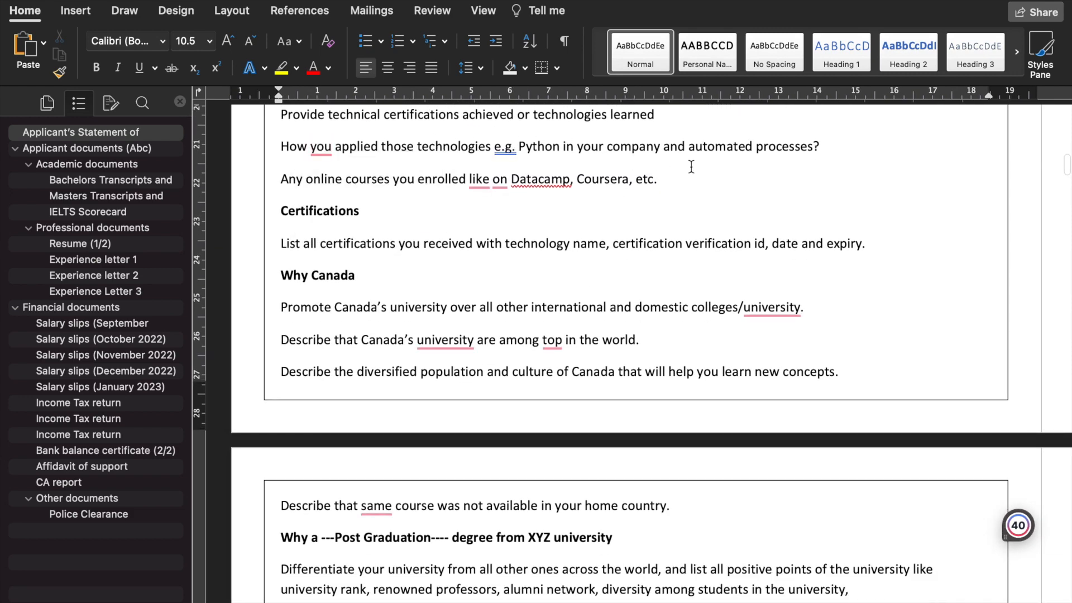
mouse_move(730, 173)
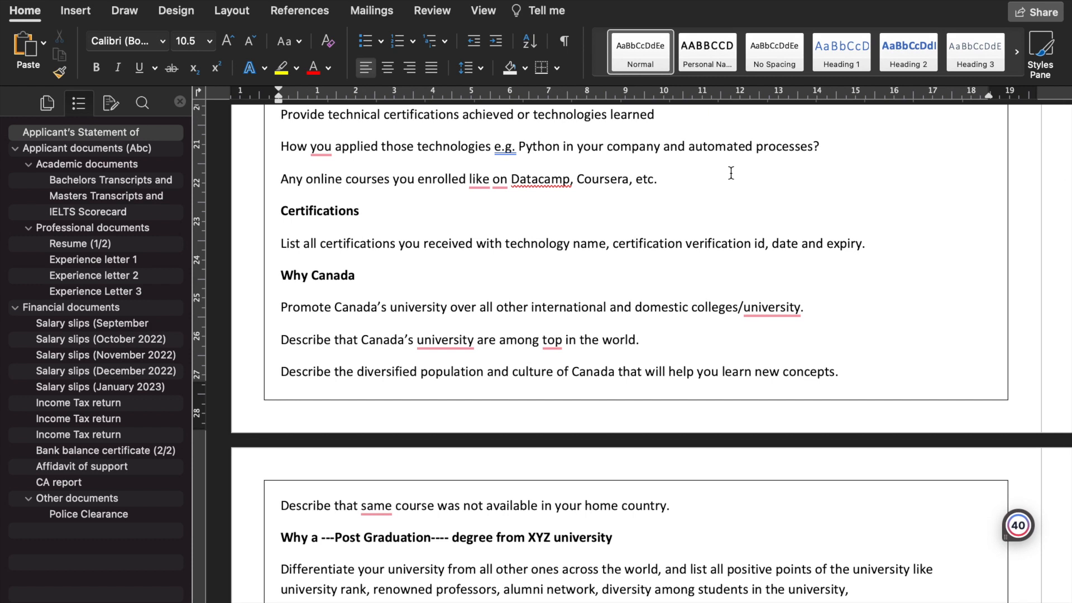
mouse_move(308, 210)
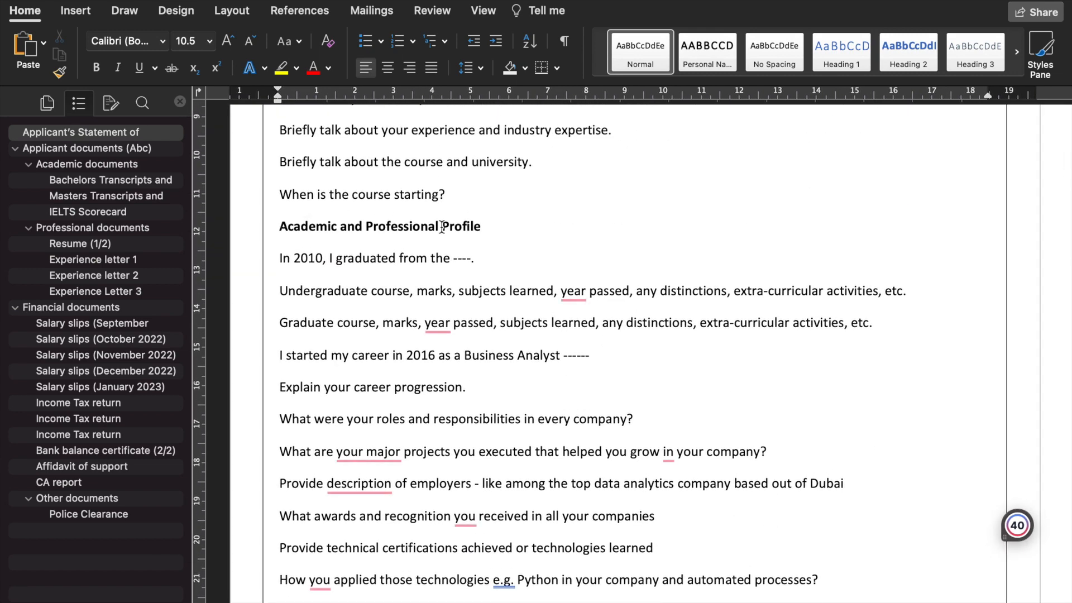
scroll("down", 3)
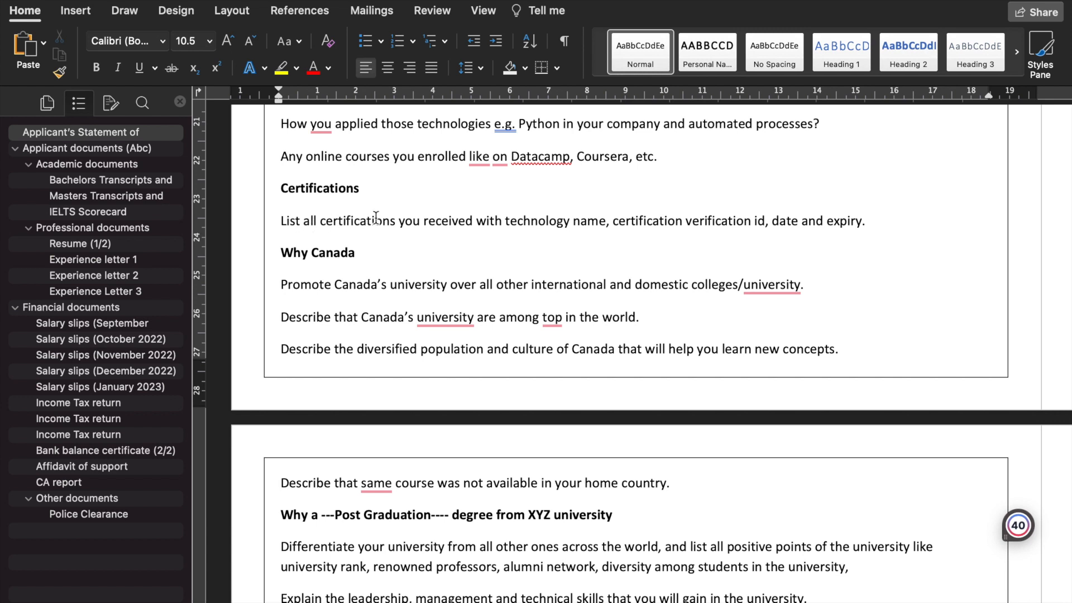
mouse_move(625, 237)
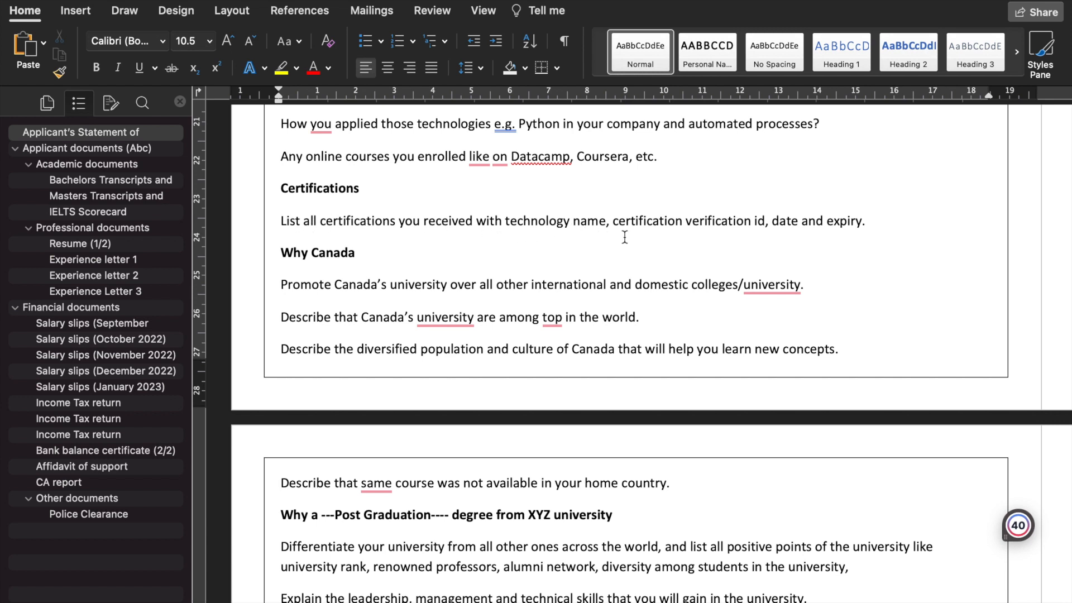
mouse_move(765, 230)
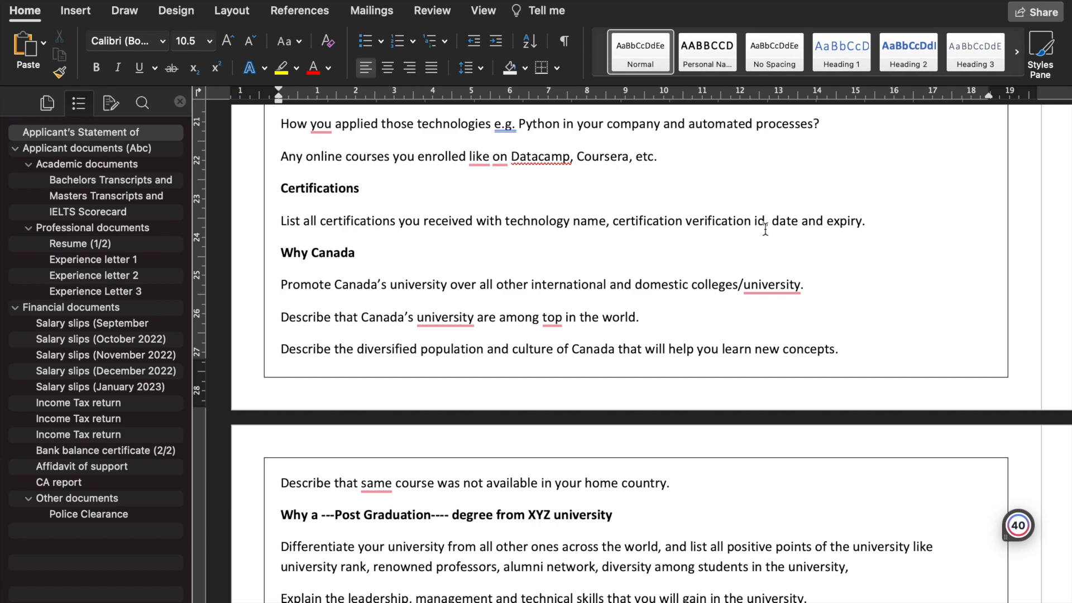
mouse_move(877, 308)
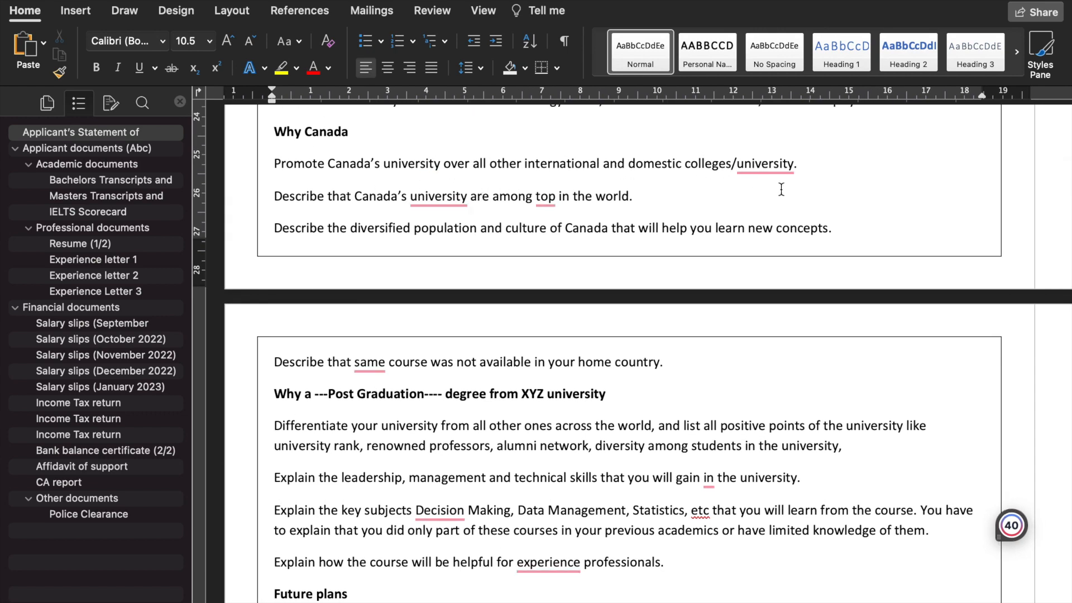
mouse_move(302, 212)
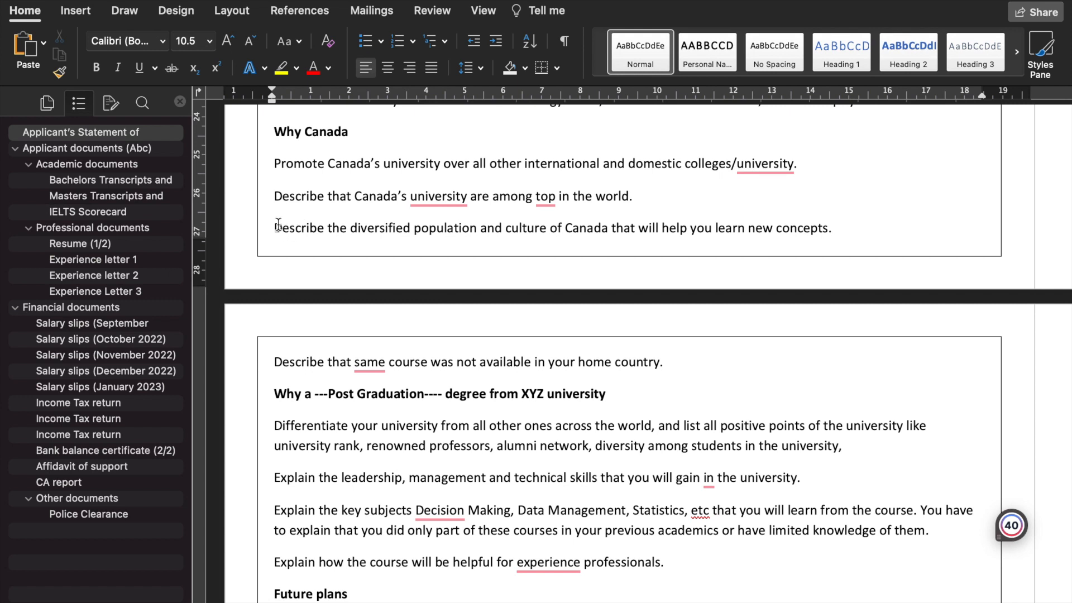
mouse_move(472, 234)
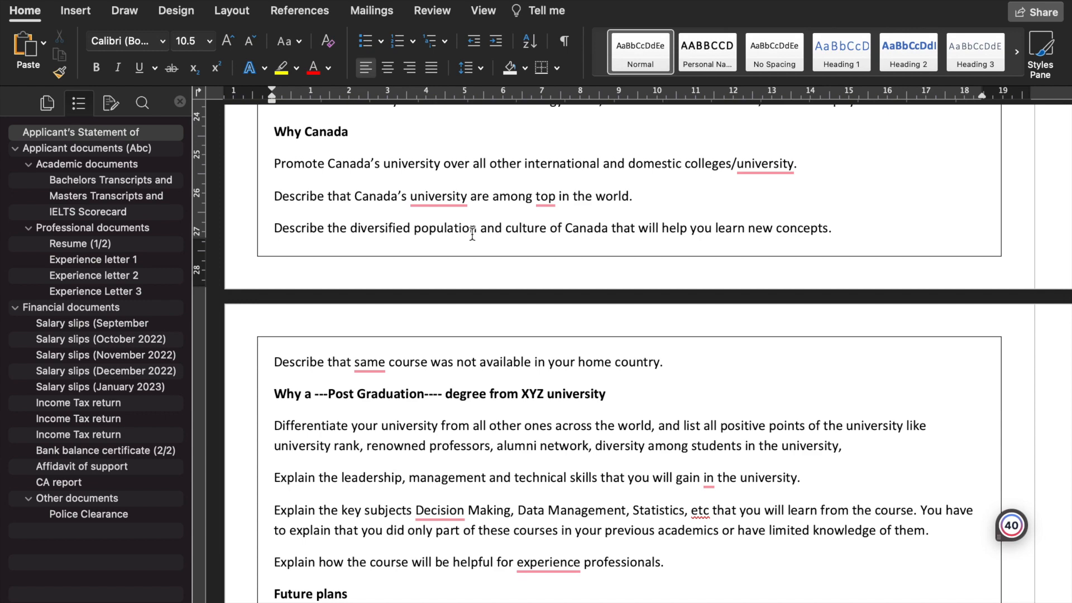
mouse_move(631, 236)
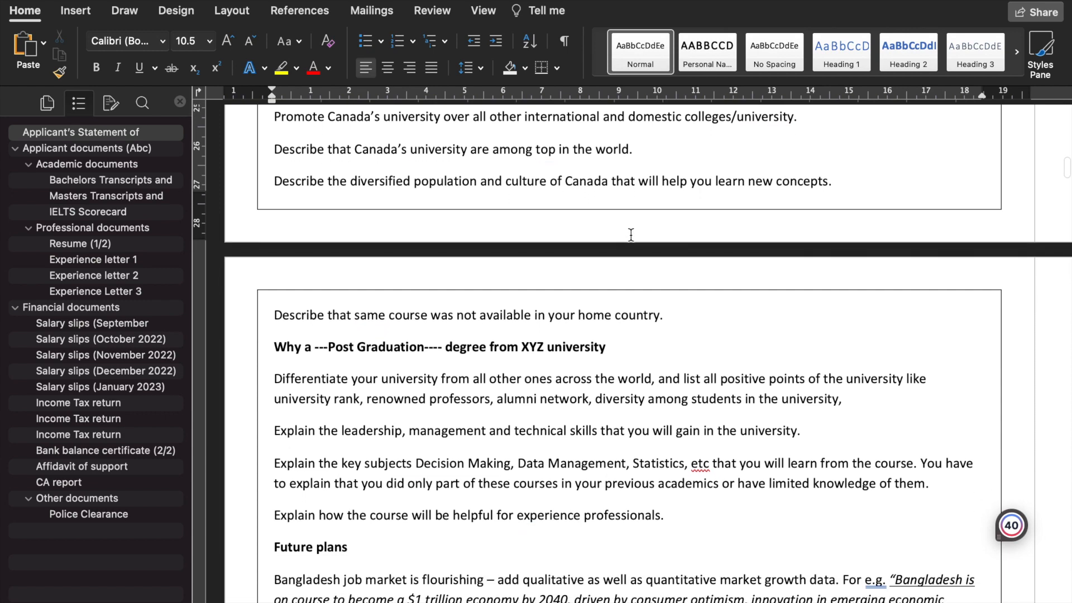
scroll("down", 3)
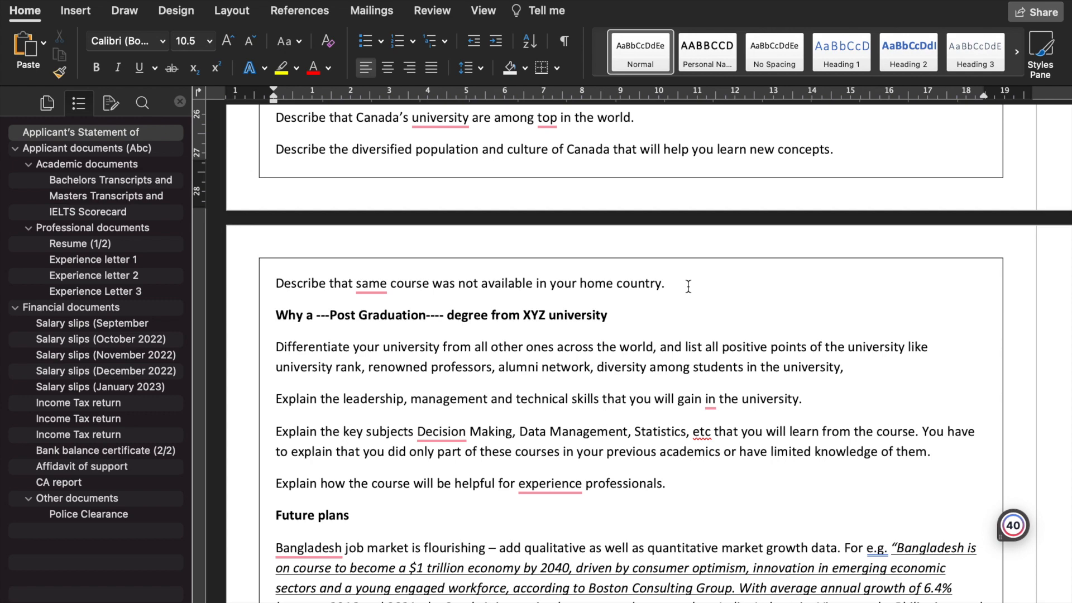
scroll("down", 3)
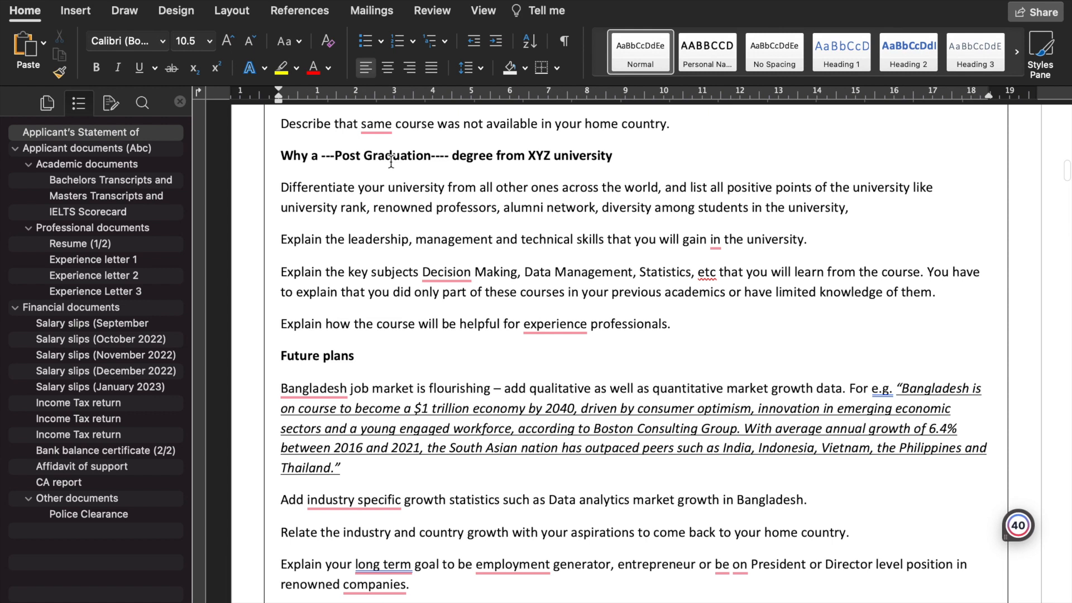
mouse_move(275, 208)
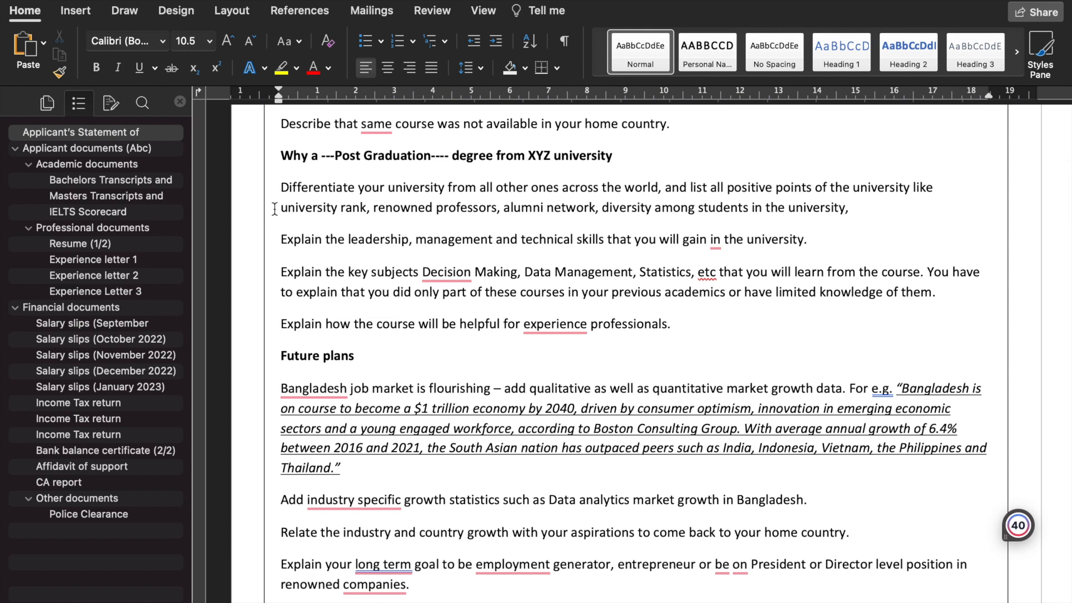
mouse_move(303, 231)
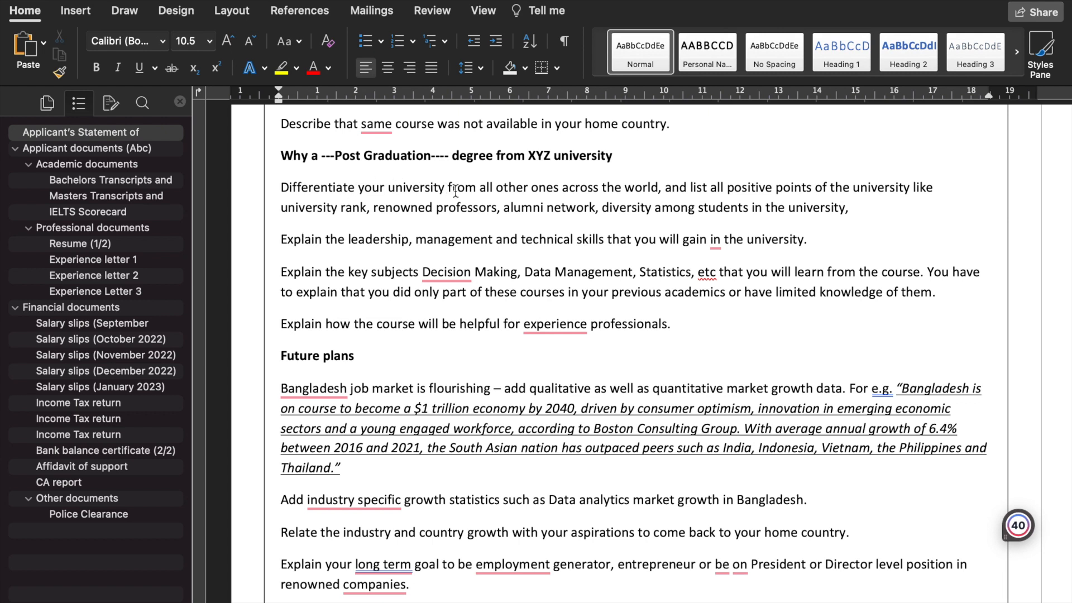
mouse_move(713, 189)
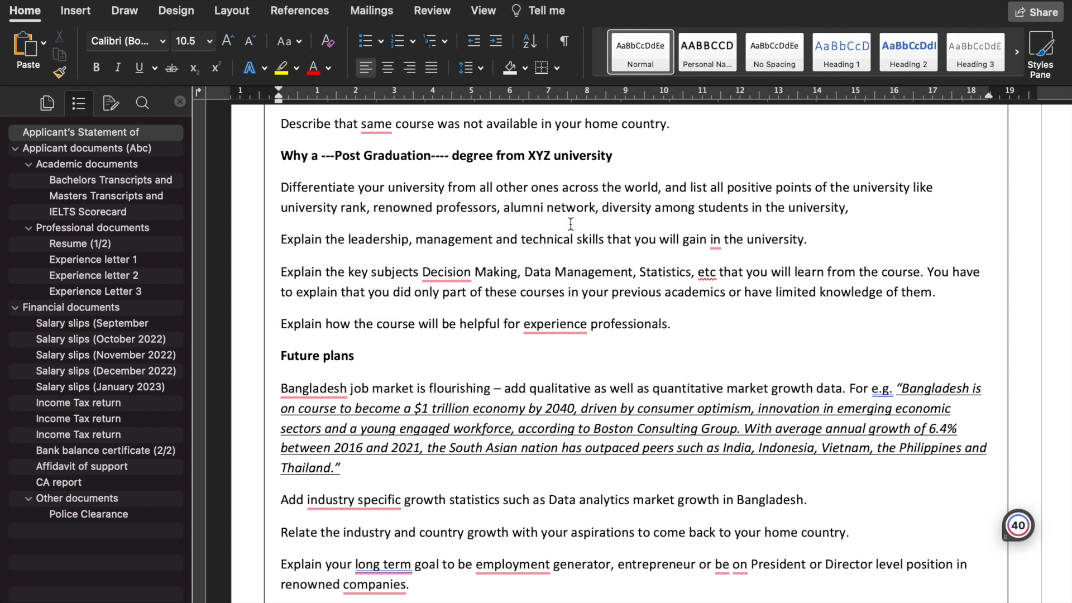
mouse_move(632, 213)
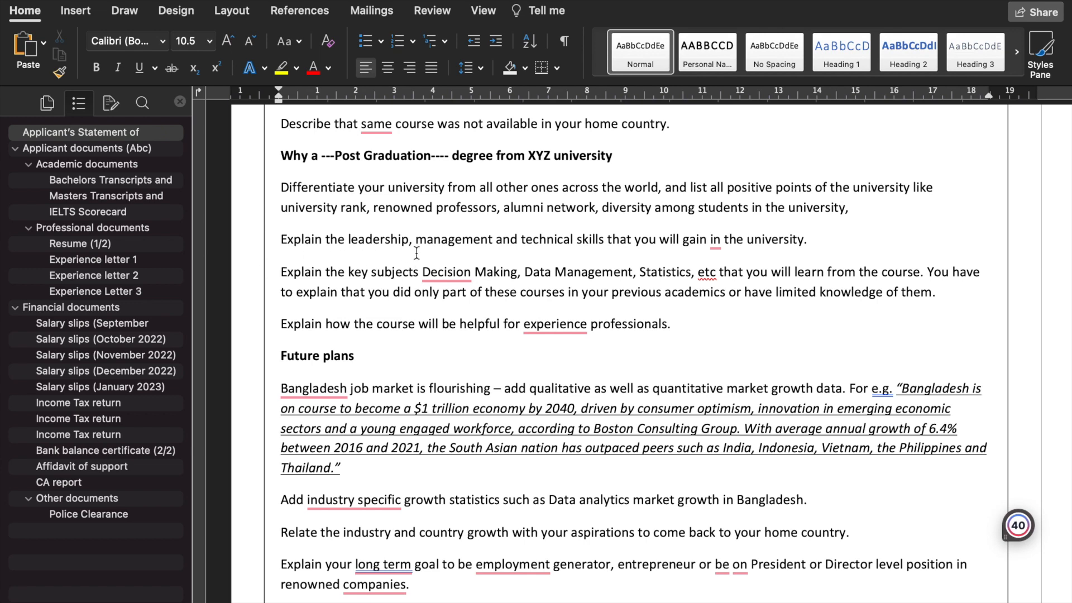
mouse_move(678, 252)
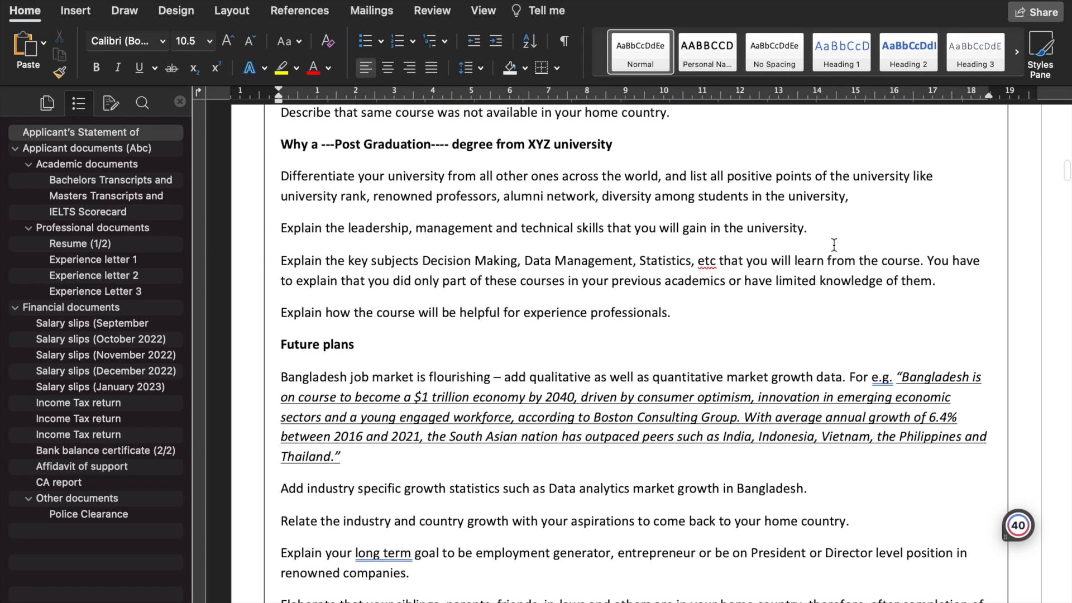
scroll("down", 3)
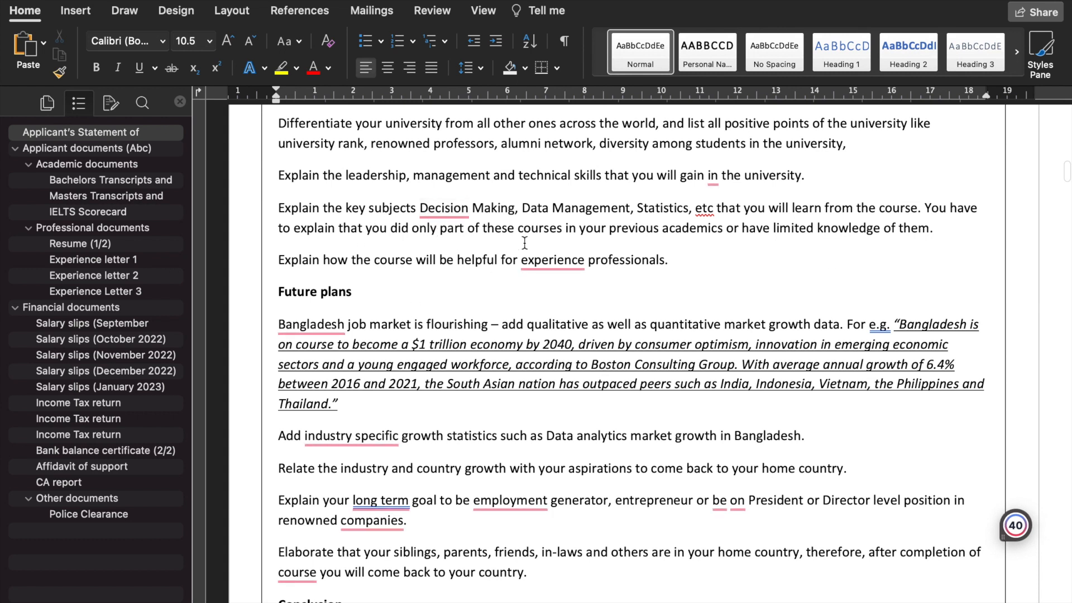
mouse_move(566, 219)
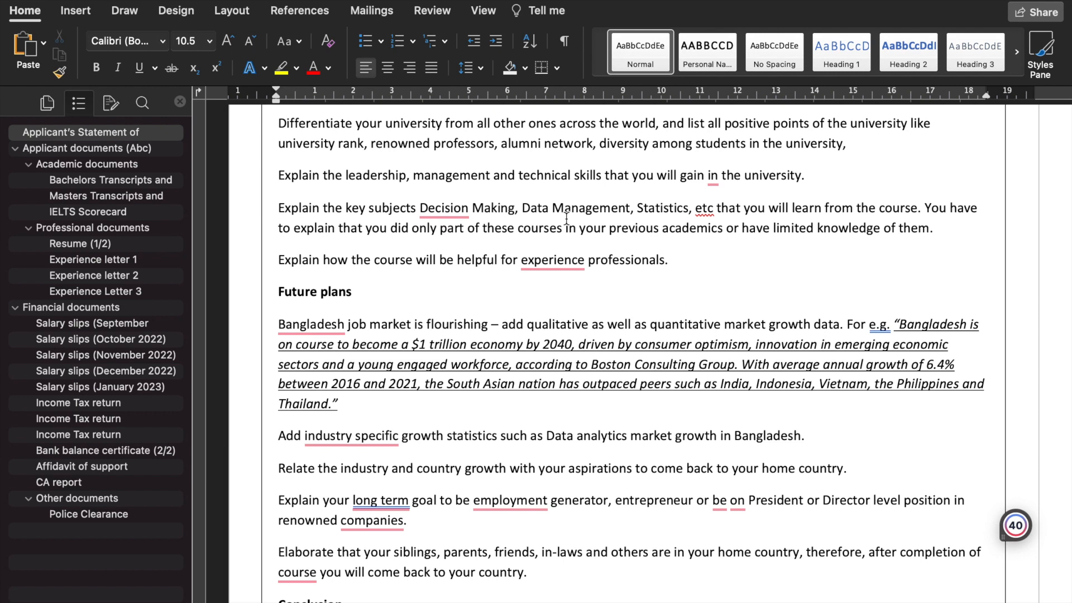
scroll("down", 3)
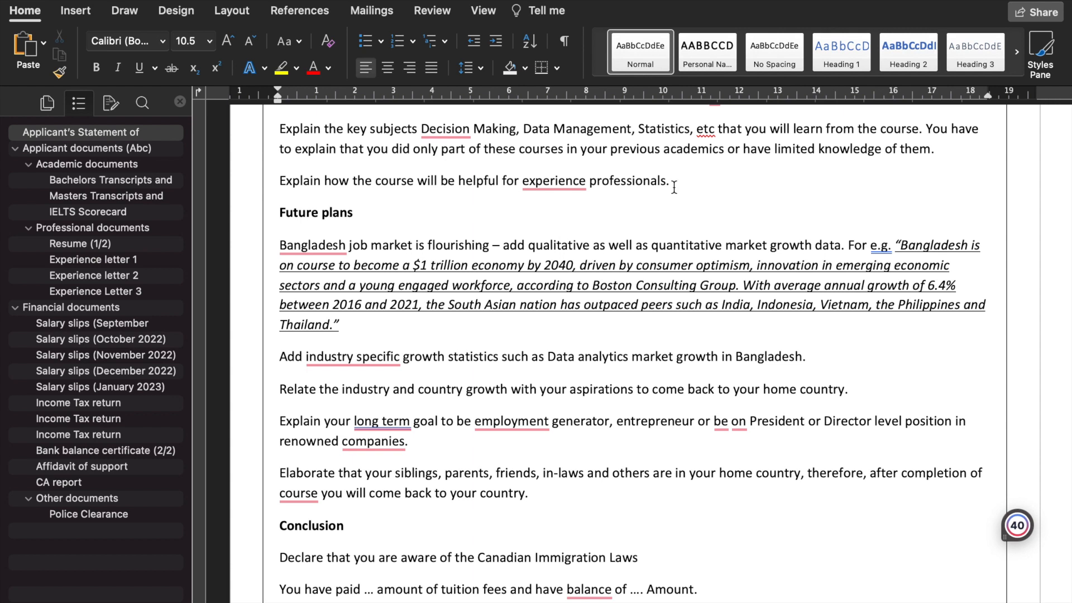
scroll("down", 3)
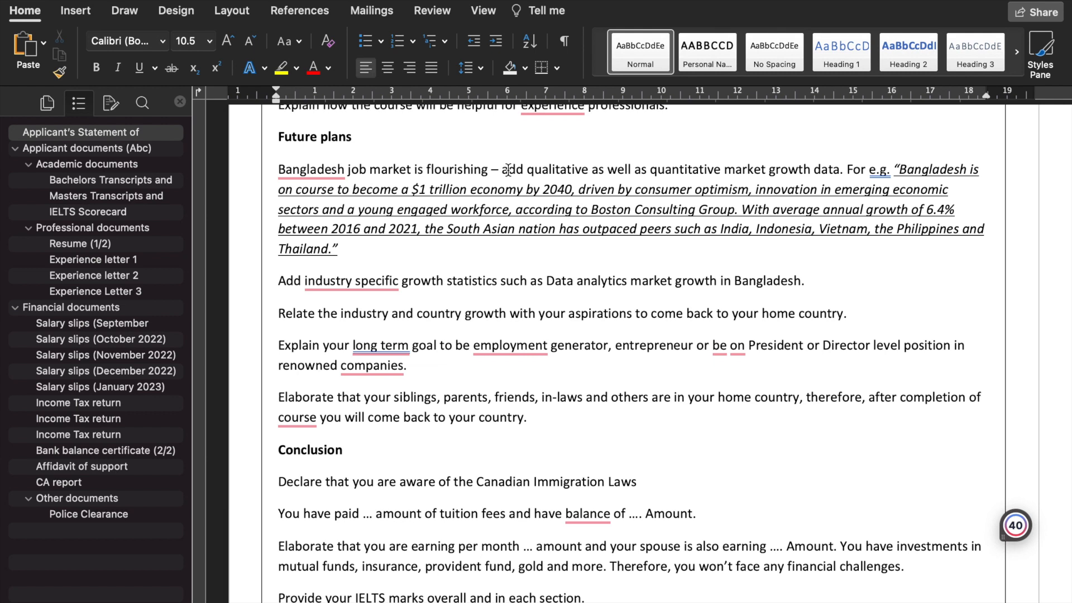
left_click_drag(502, 168, 722, 169)
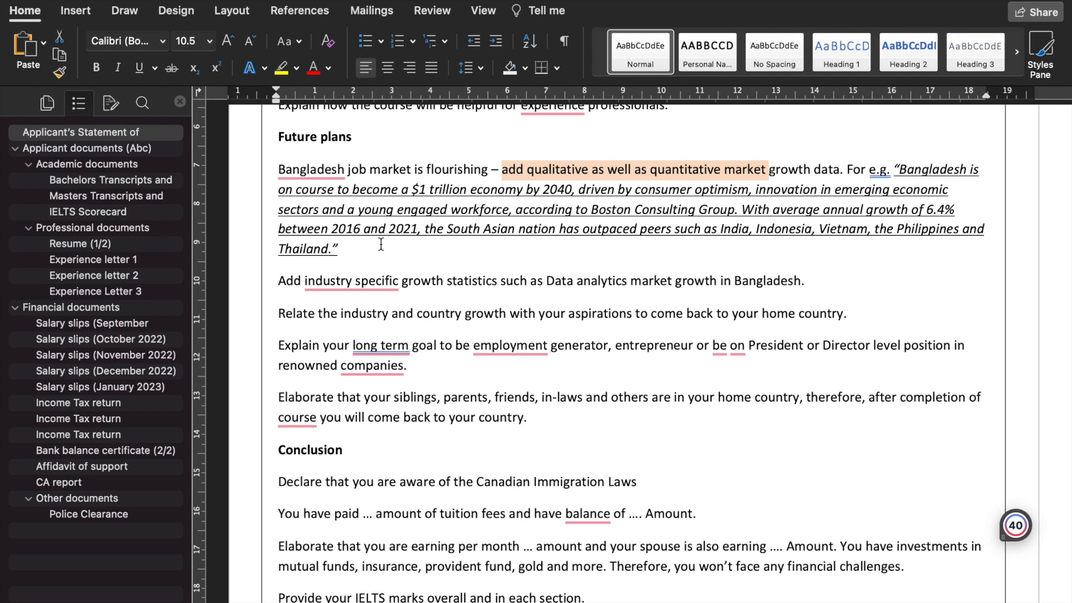
mouse_move(422, 189)
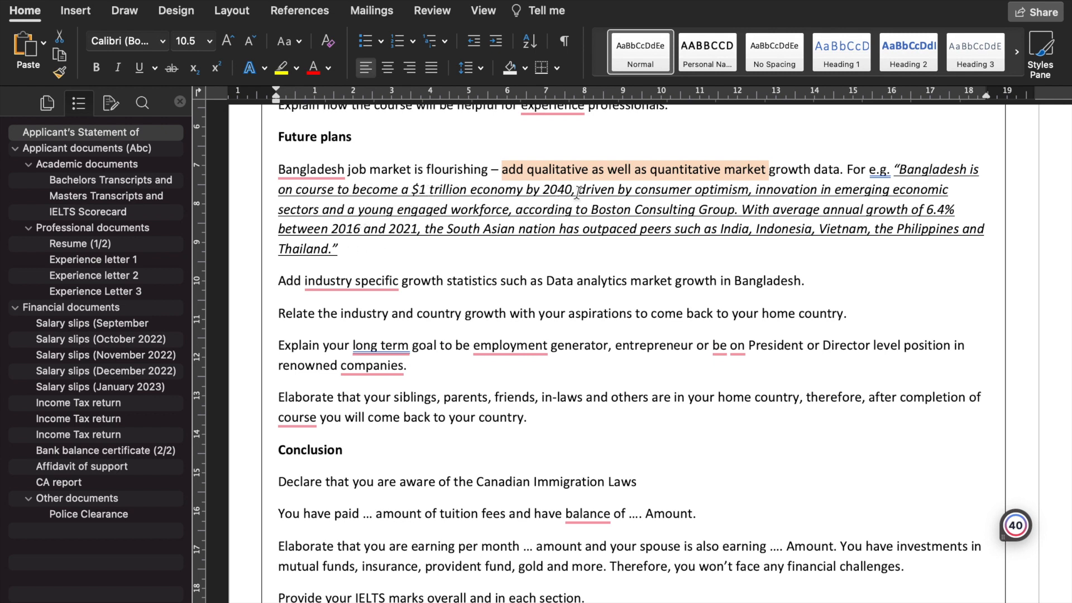
mouse_move(765, 192)
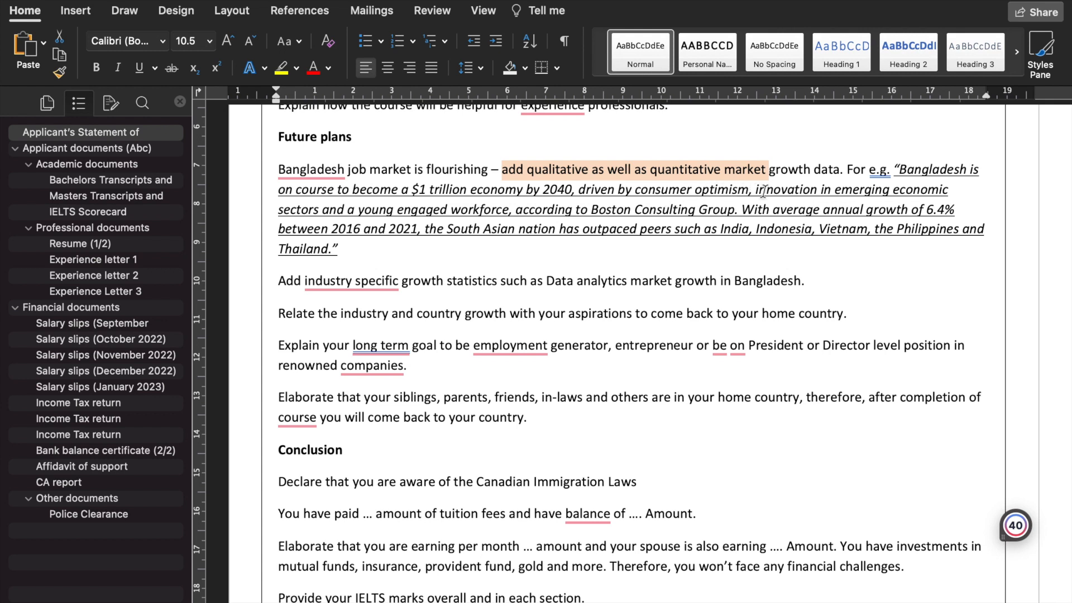
mouse_move(416, 234)
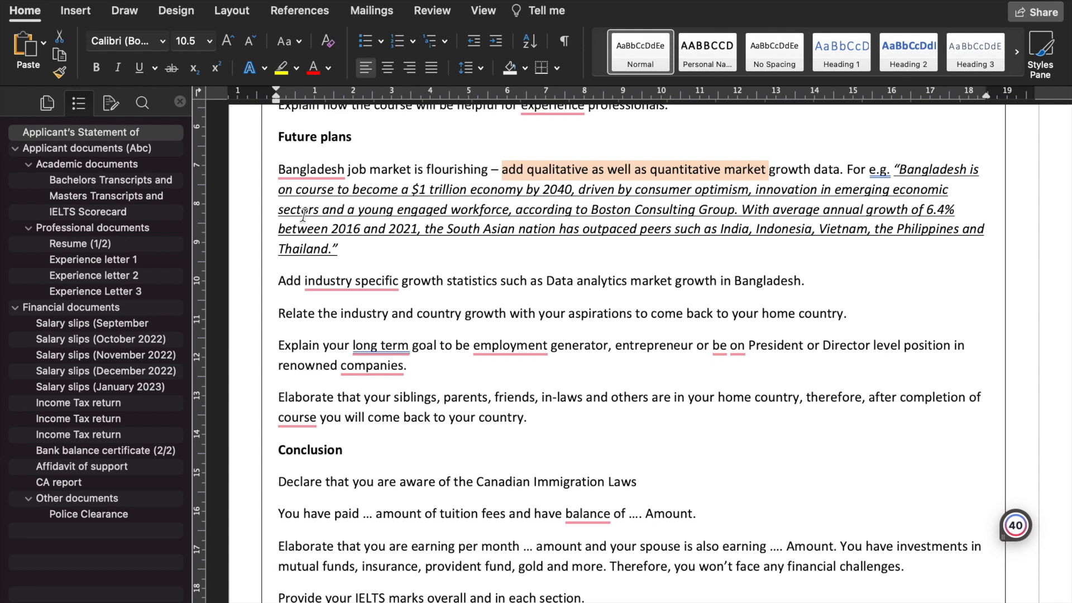
mouse_move(425, 211)
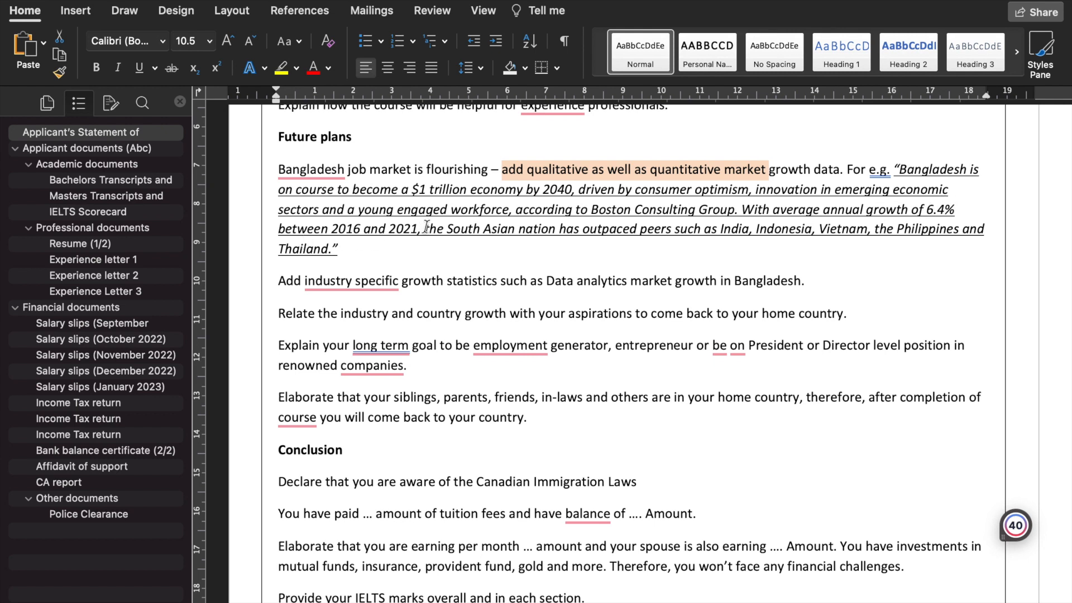
mouse_move(586, 230)
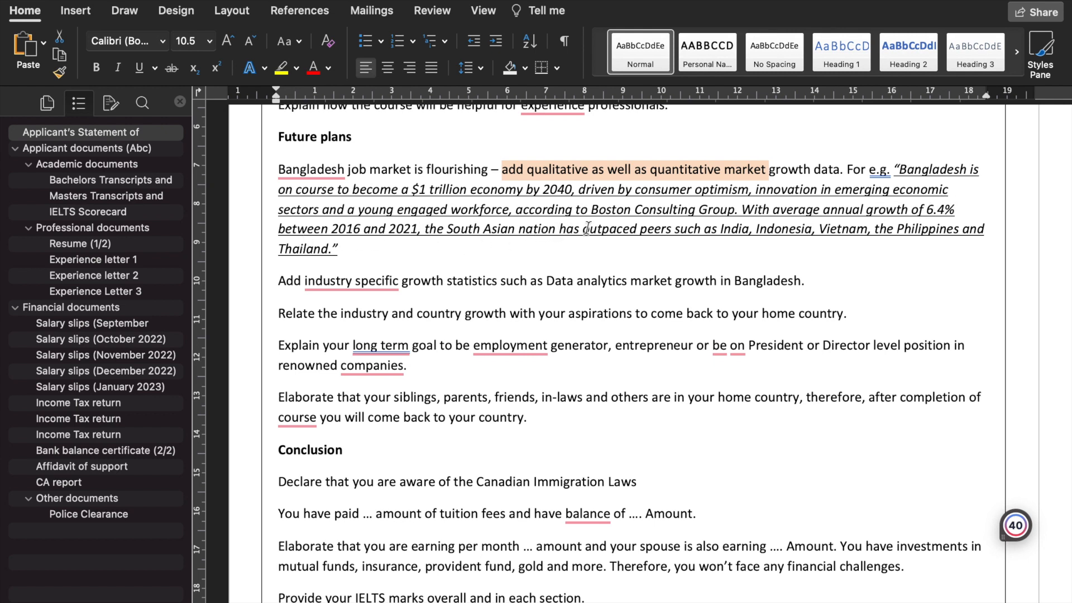
mouse_move(808, 226)
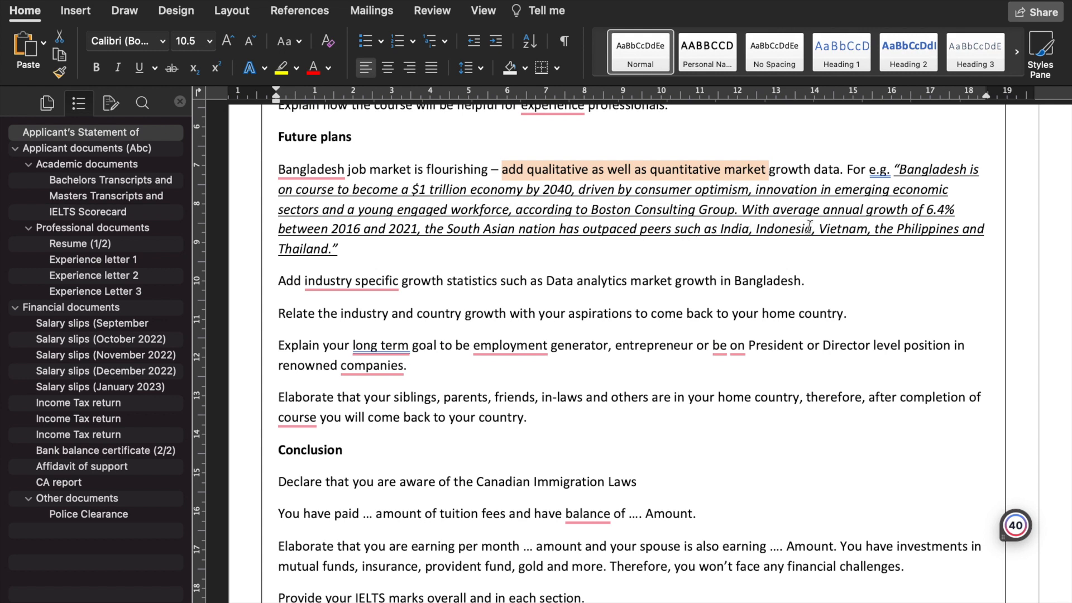
mouse_move(386, 313)
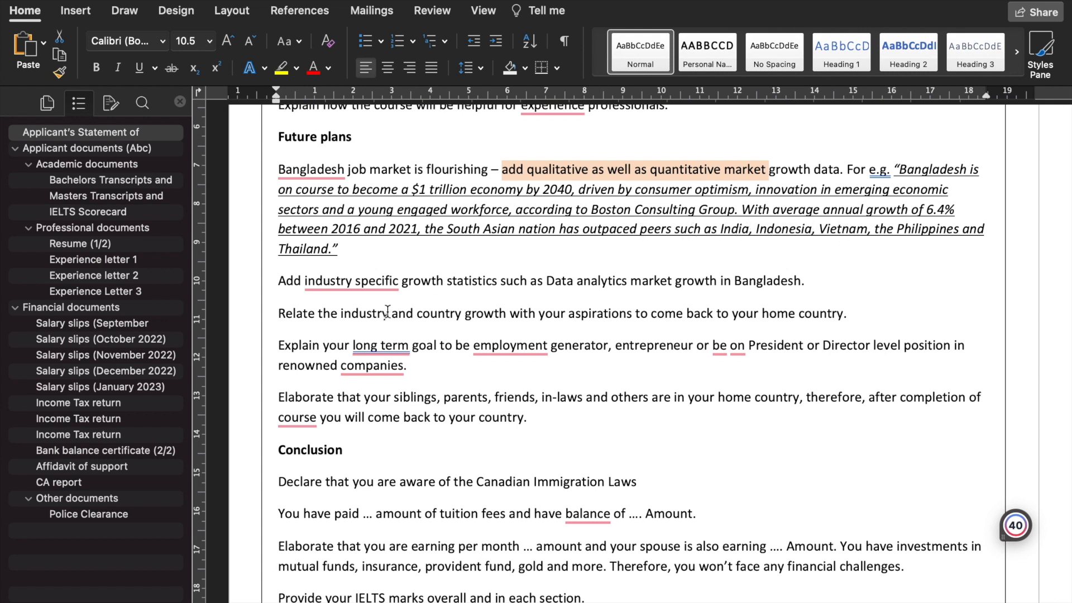
mouse_move(377, 330)
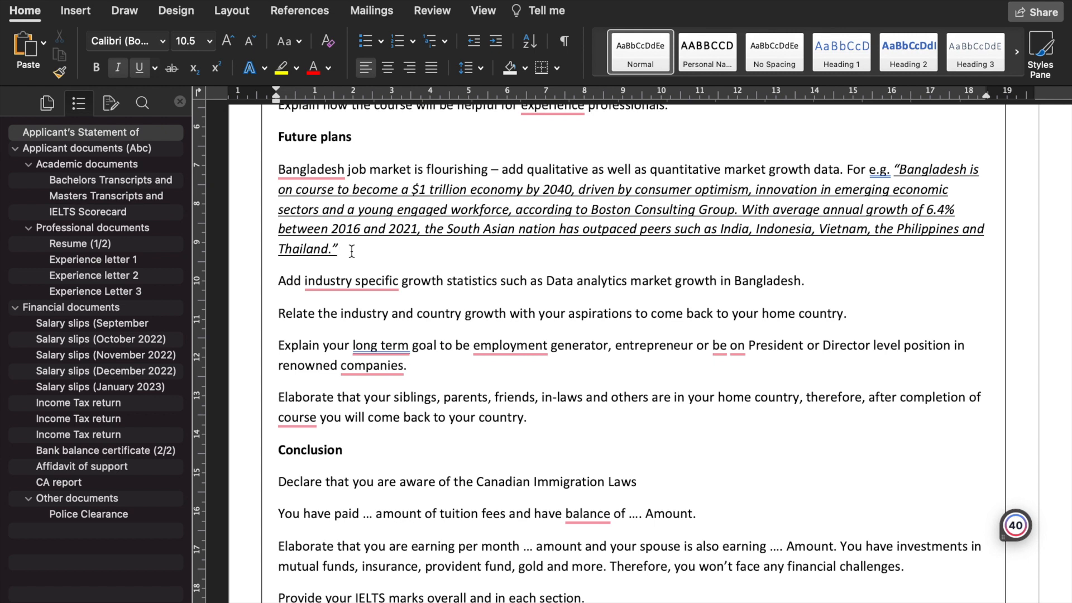
left_click(341, 250)
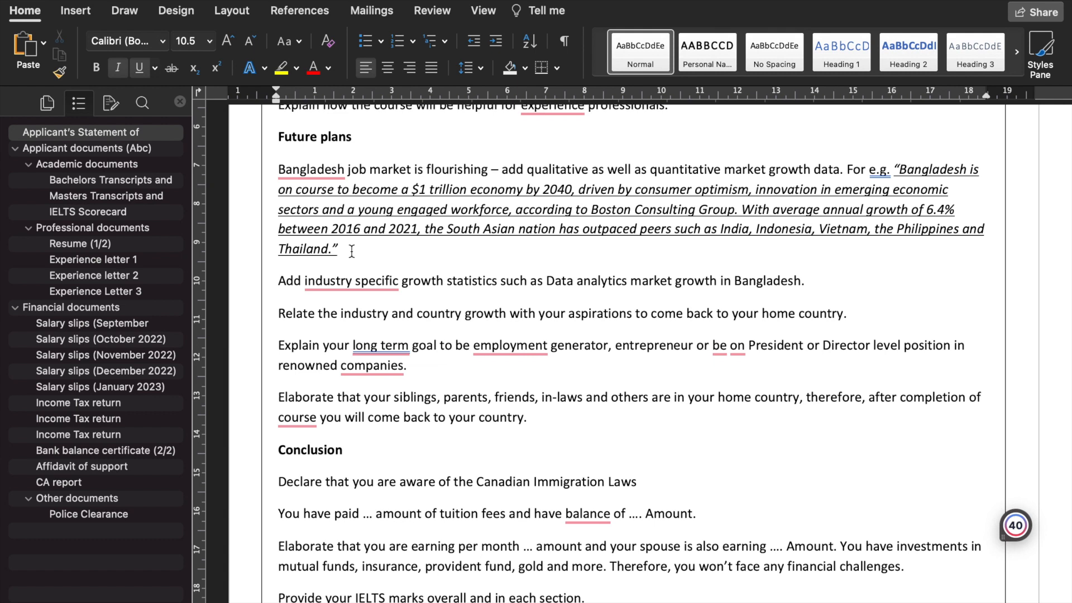
left_click(339, 248)
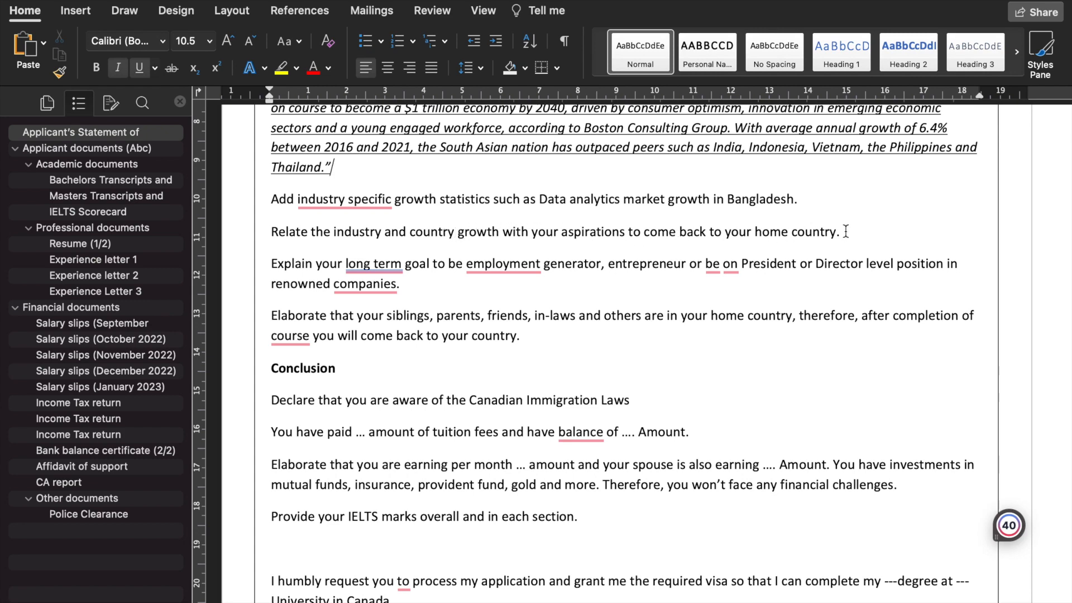
scroll("down", 3)
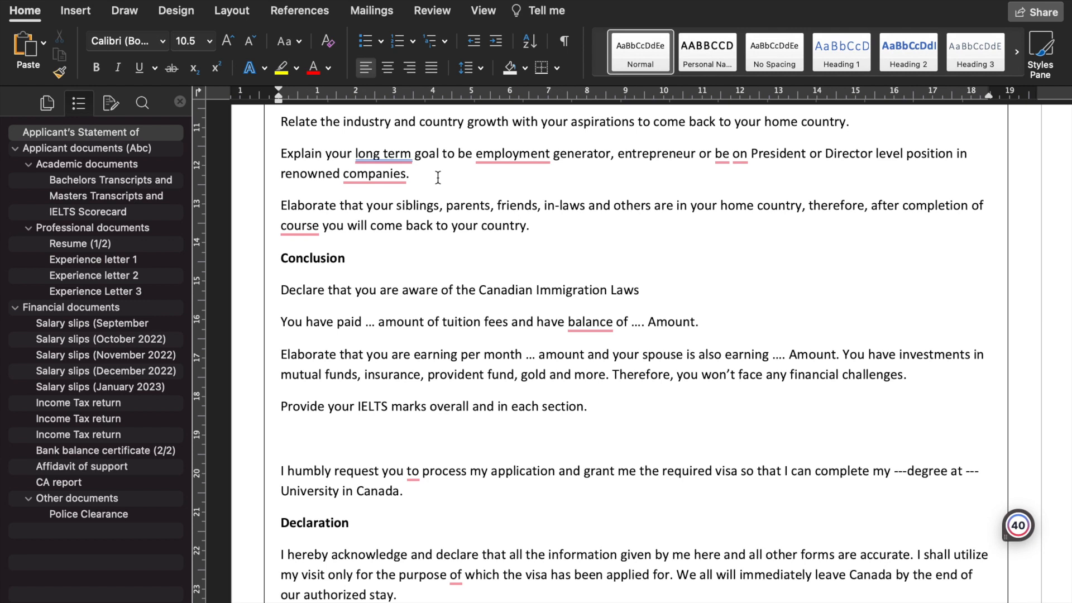
left_click(850, 122)
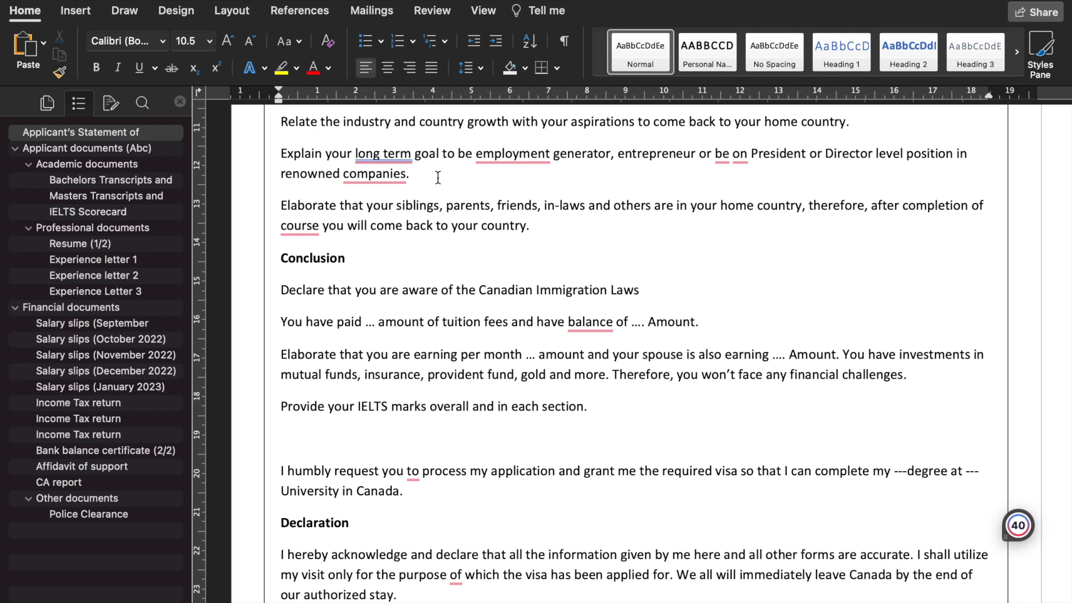
left_click(852, 122)
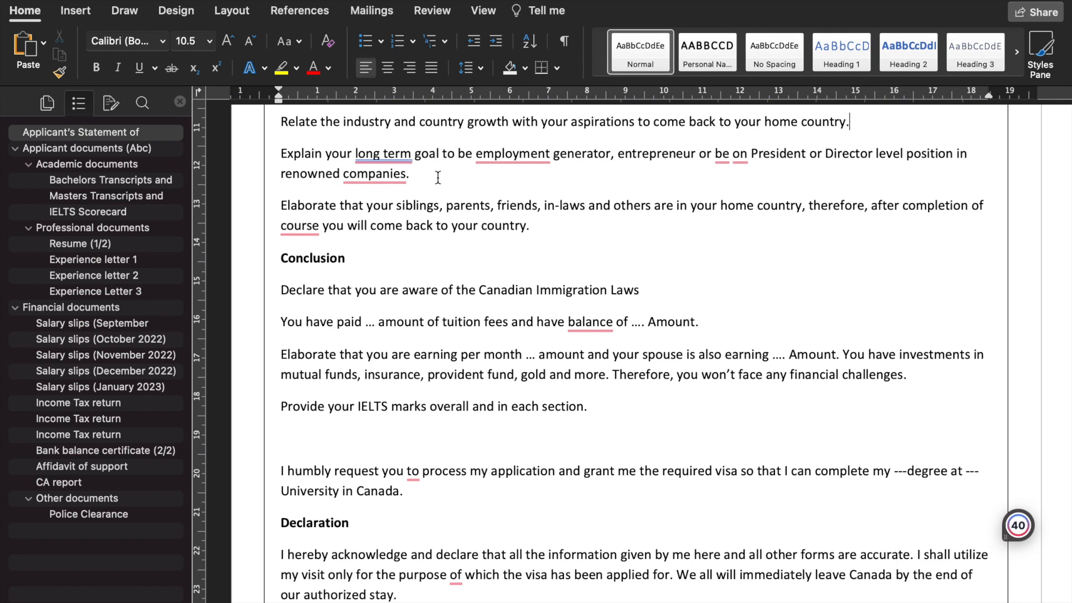
scroll("down", 3)
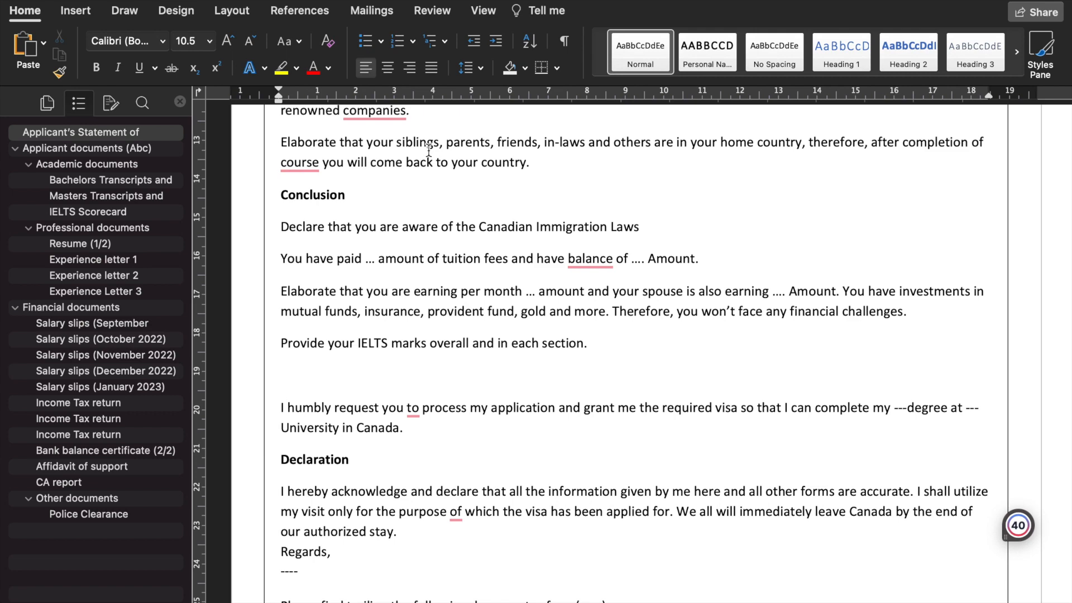
scroll("down", 3)
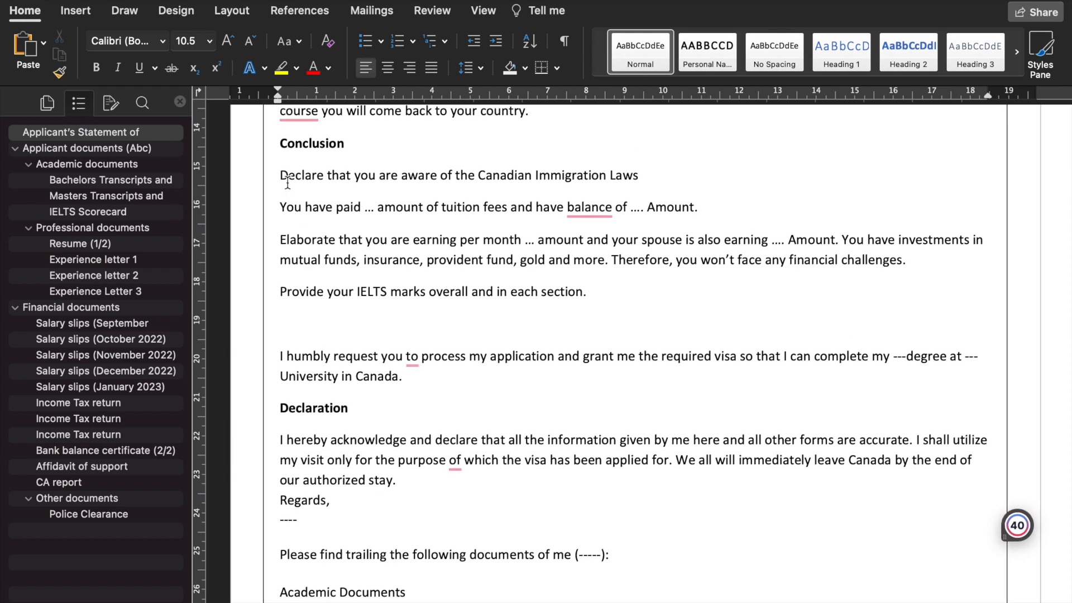
mouse_move(584, 176)
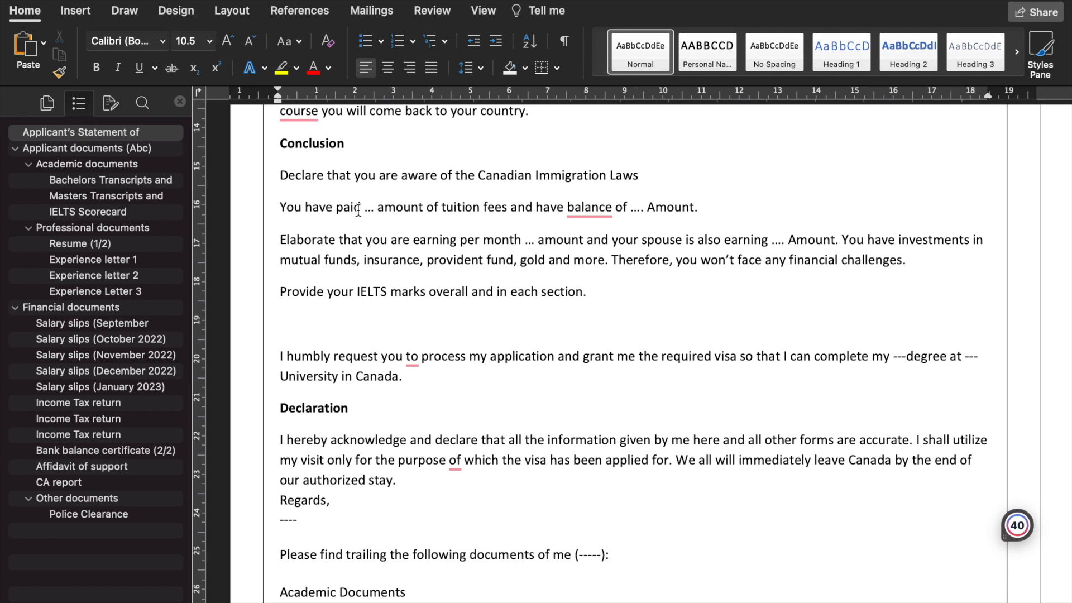
mouse_move(538, 205)
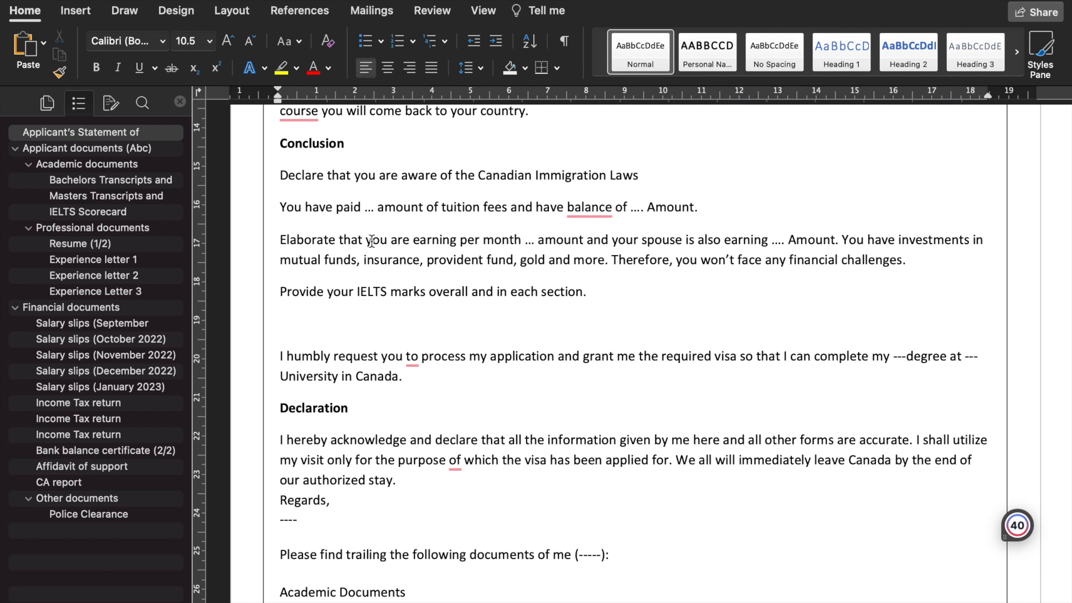
left_click_drag(280, 292, 466, 291)
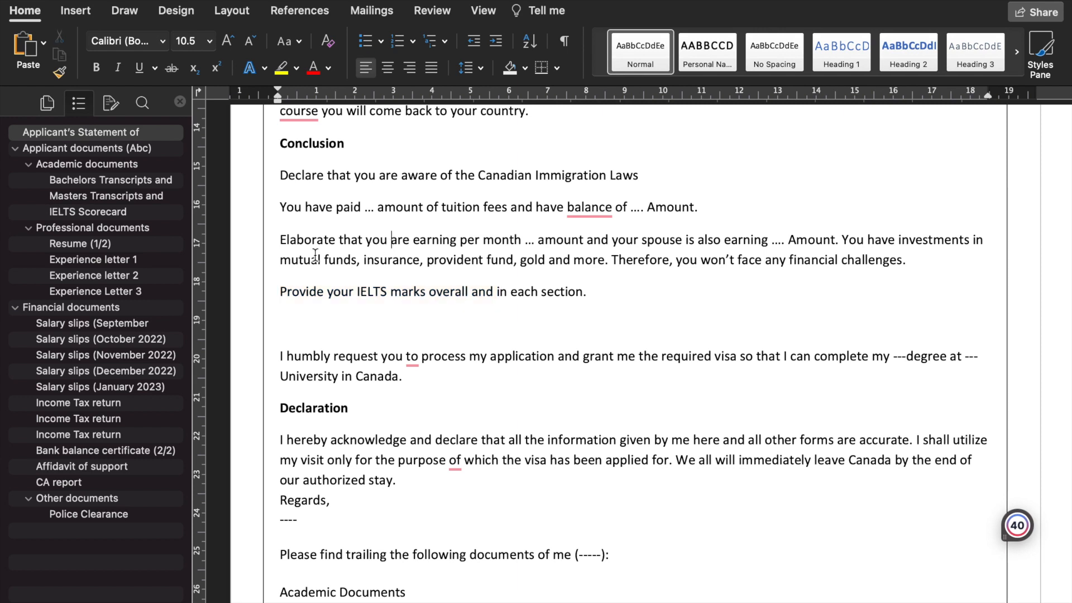
left_click_drag(279, 239, 535, 239)
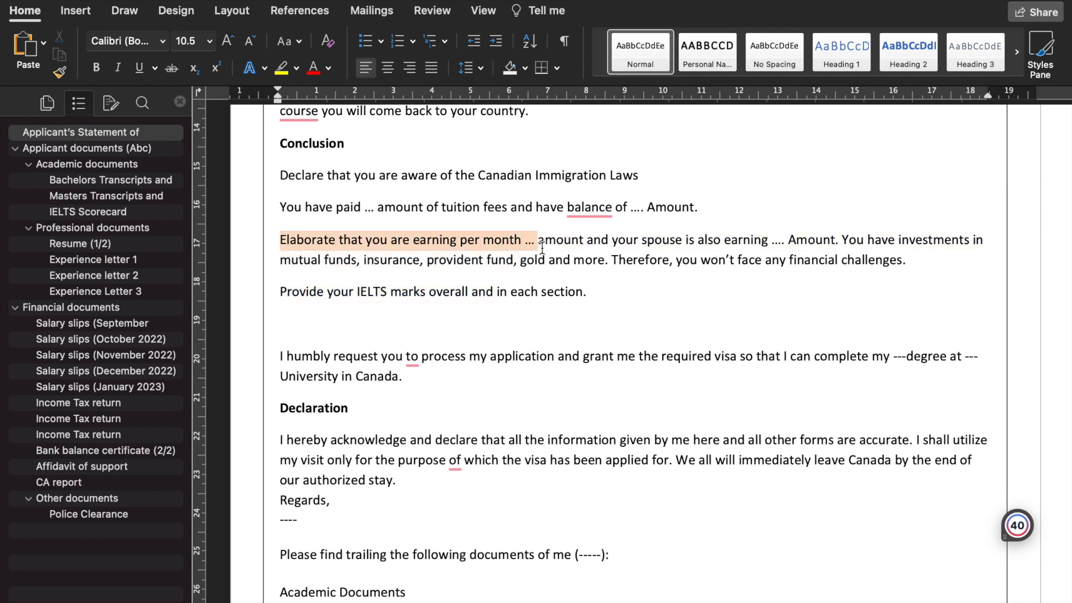
mouse_move(605, 261)
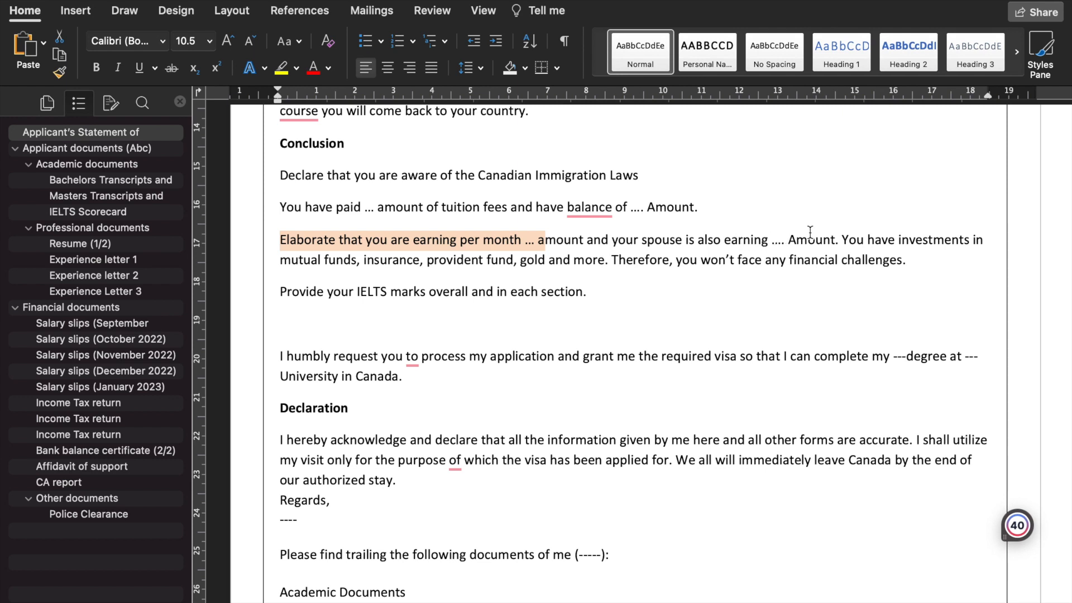
mouse_move(476, 268)
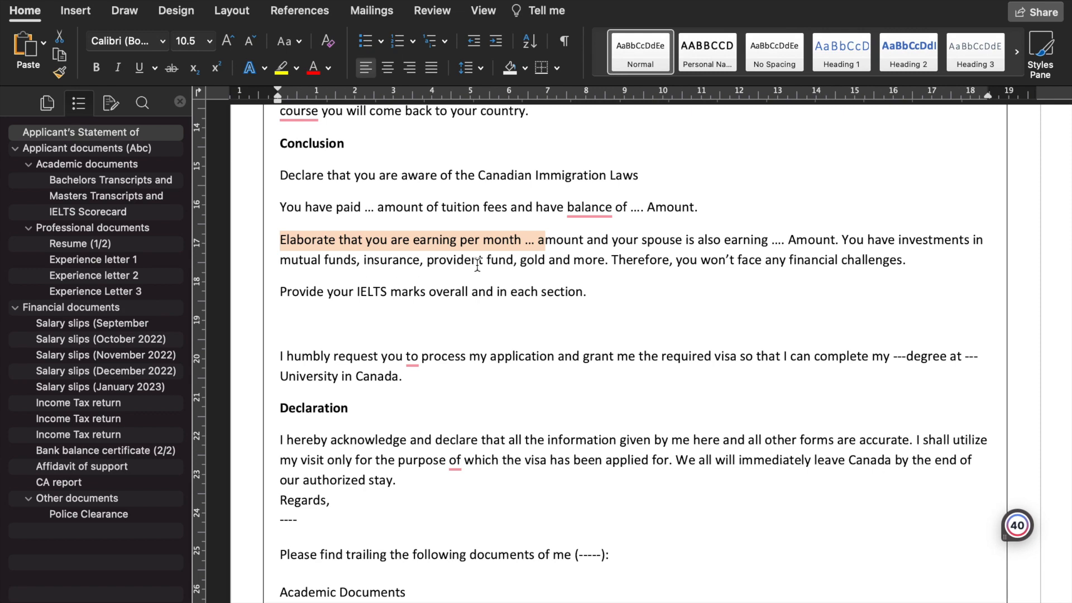
mouse_move(534, 267)
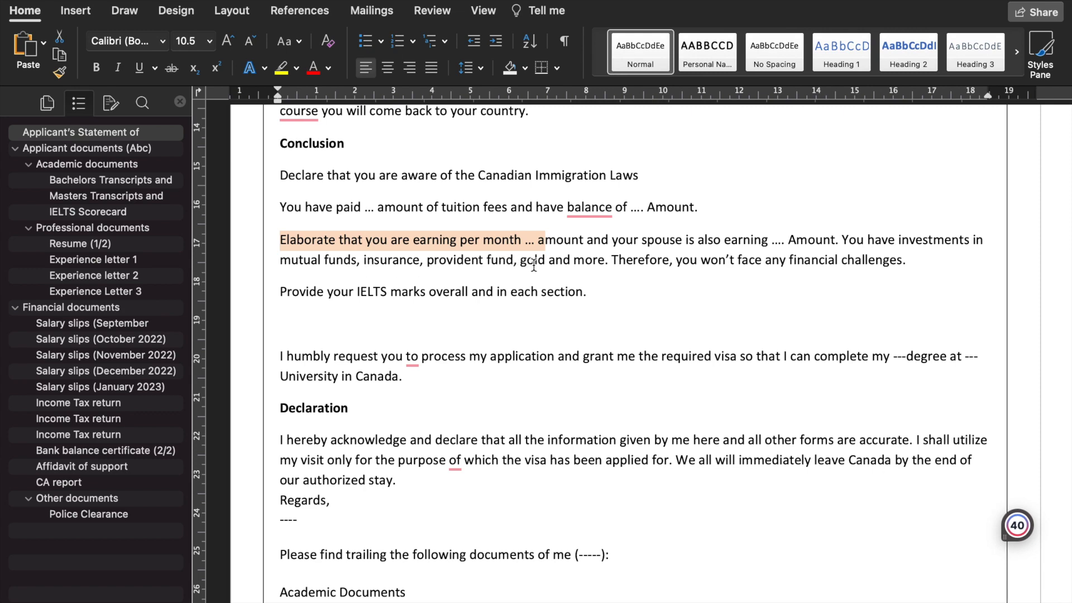
scroll("down", 3)
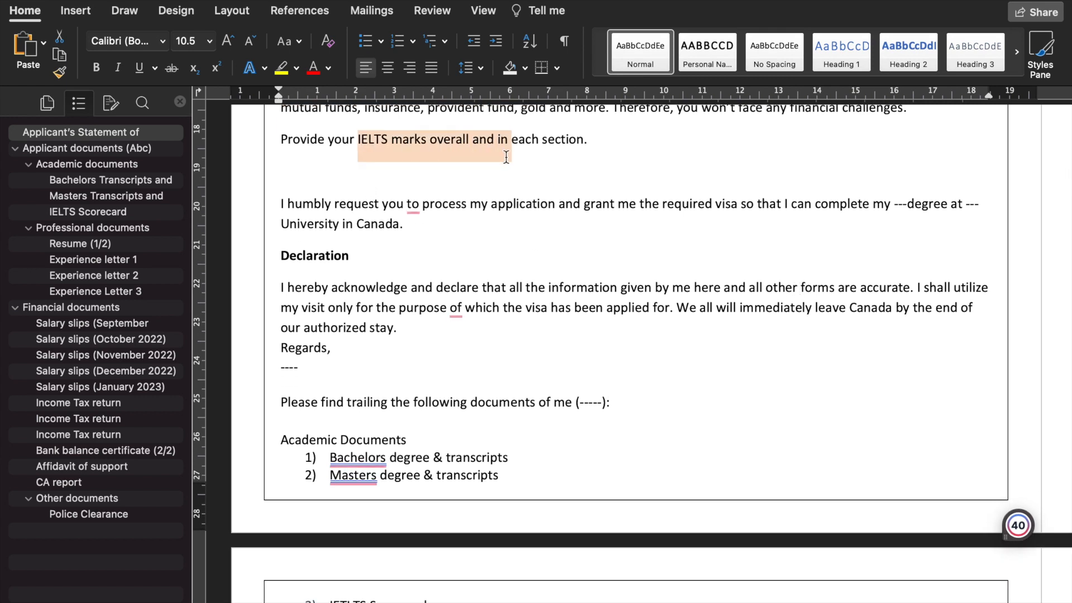
left_click(366, 212)
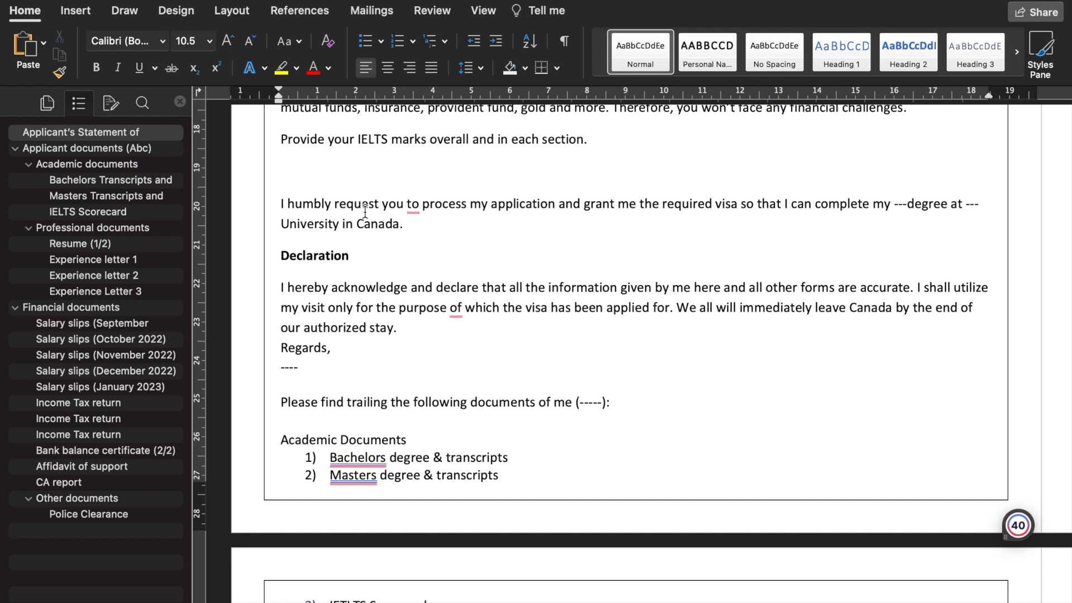
scroll("down", 3)
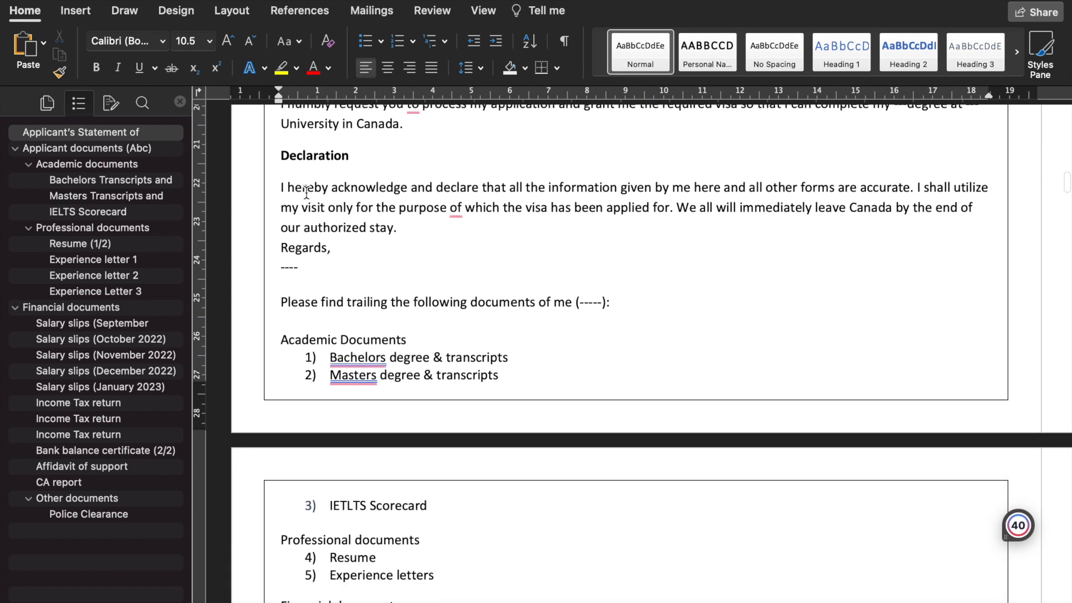
scroll("down", 3)
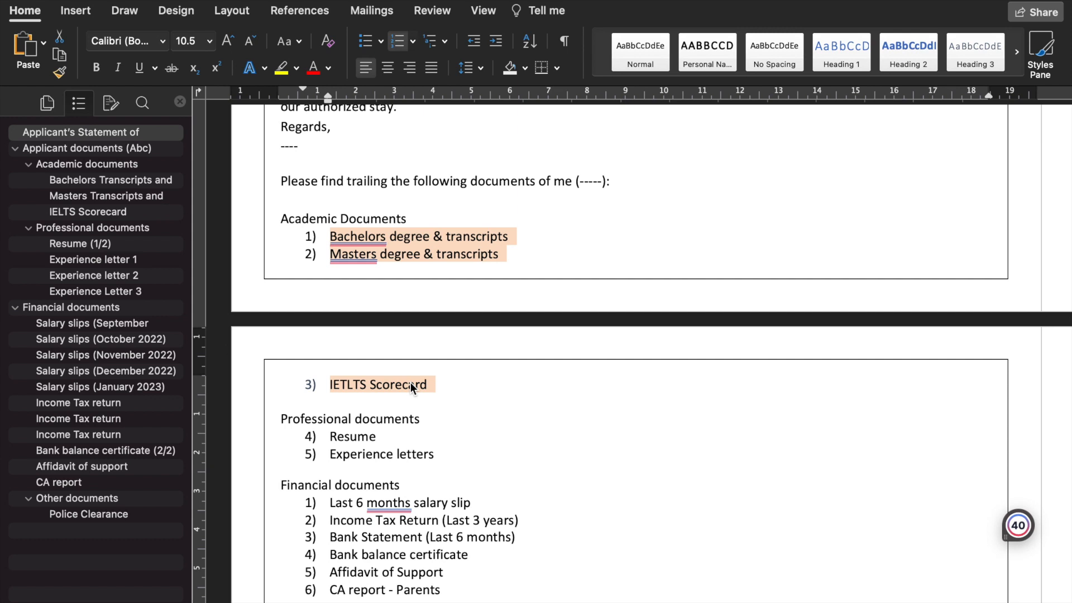
mouse_move(443, 395)
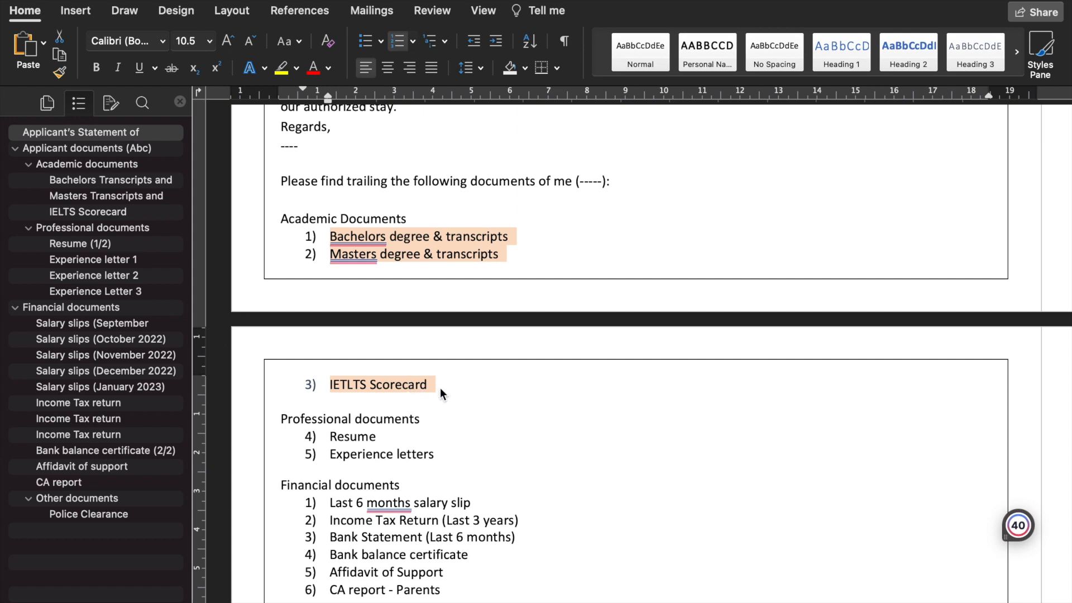
left_click(440, 387)
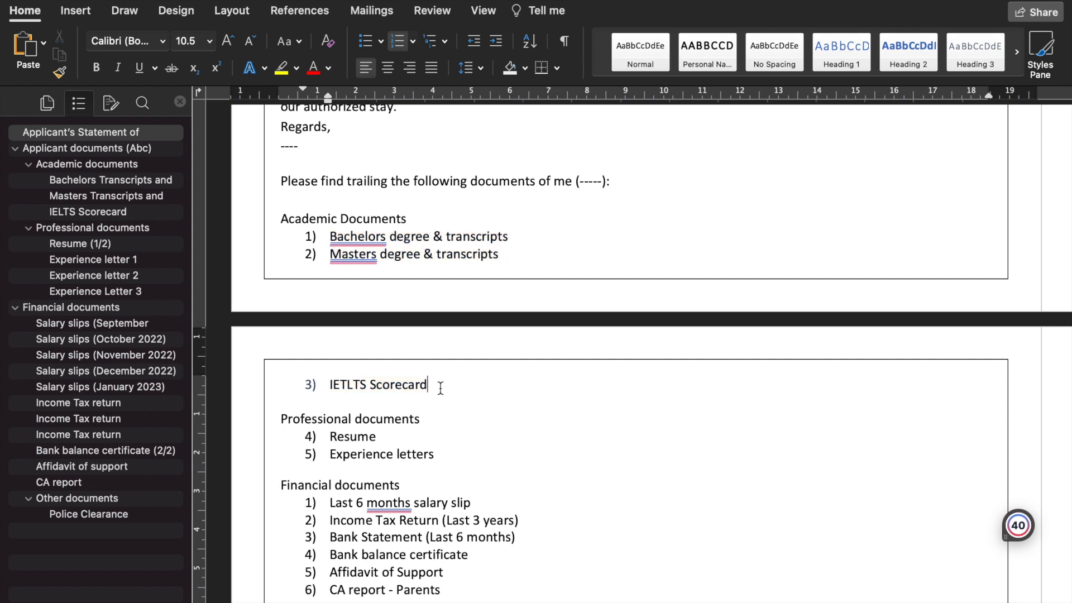
scroll("down", 3)
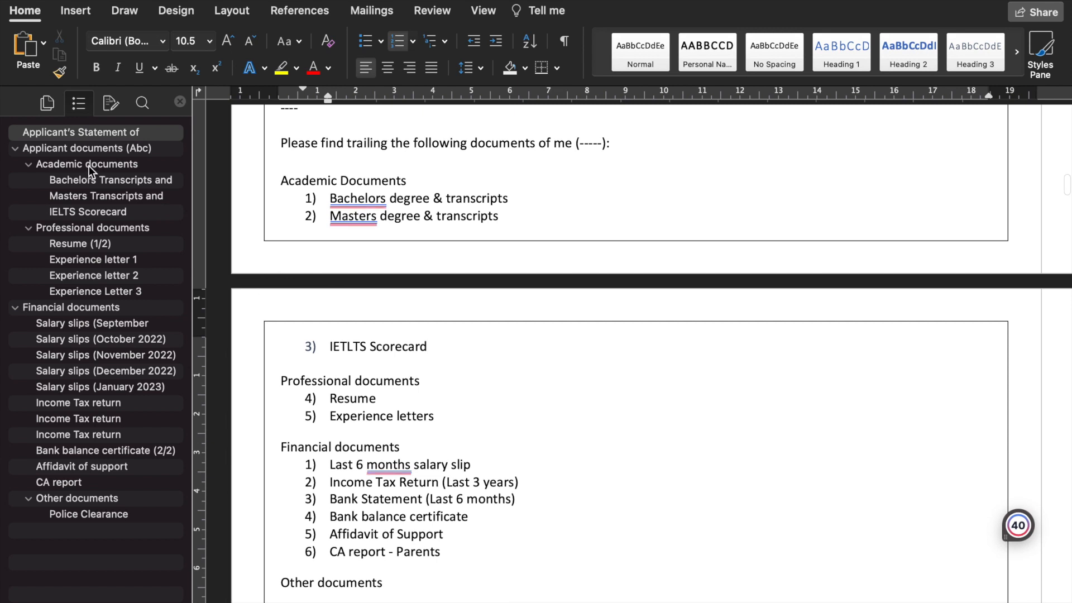
scroll("down", 3)
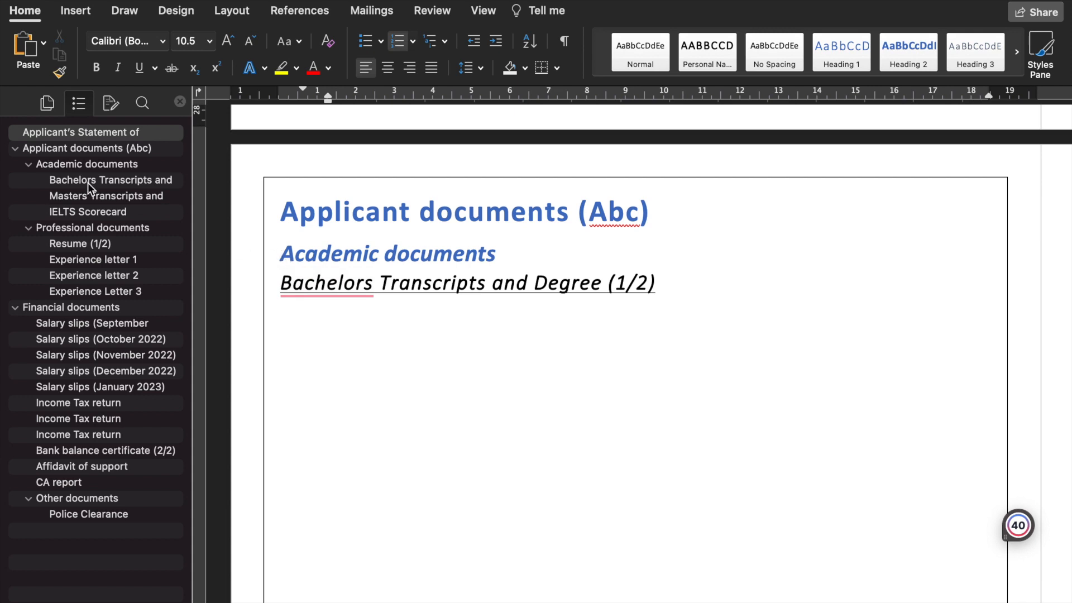
mouse_move(110, 210)
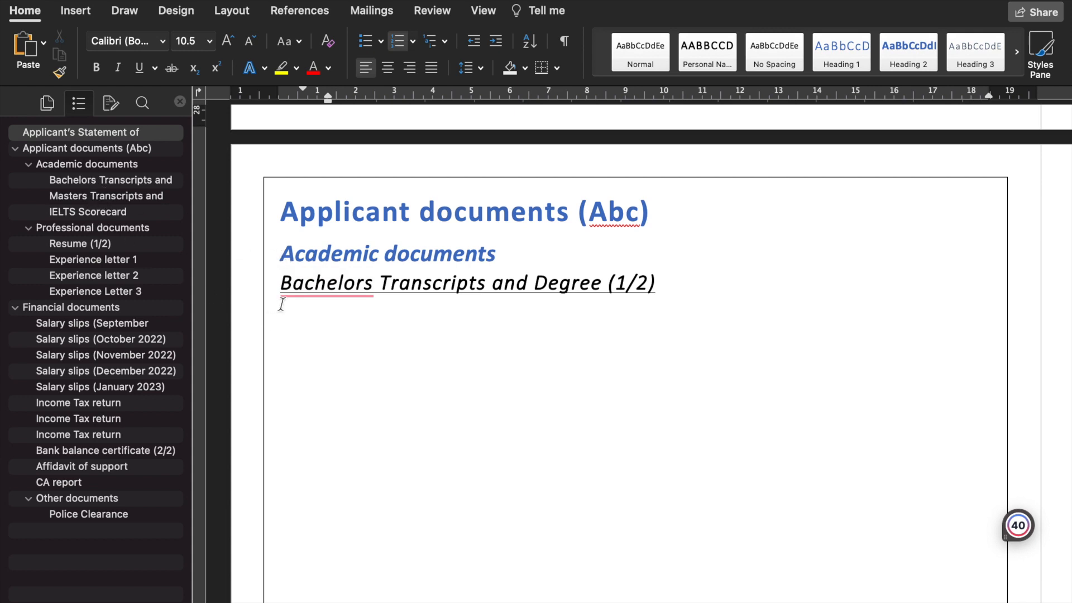
scroll("down", 3)
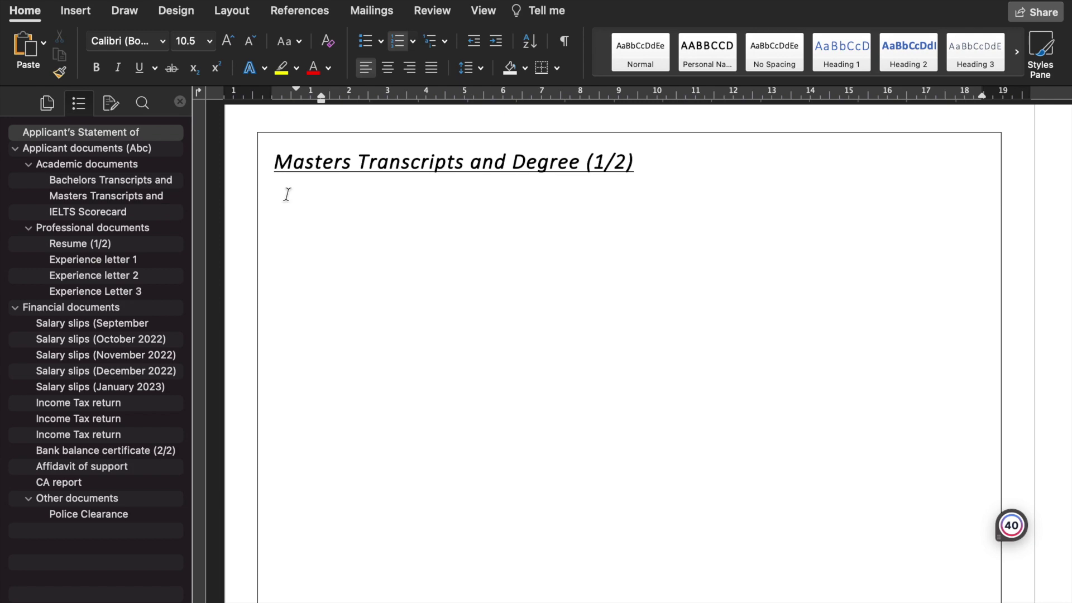
left_click(87, 212)
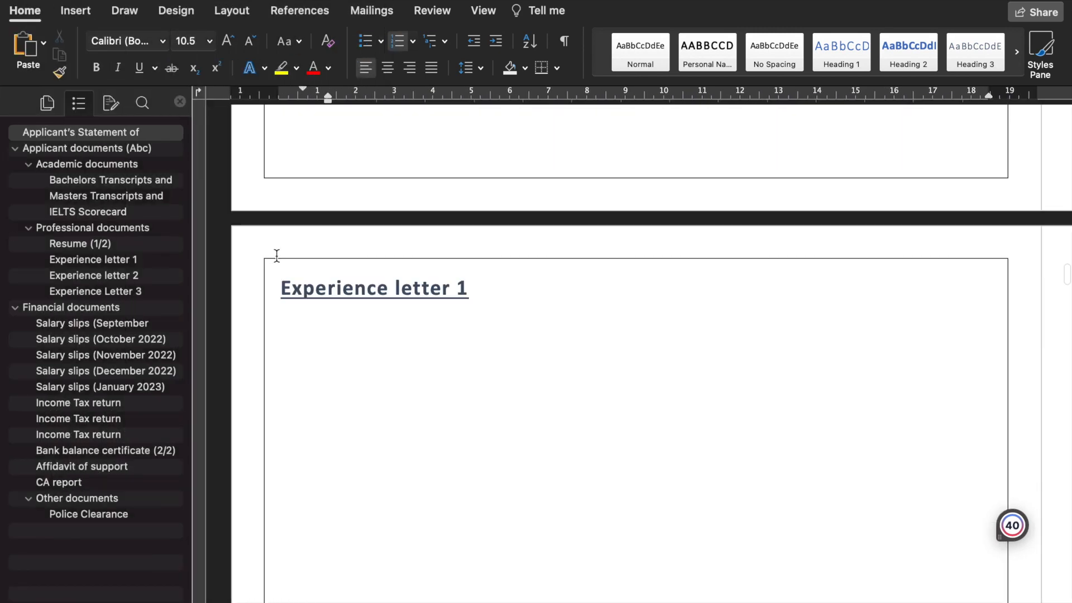
scroll("down", 3)
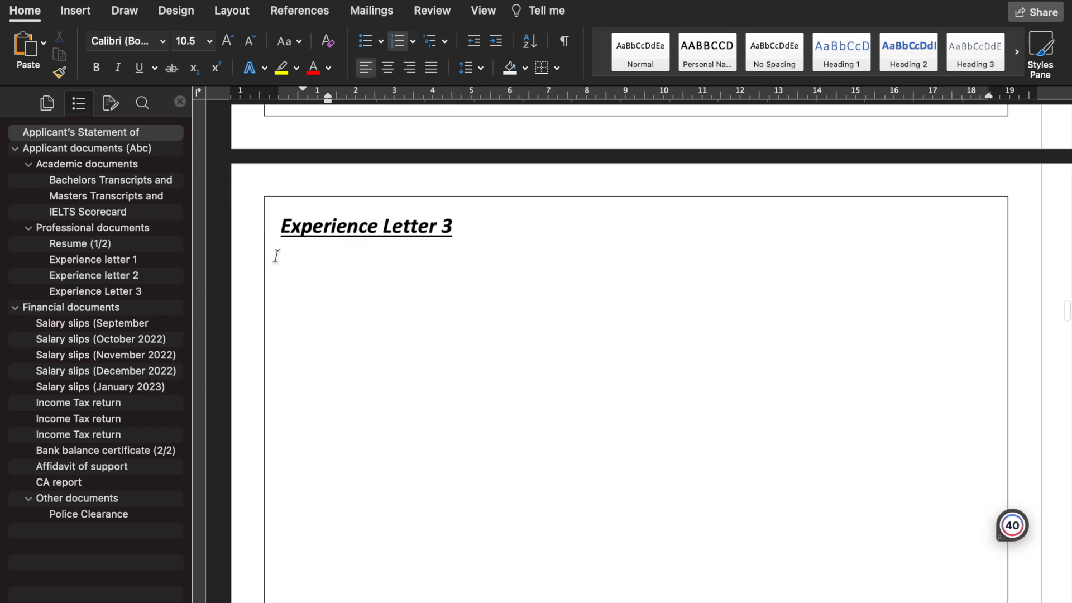
left_click(85, 324)
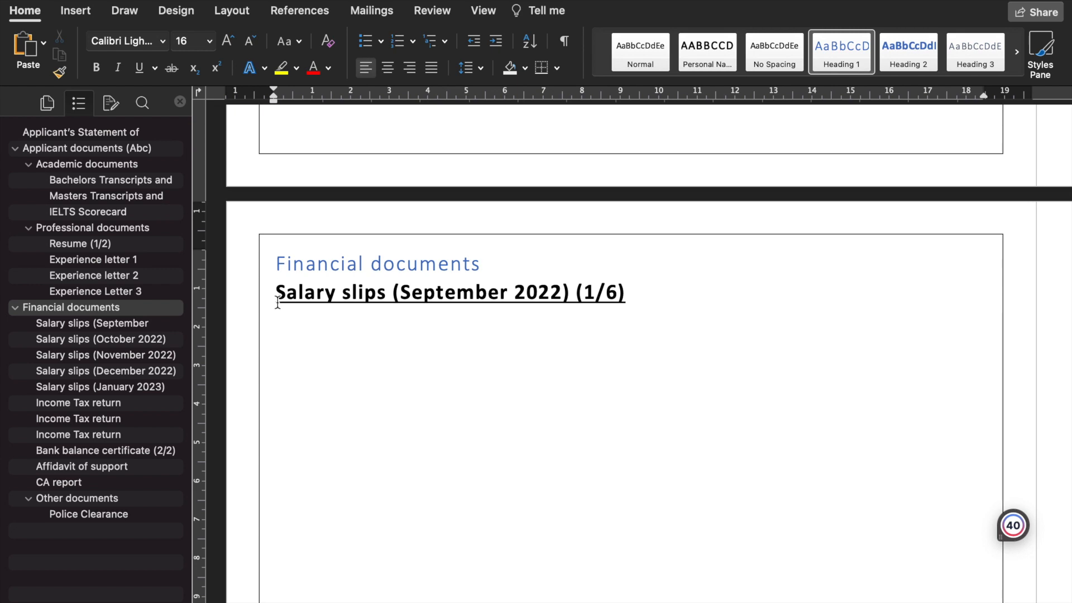
Review the salary slip, bank balance and Police Clearance pages, then jump back to the table of contents
scroll("down", 3)
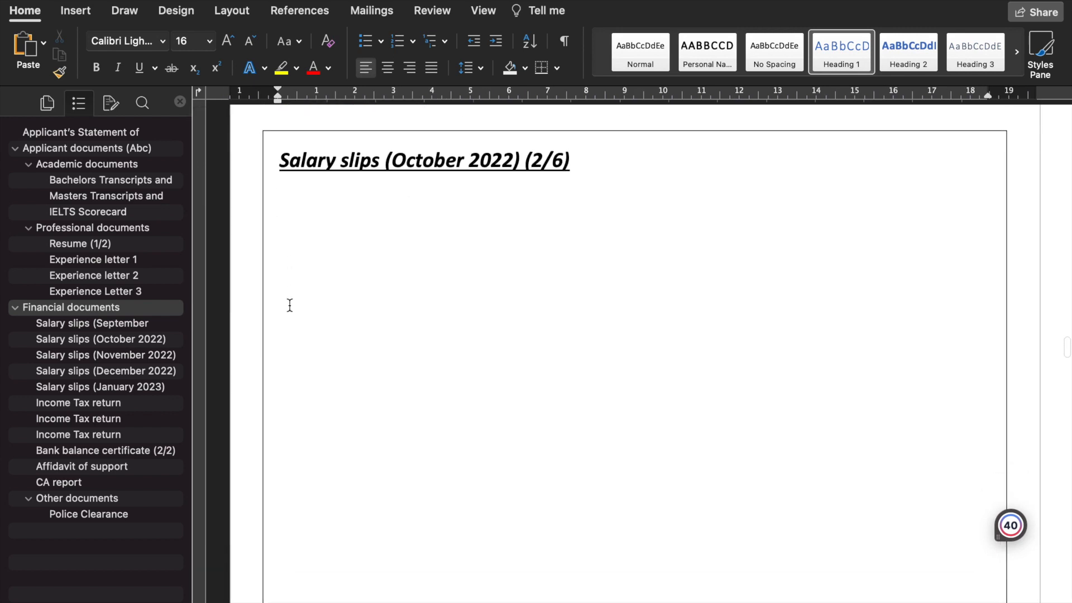
scroll("down", 3)
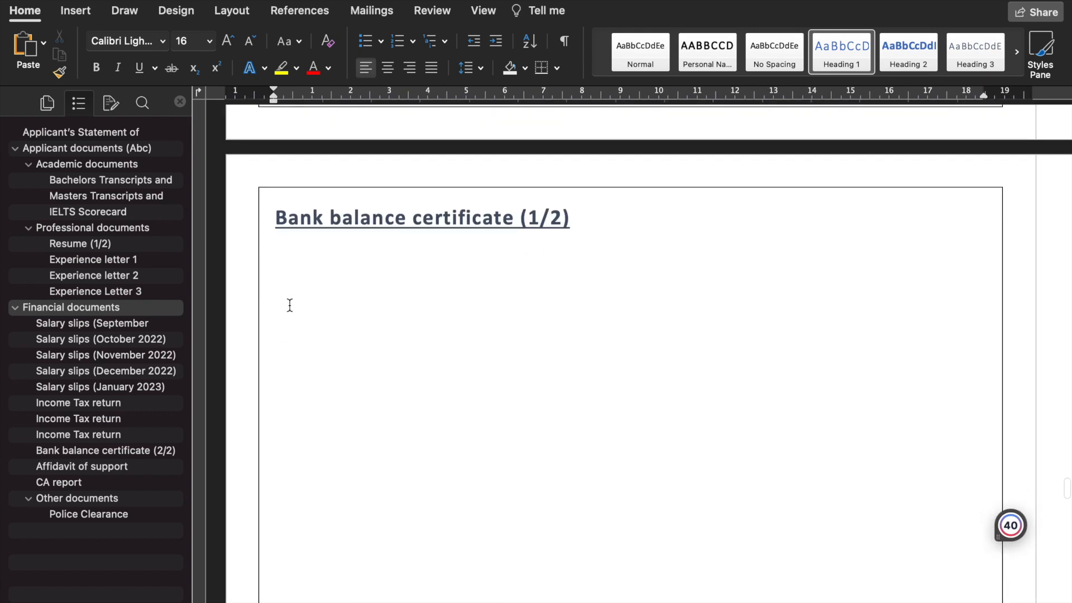
scroll("down", 3)
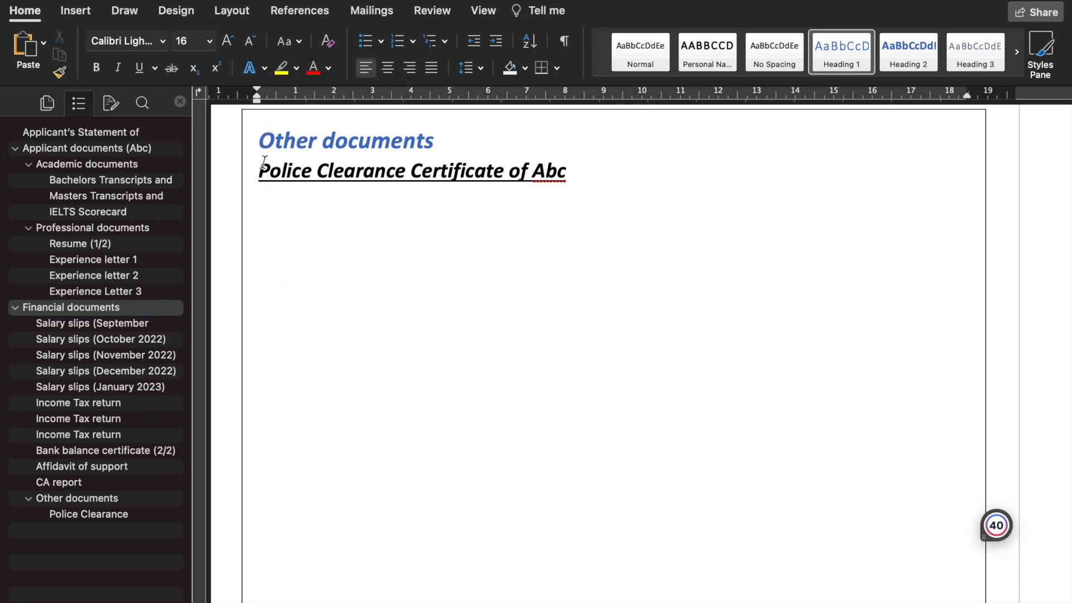
scroll("down", 3)
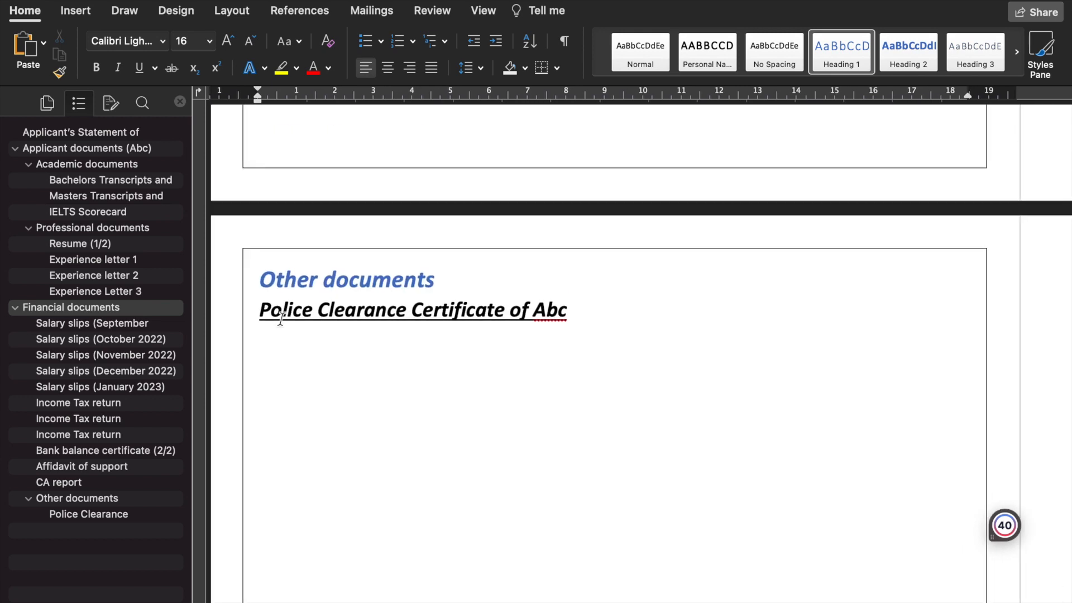
mouse_move(109, 308)
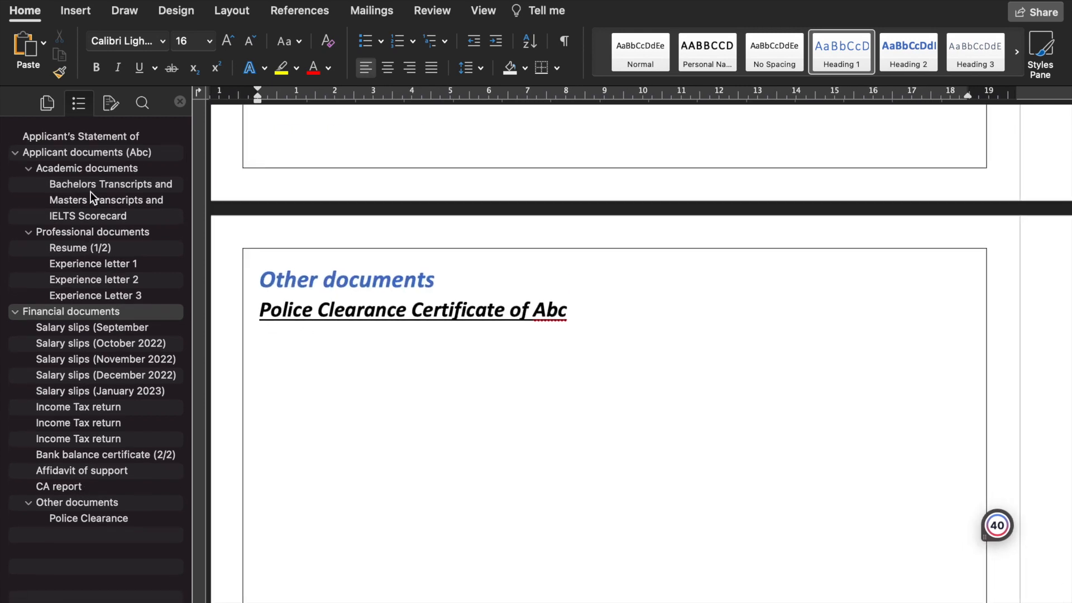
left_click(66, 135)
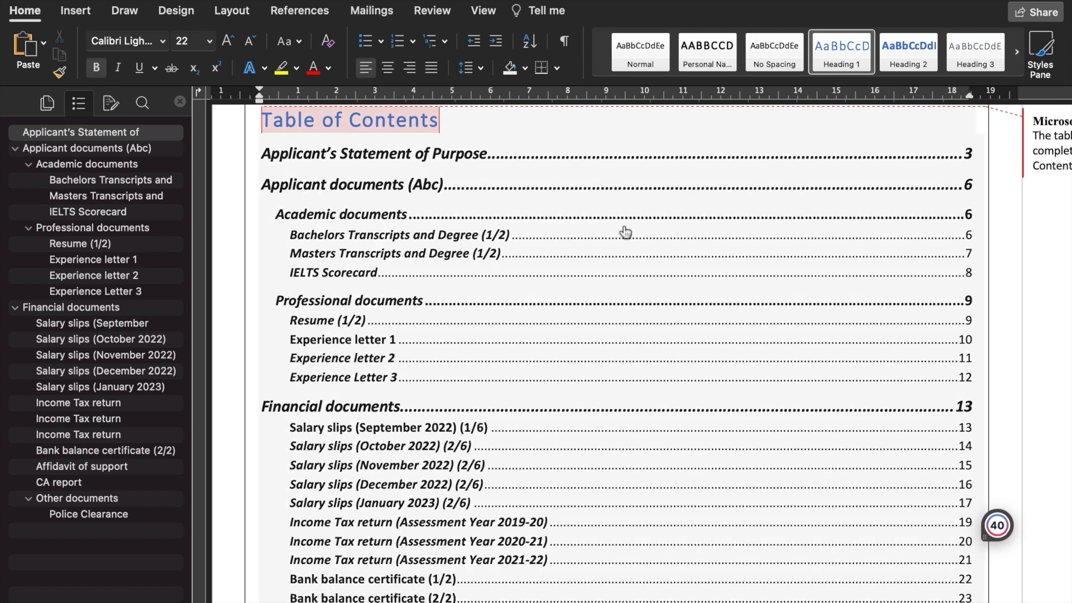
scroll("down", 3)
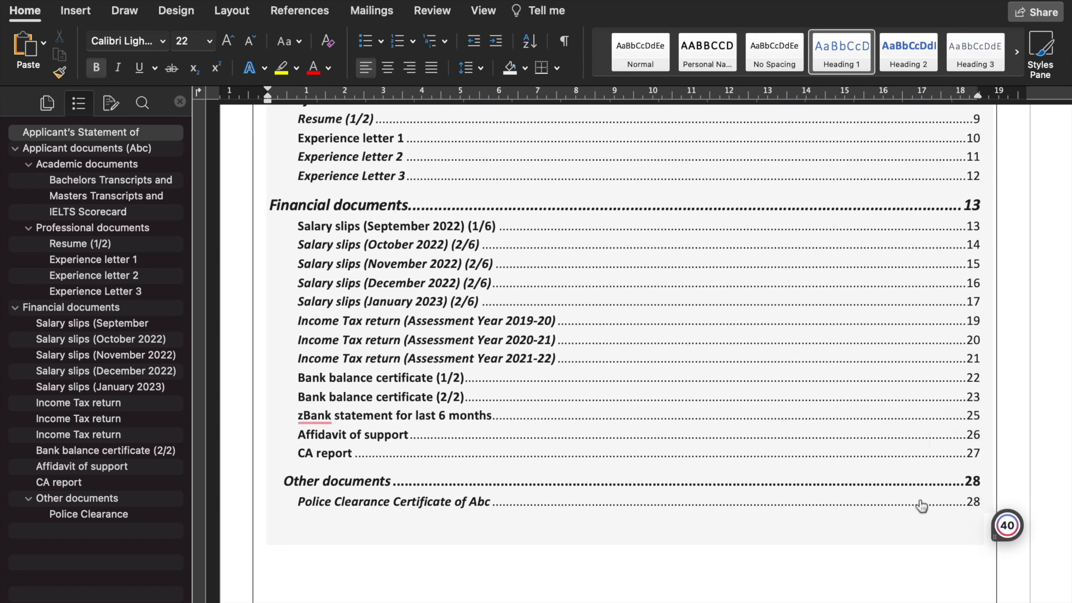
mouse_move(844, 513)
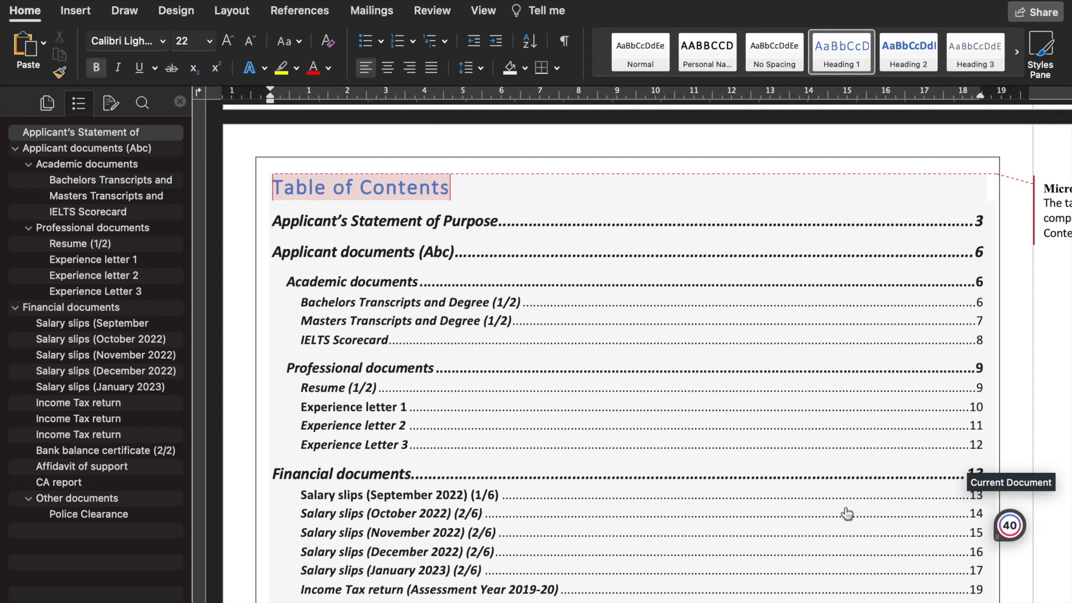
scroll("down", 3)
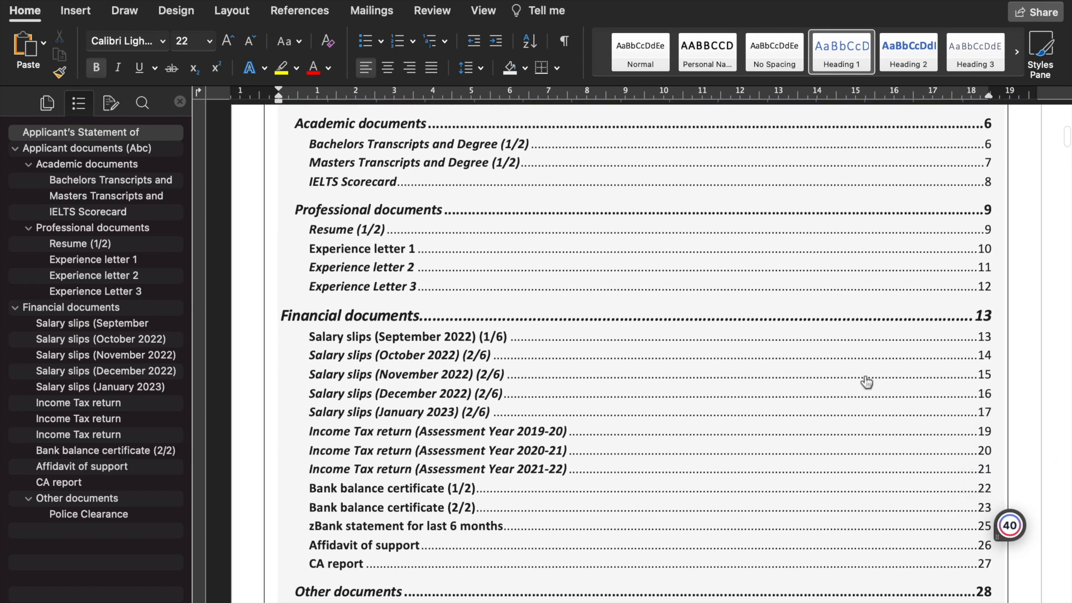
scroll("down", 3)
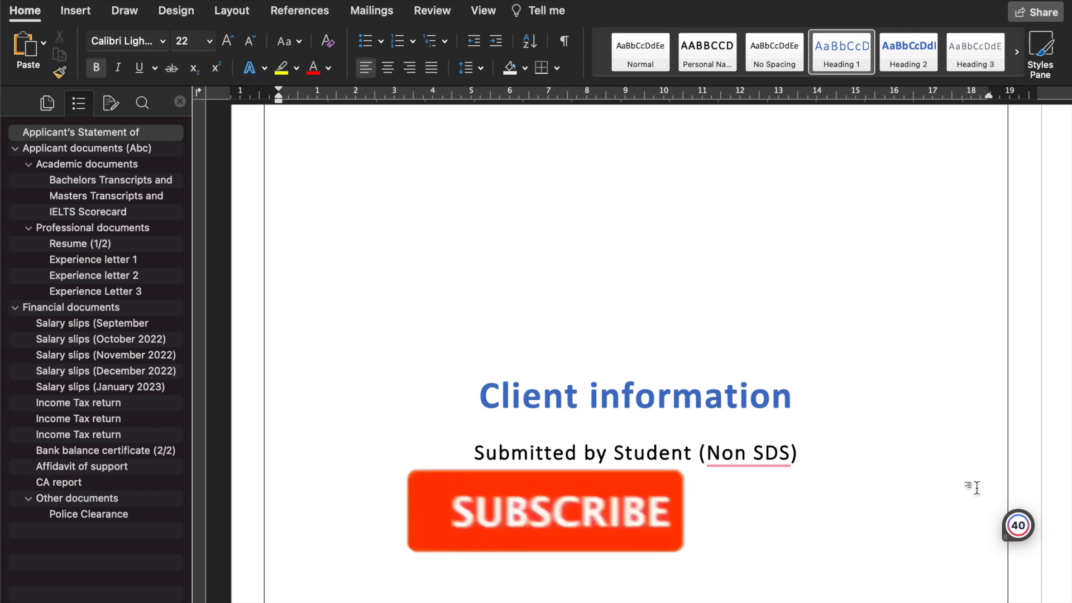
left_click(545, 512)
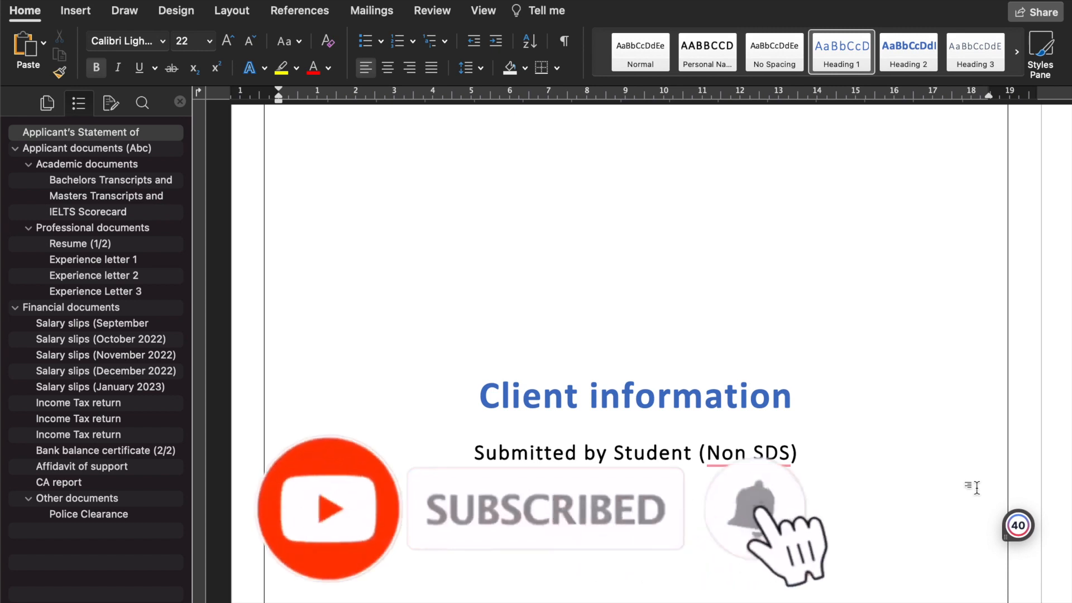